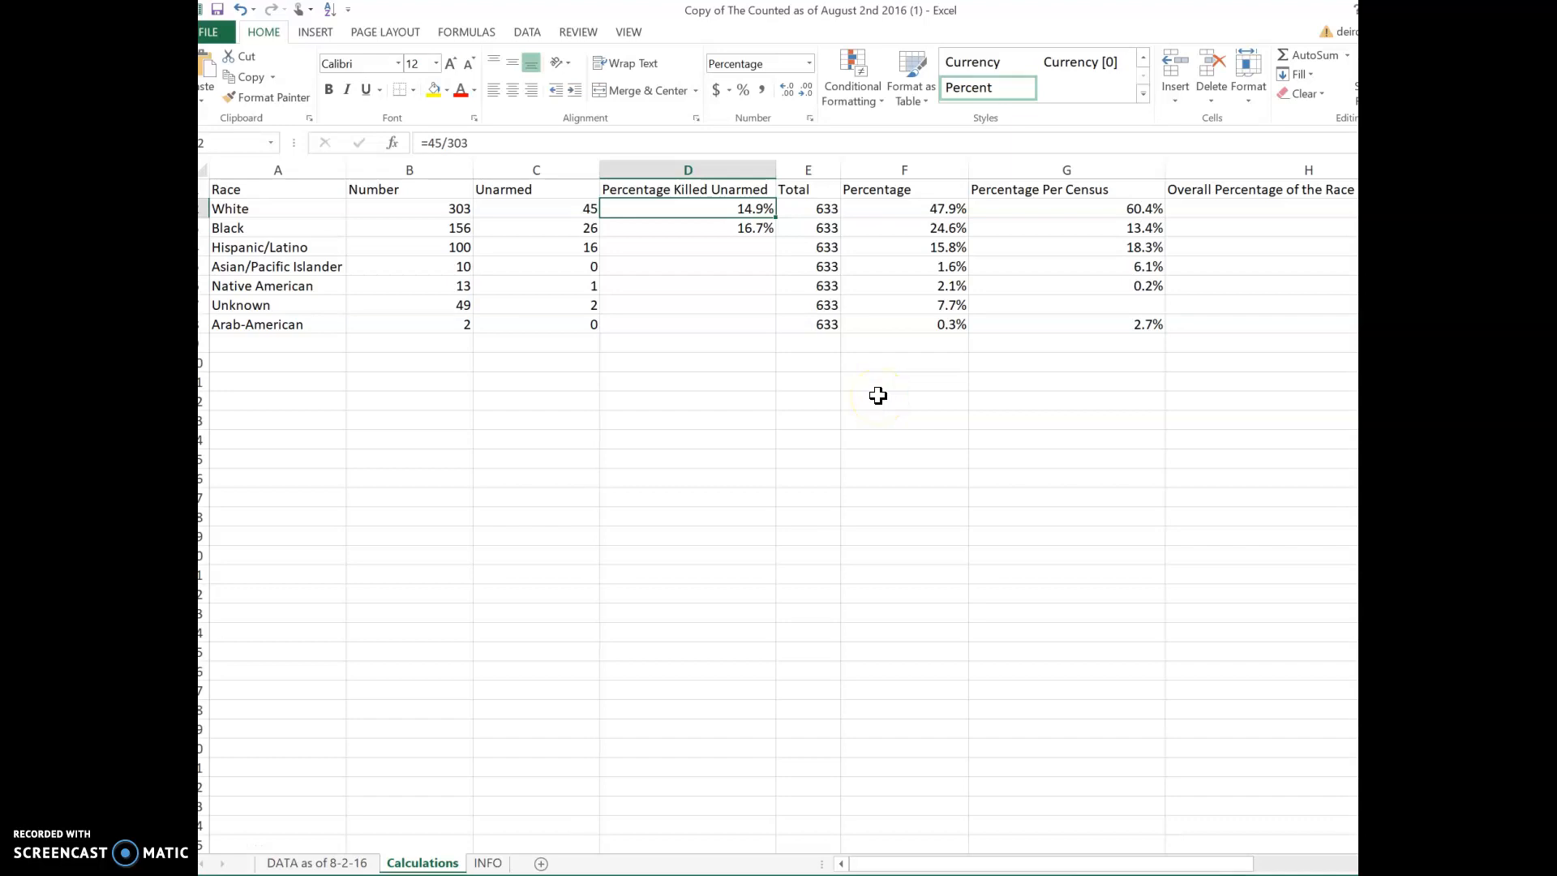
mouse_move(848, 395)
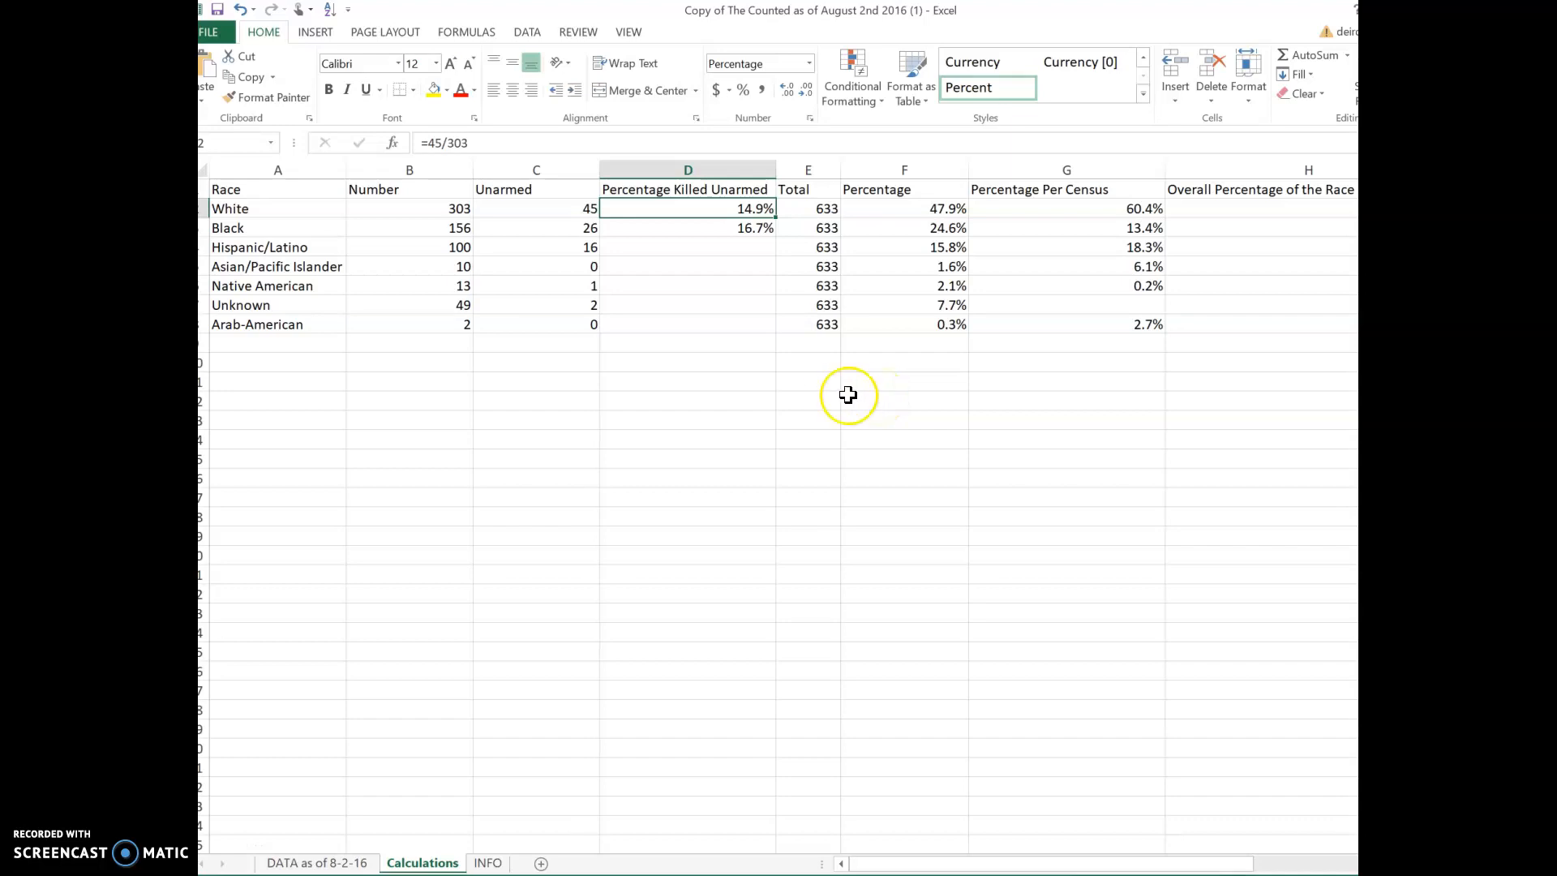
mouse_move(729, 186)
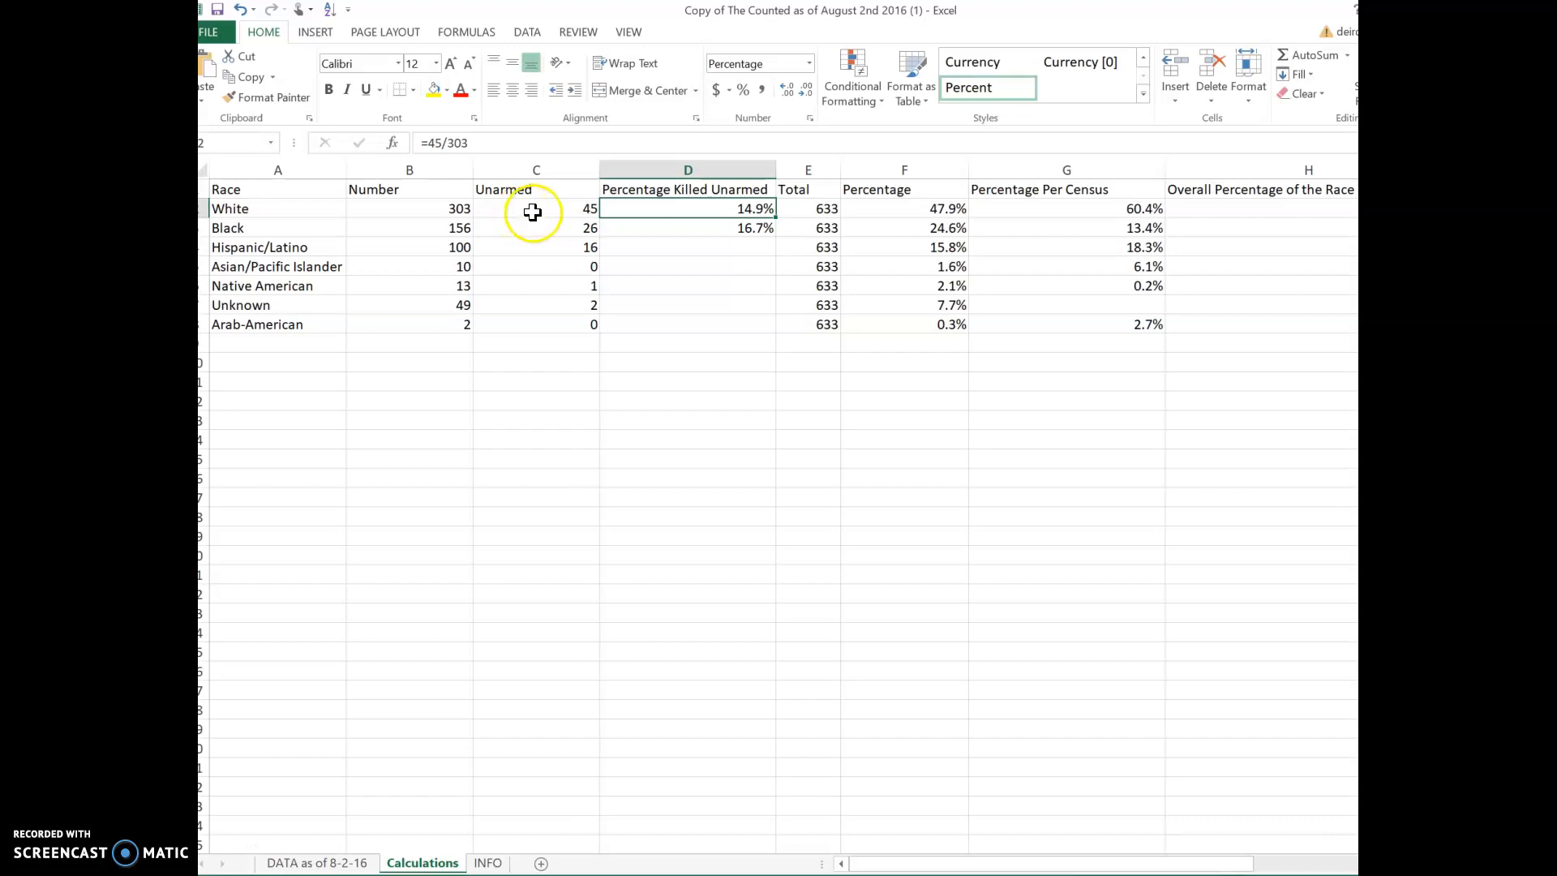
- Check the White unarmed formula, then enter =16/100 in D4 for Hispanic/Latino, formatted as 16%
left_click(536, 209)
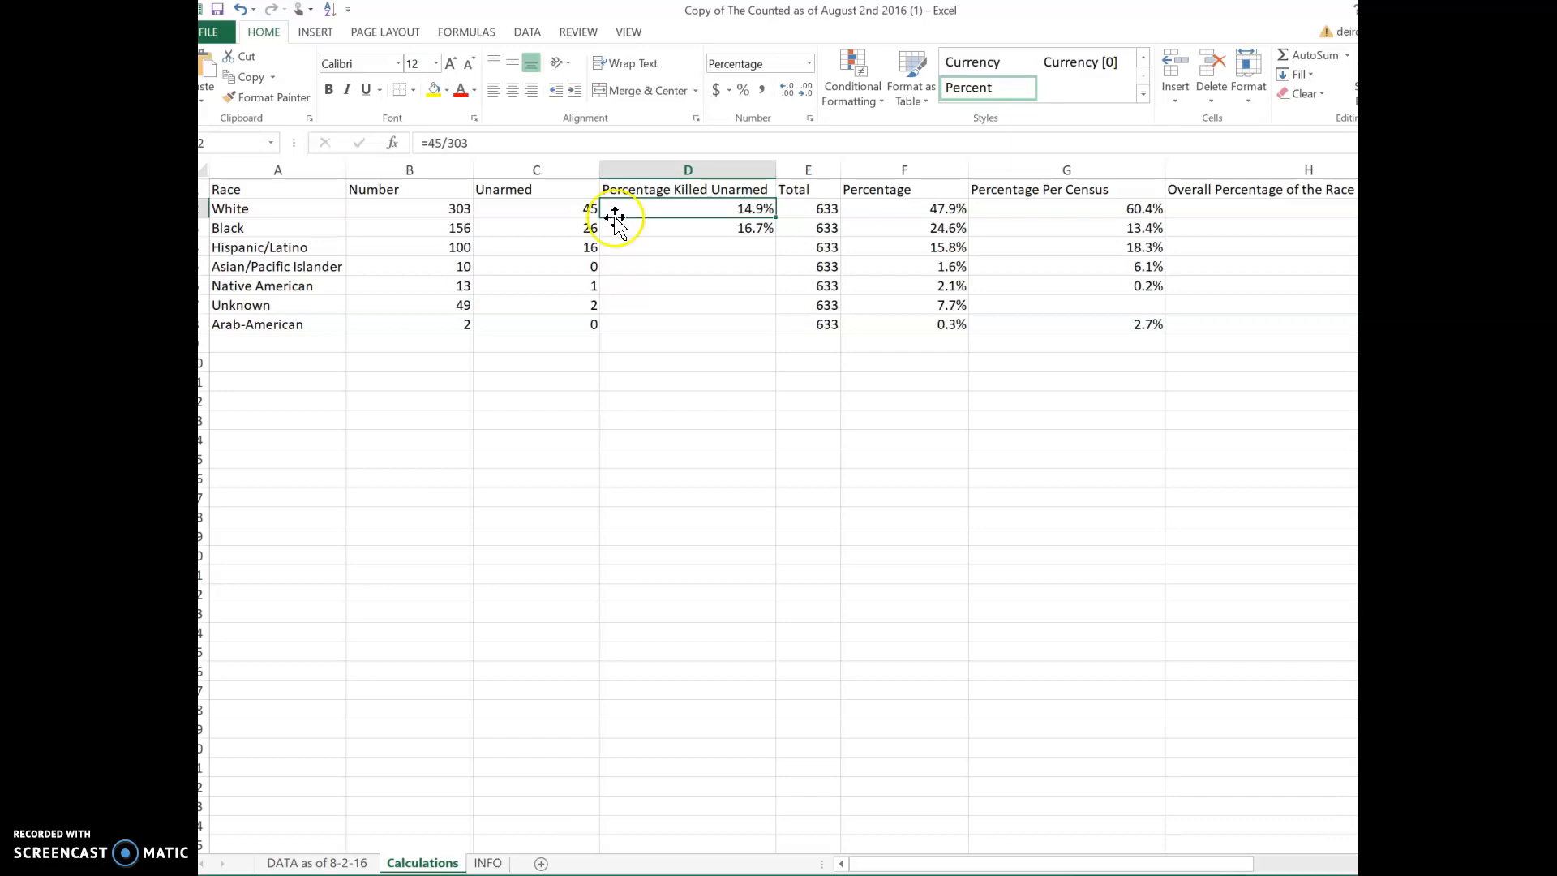
left_click(536, 209)
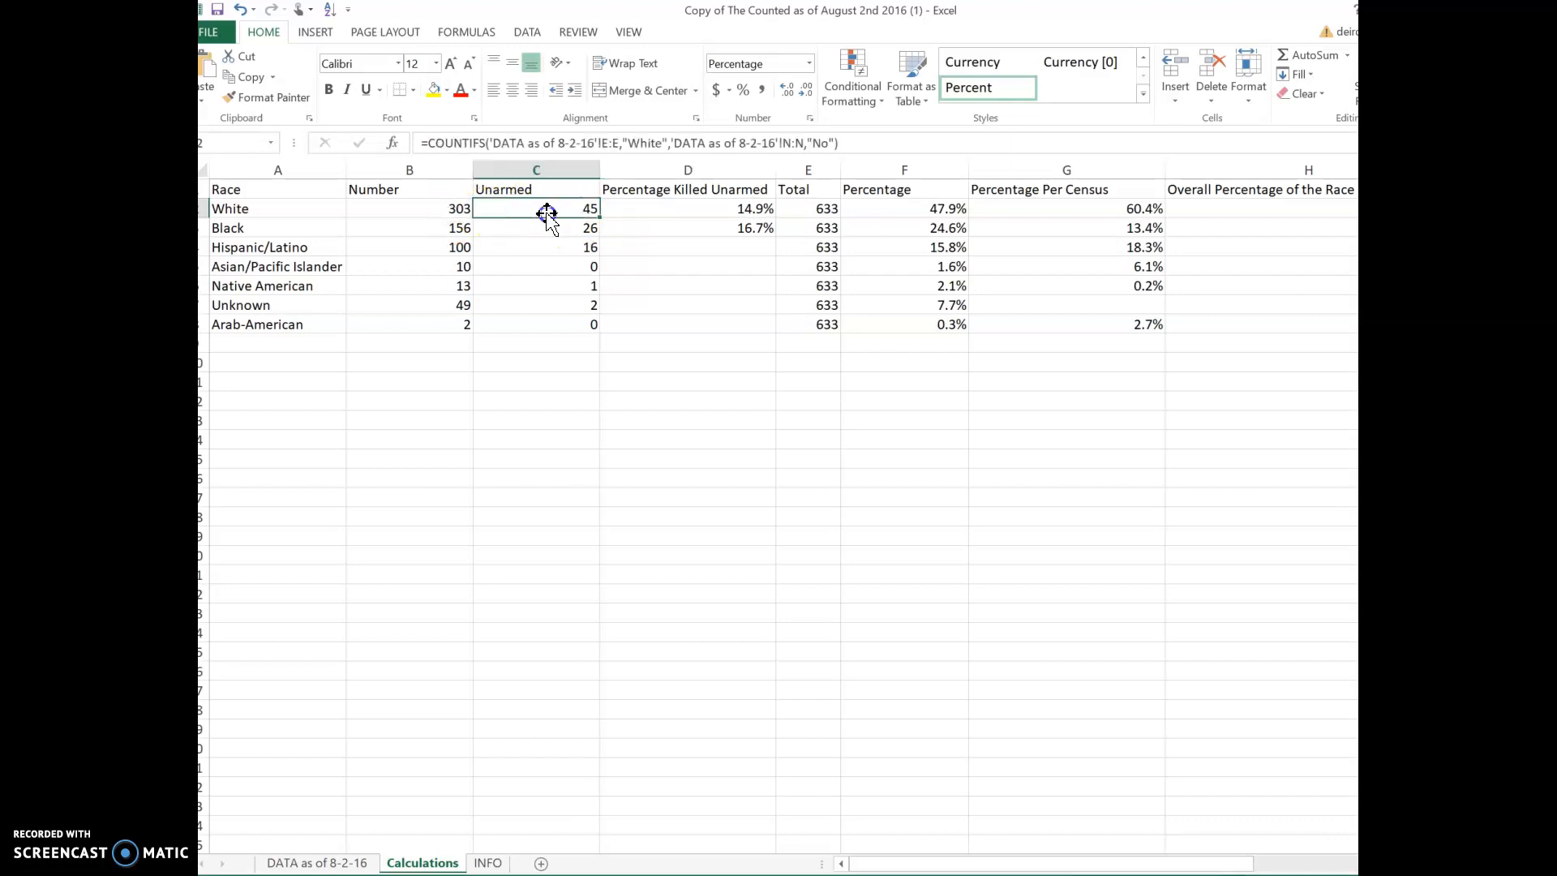
left_click(687, 208)
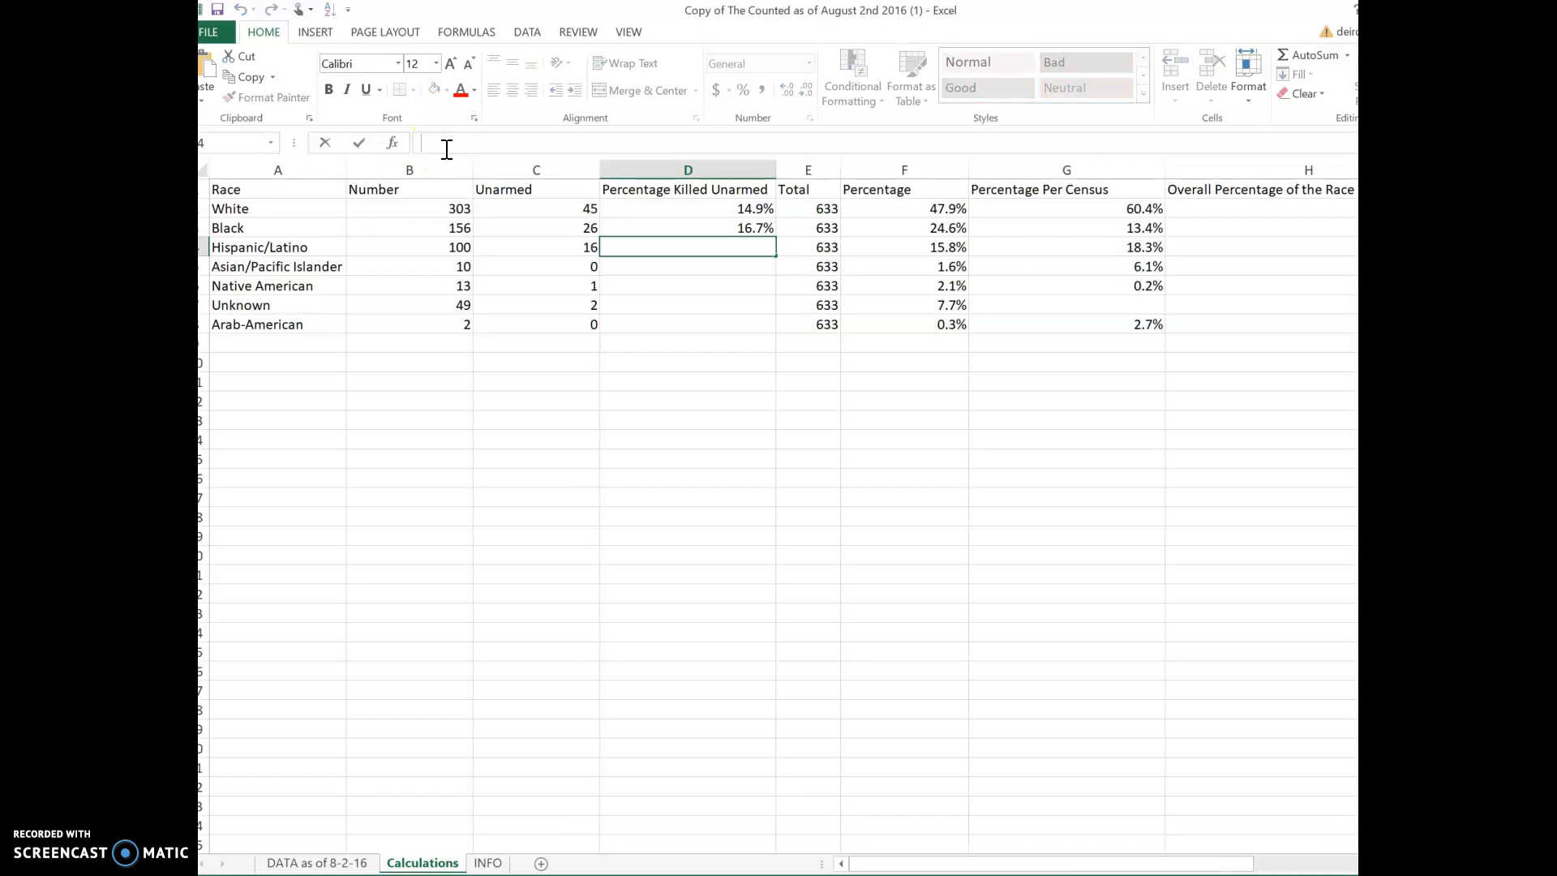
type("=16")
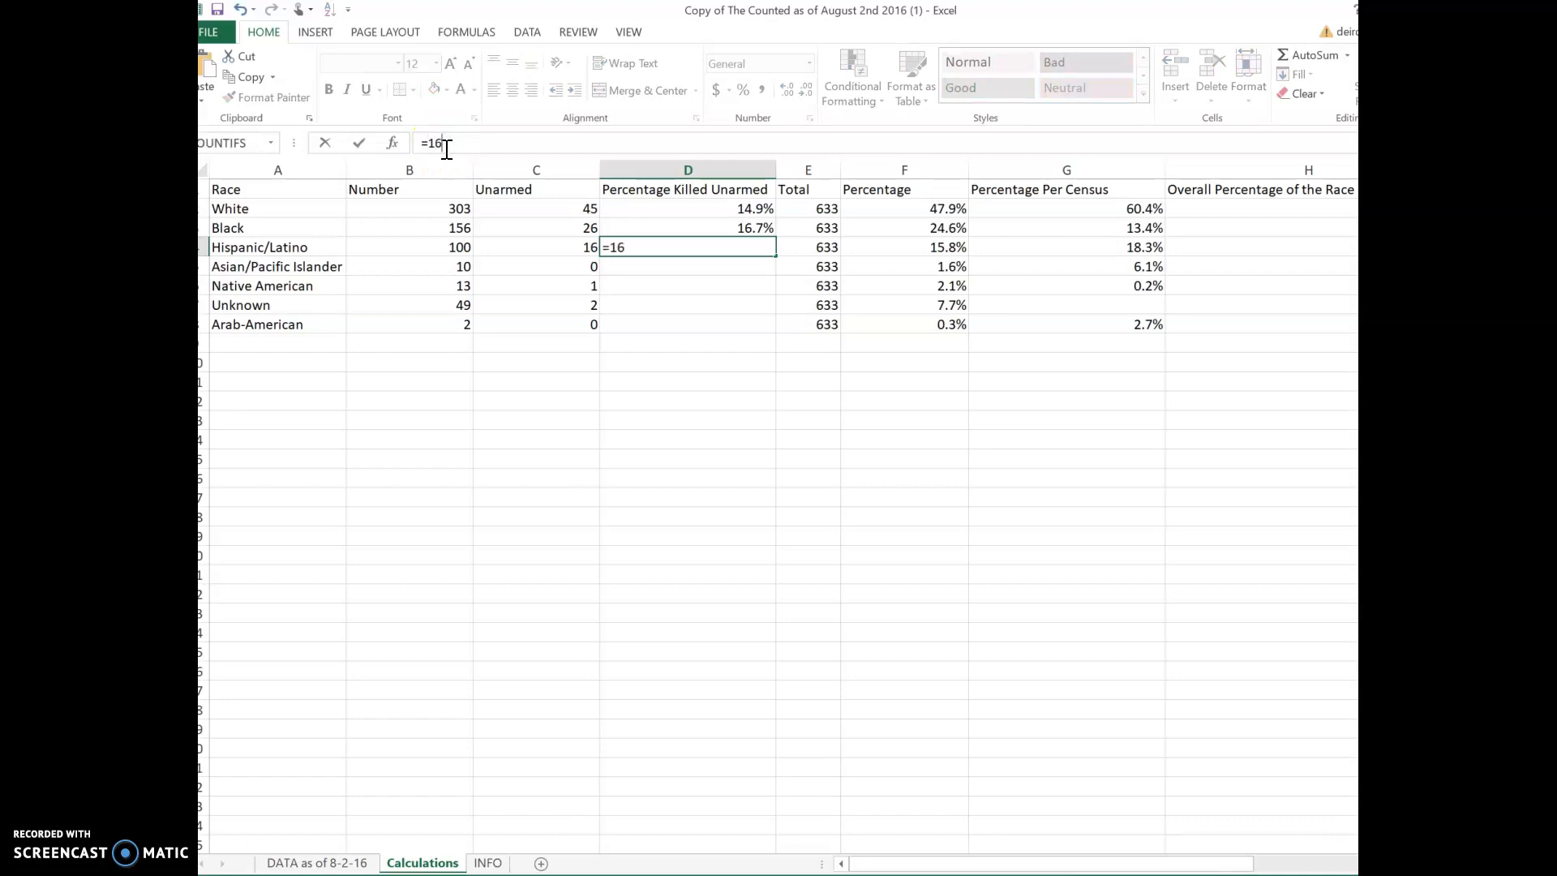
key("Return")
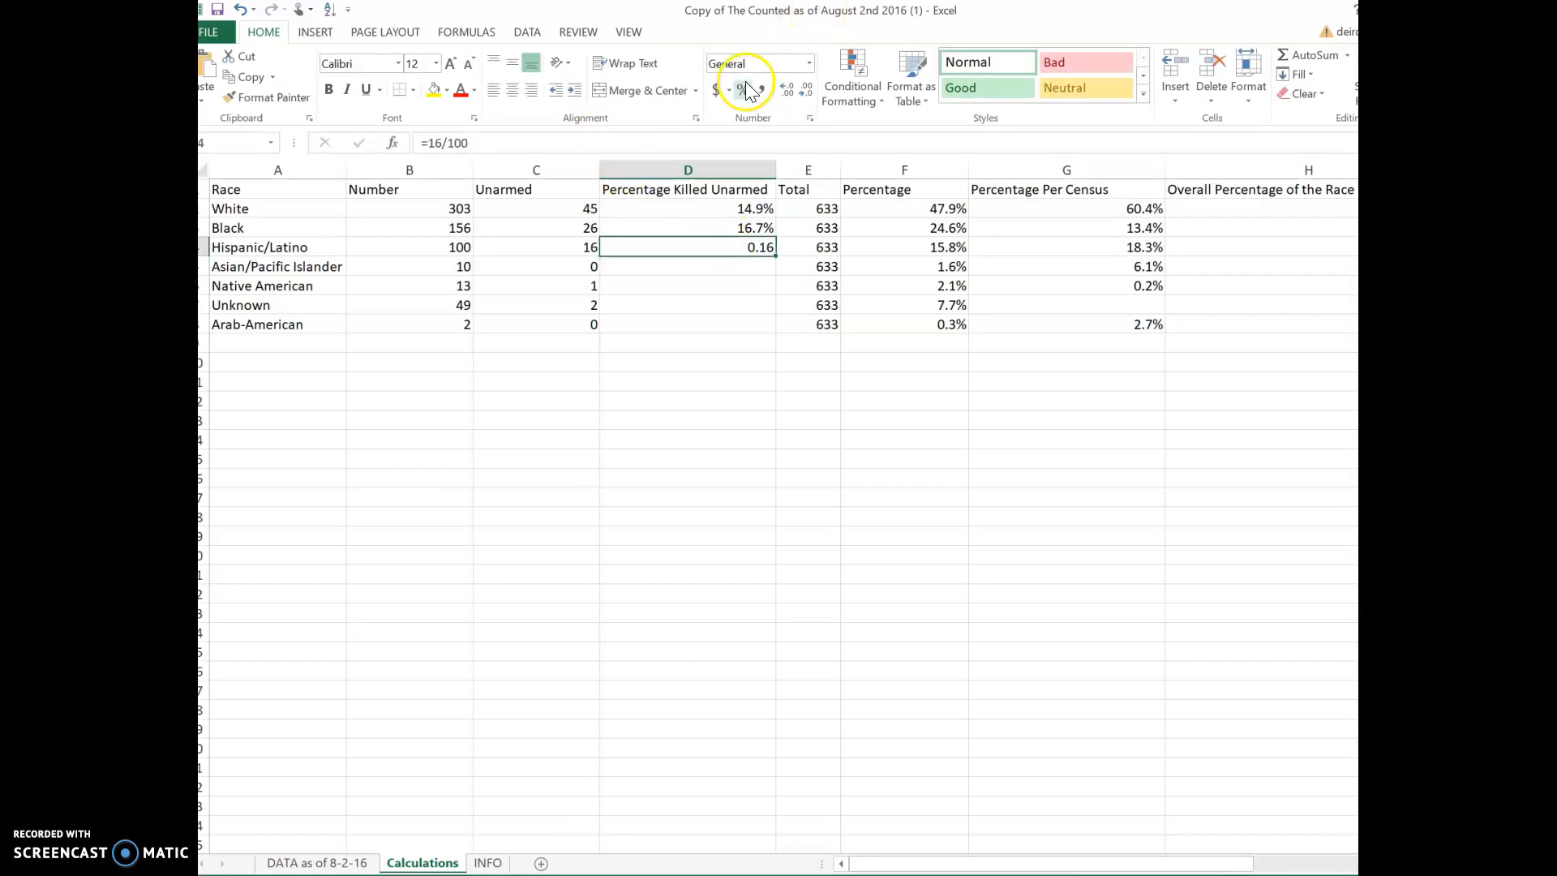
mouse_move(743, 89)
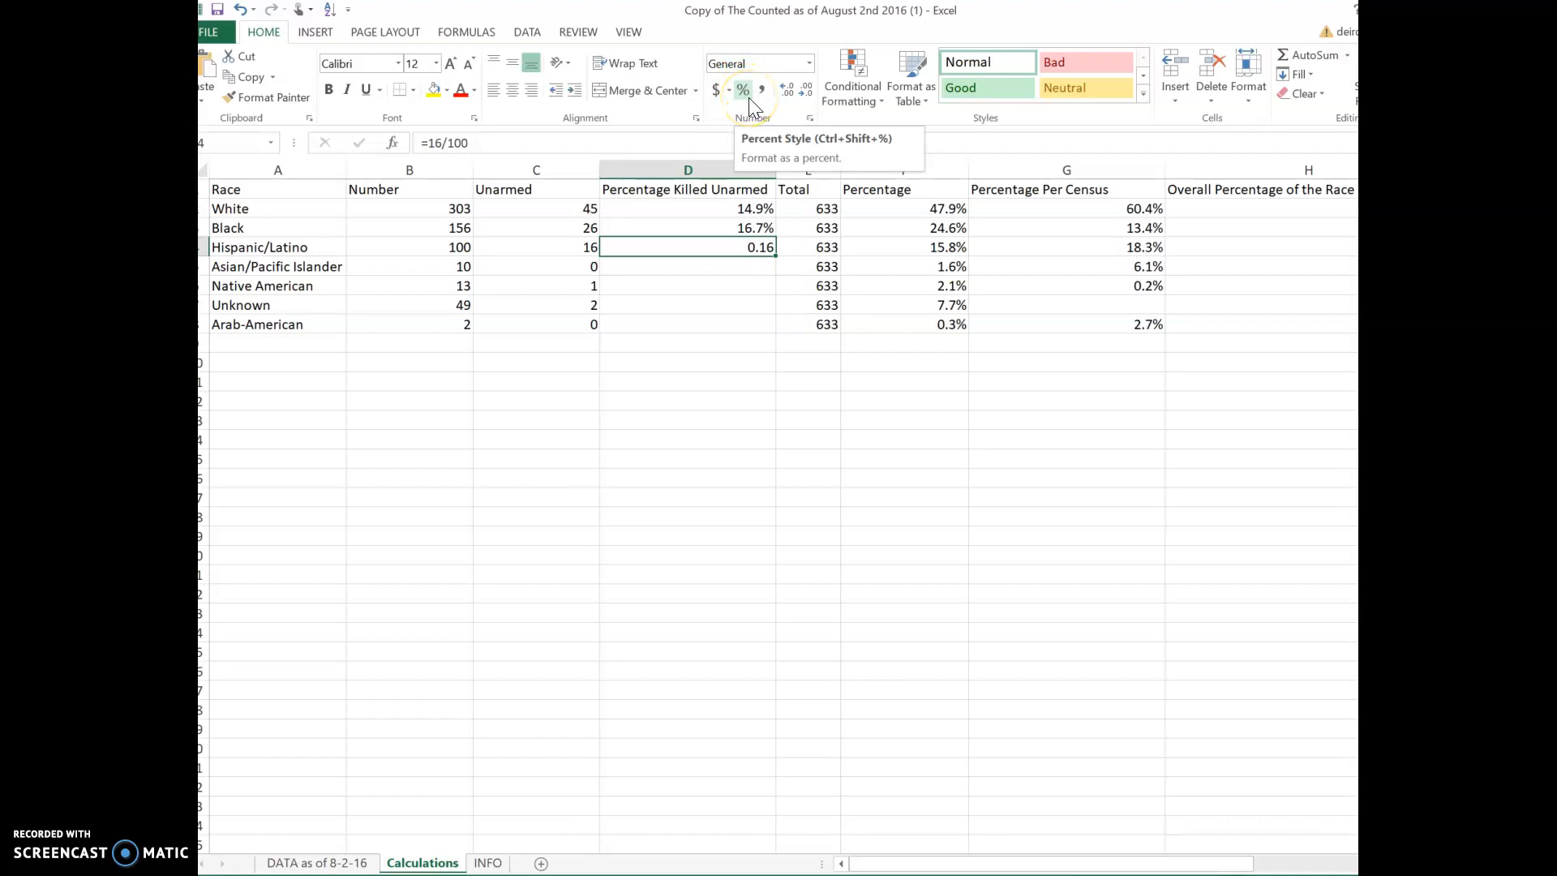
left_click(743, 90)
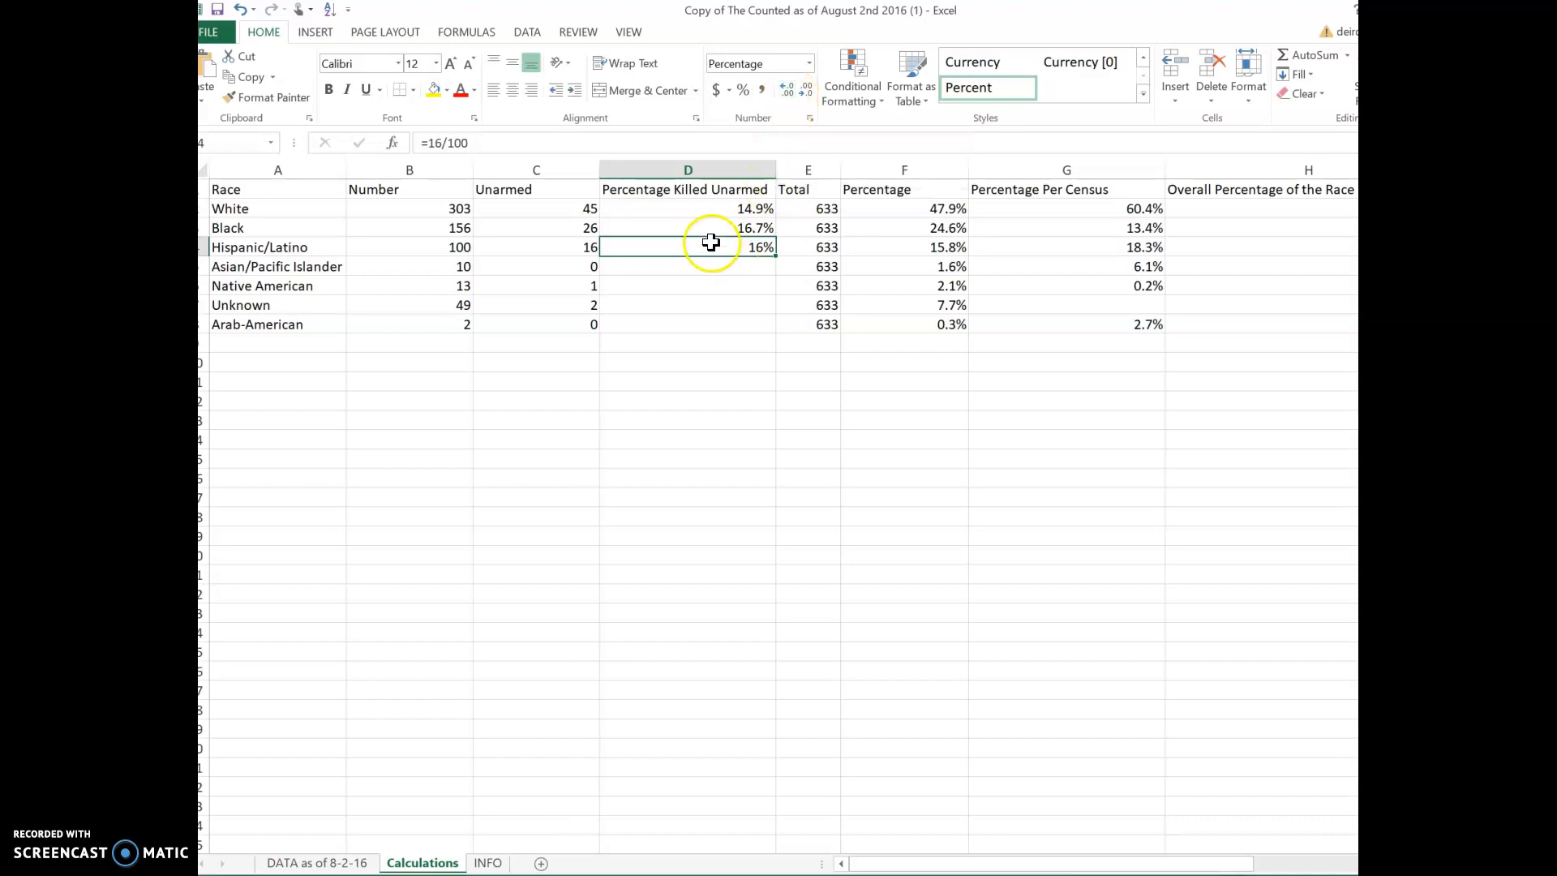
right_click(711, 244)
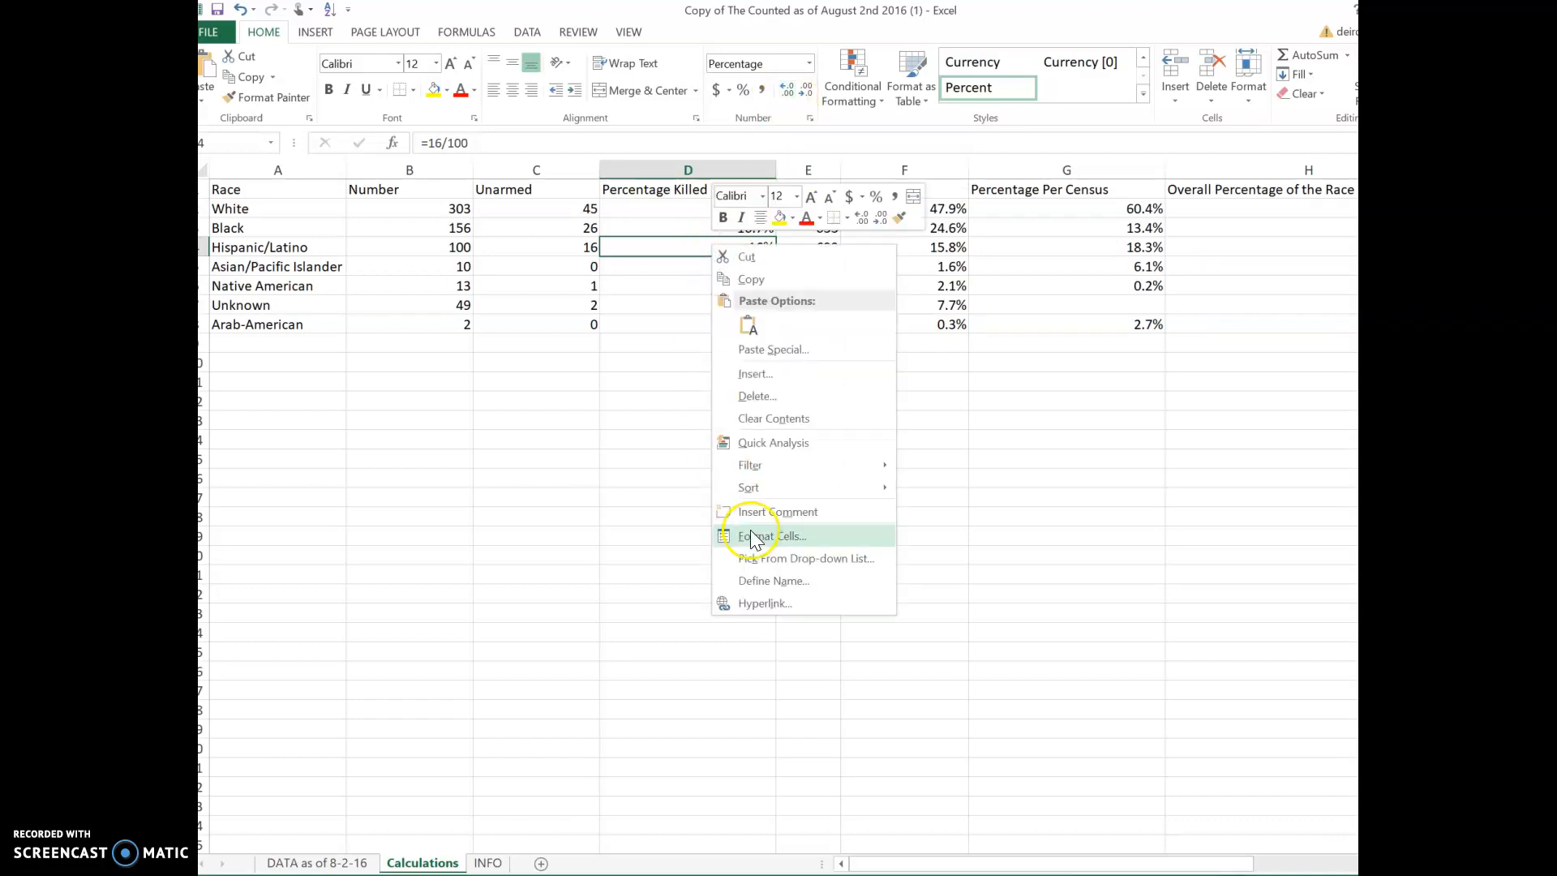
left_click(774, 535)
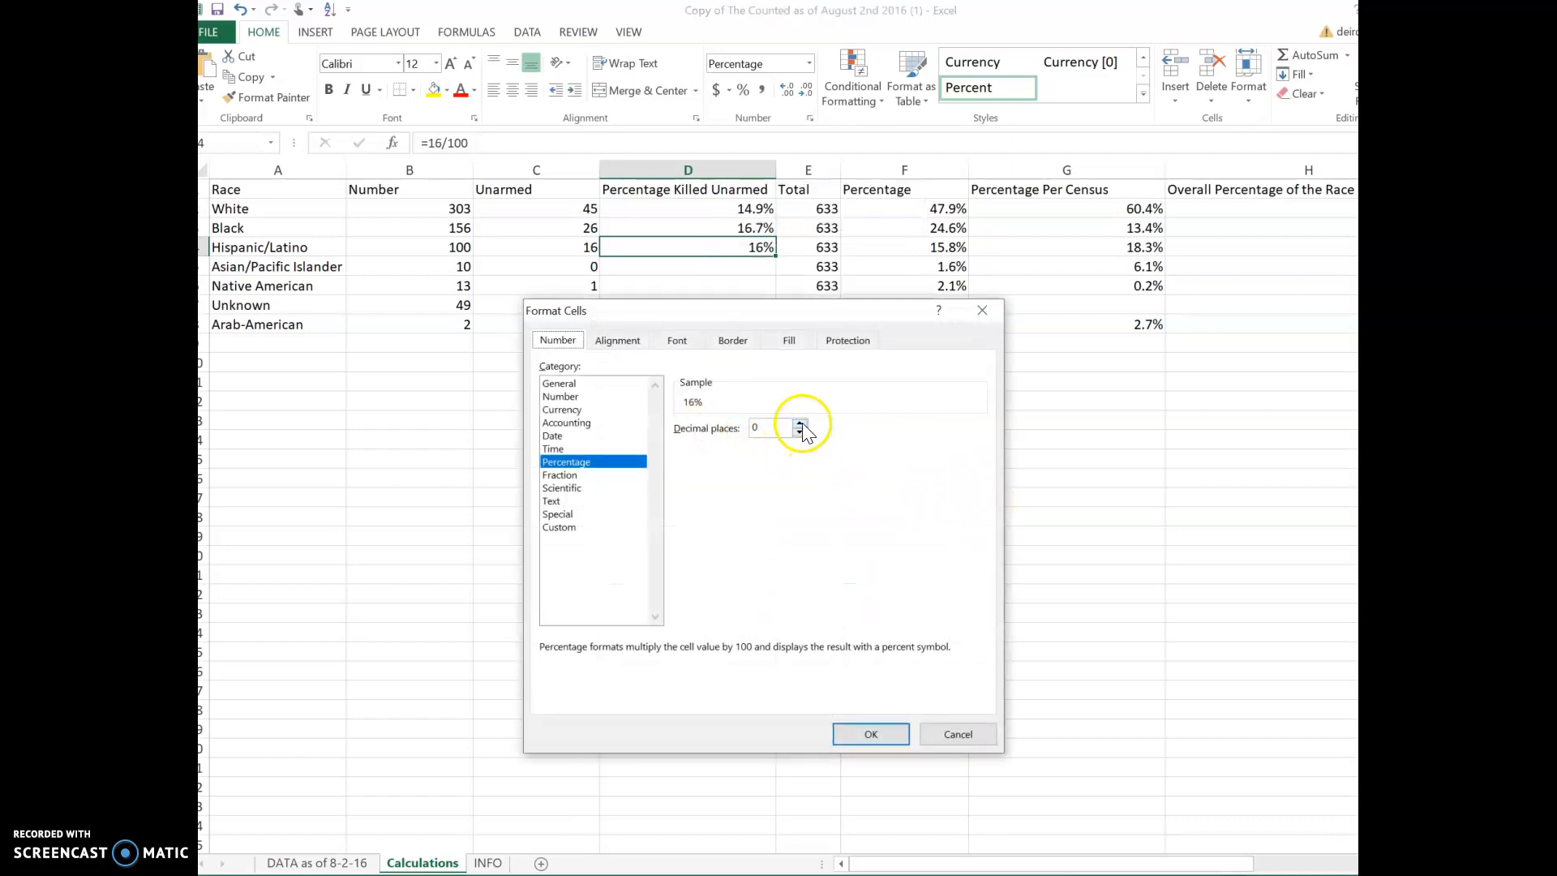
mouse_move(956, 734)
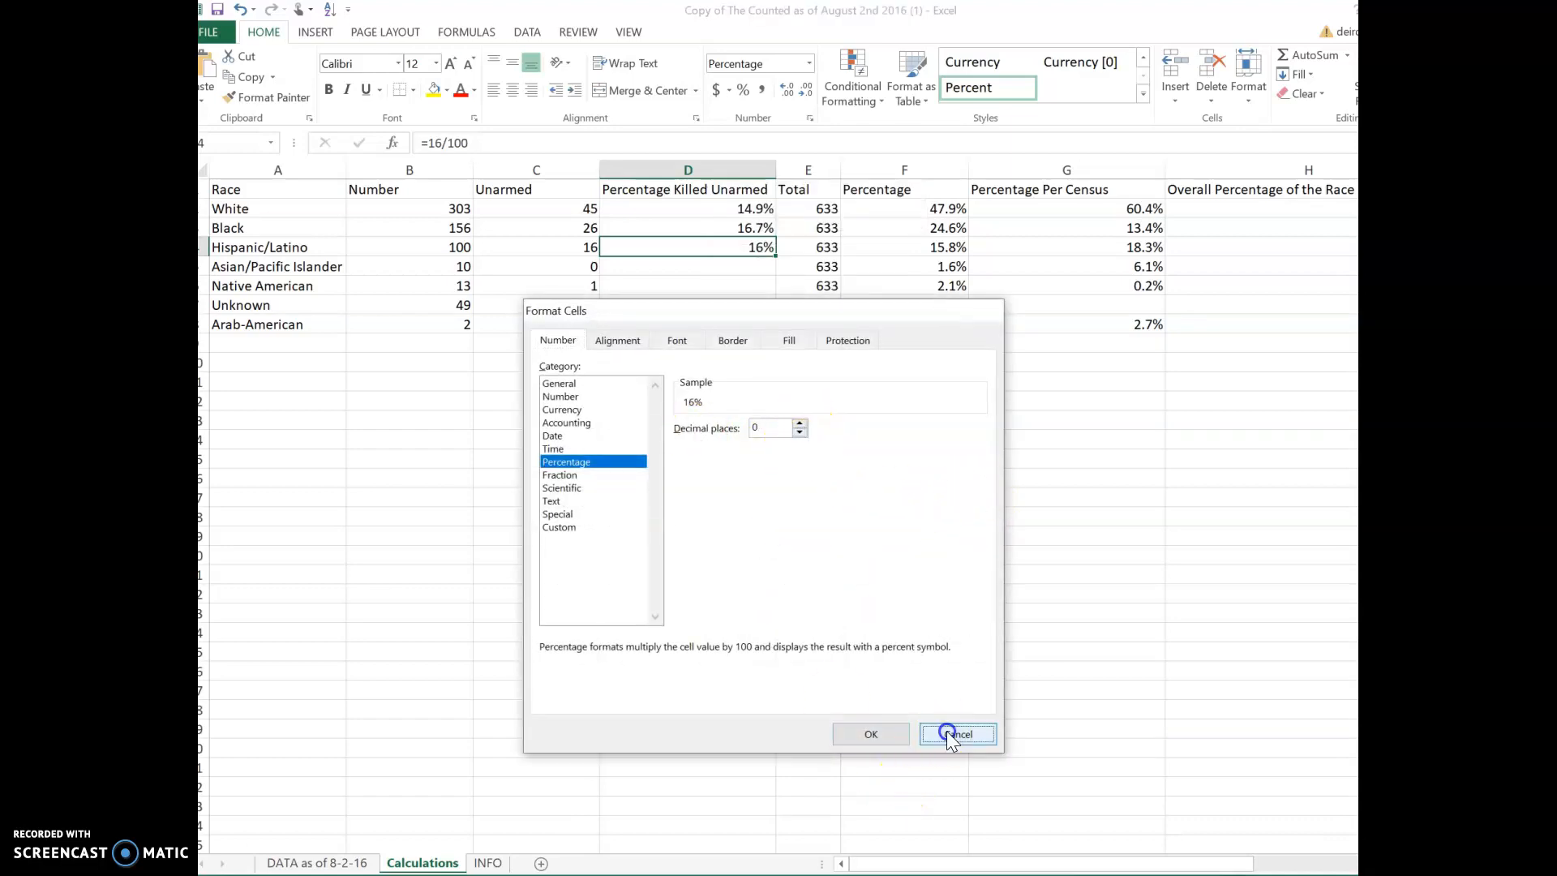
left_click(956, 734)
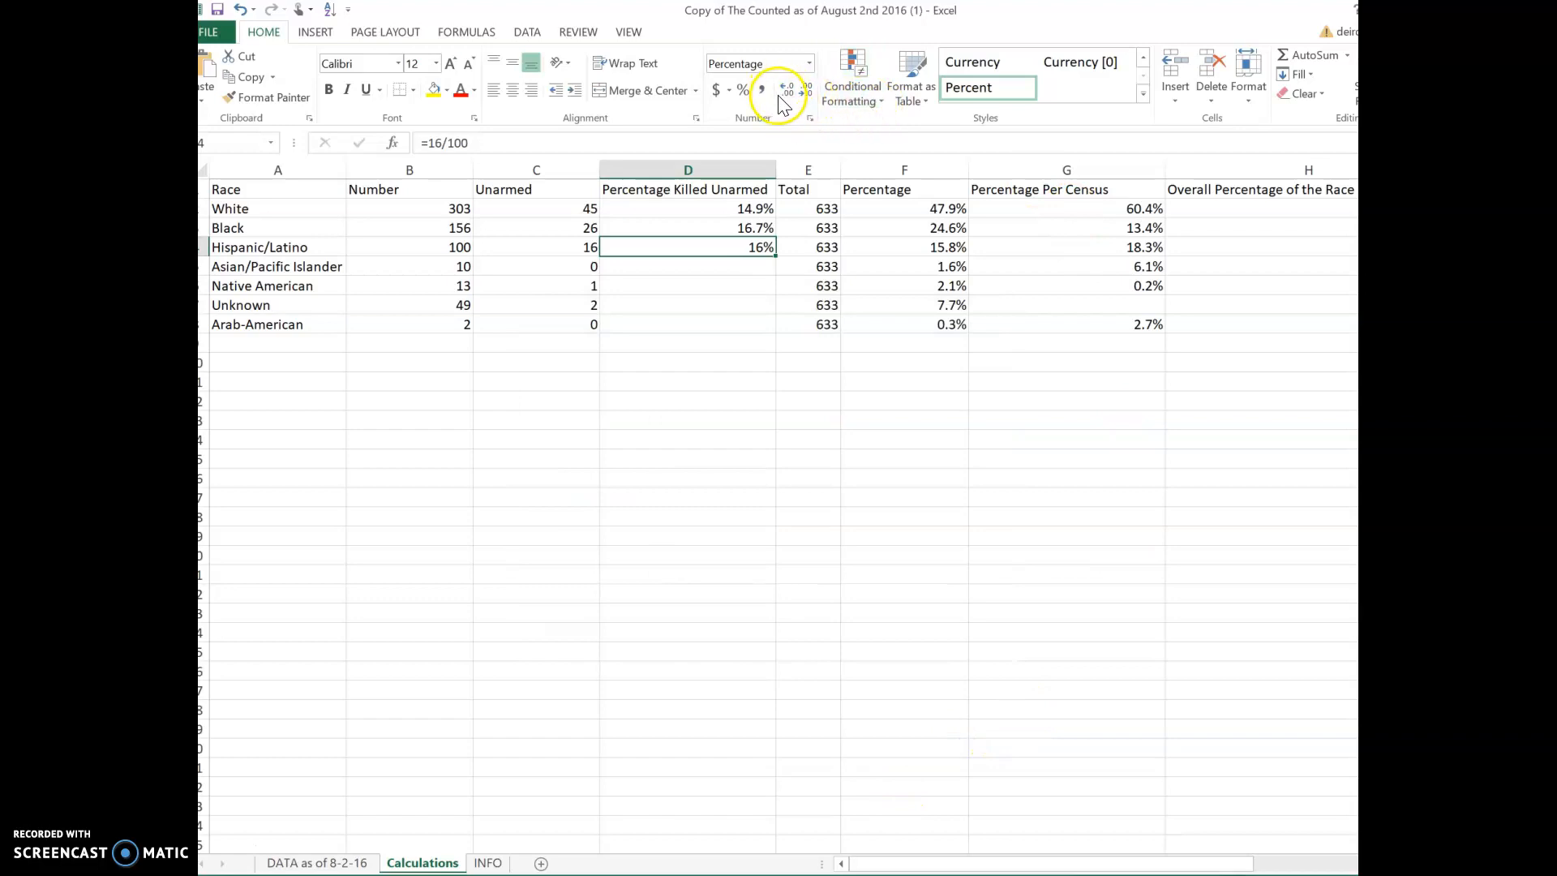
- Show the Hispanic/Latino share in D4 as 16.0% and select the Asian/Pacific Islander cell D5
left_click(786, 89)
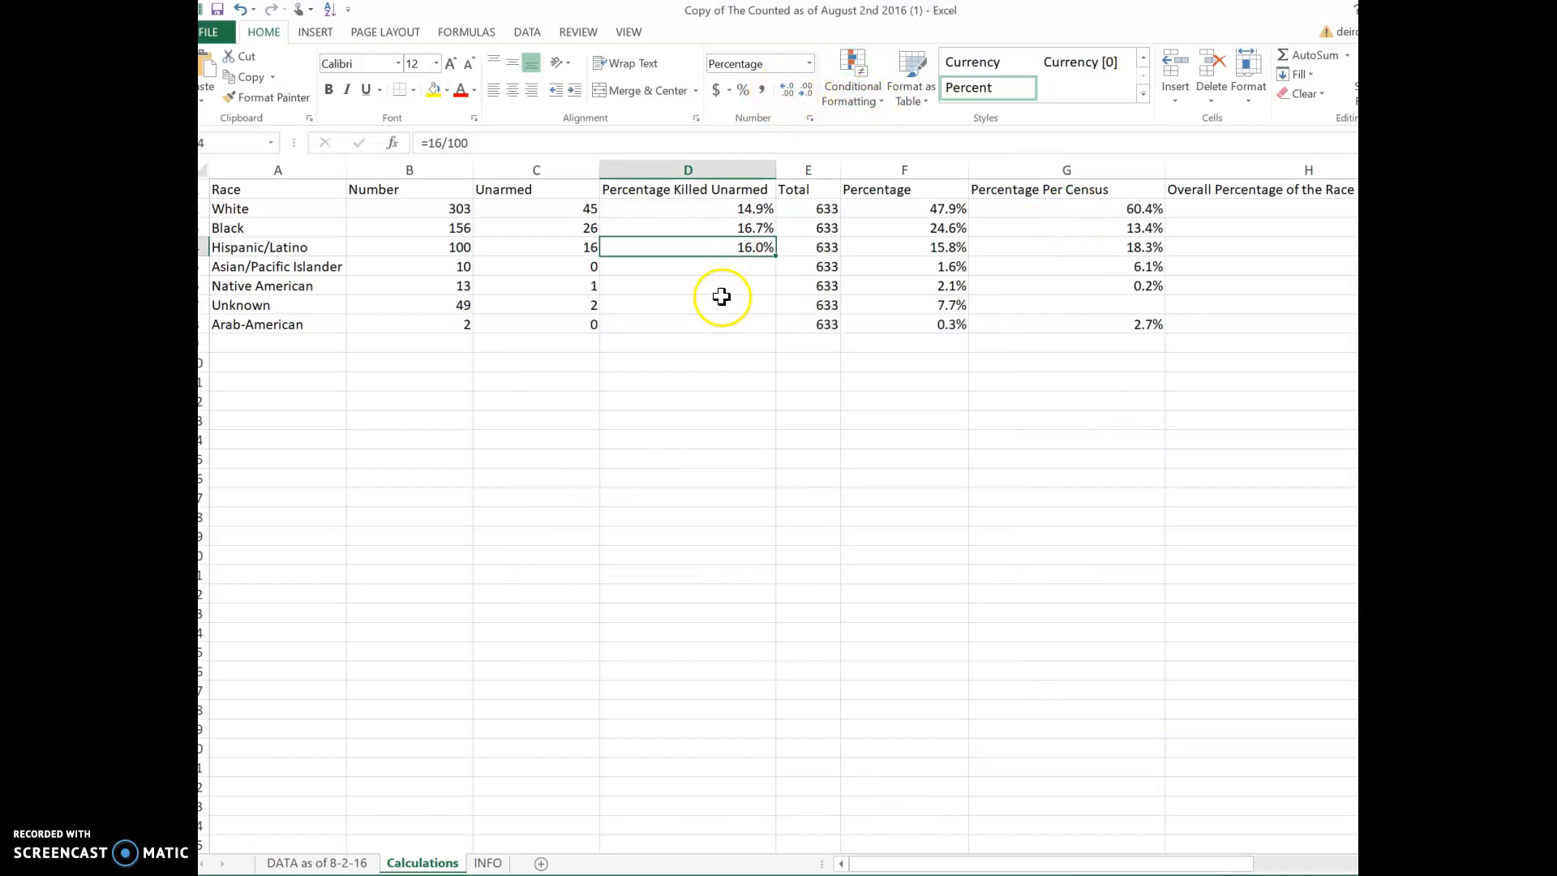
mouse_move(747, 266)
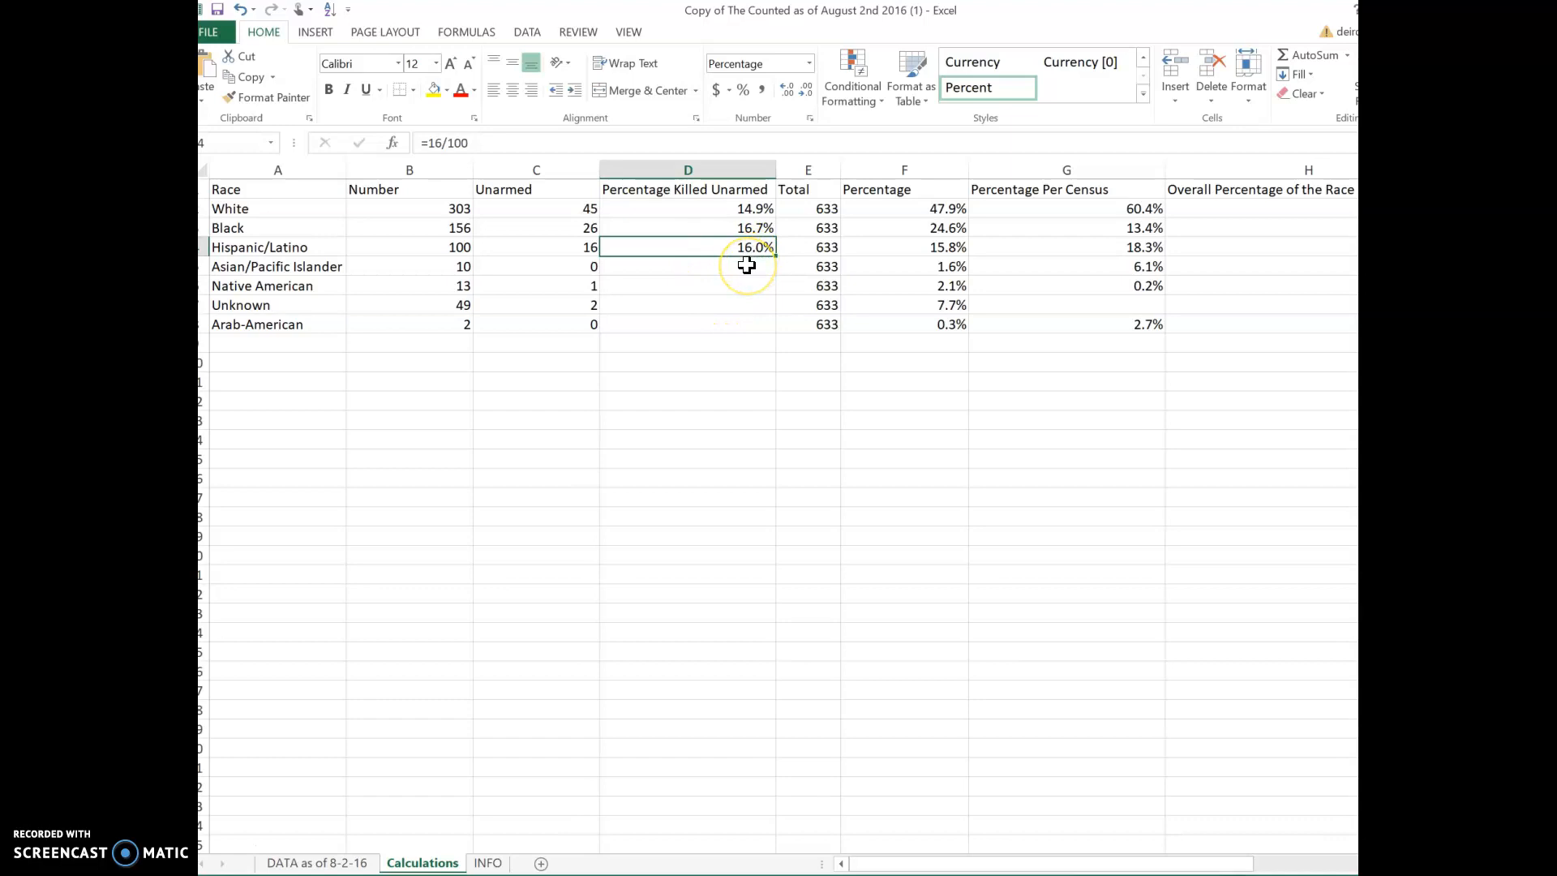
mouse_move(851, 80)
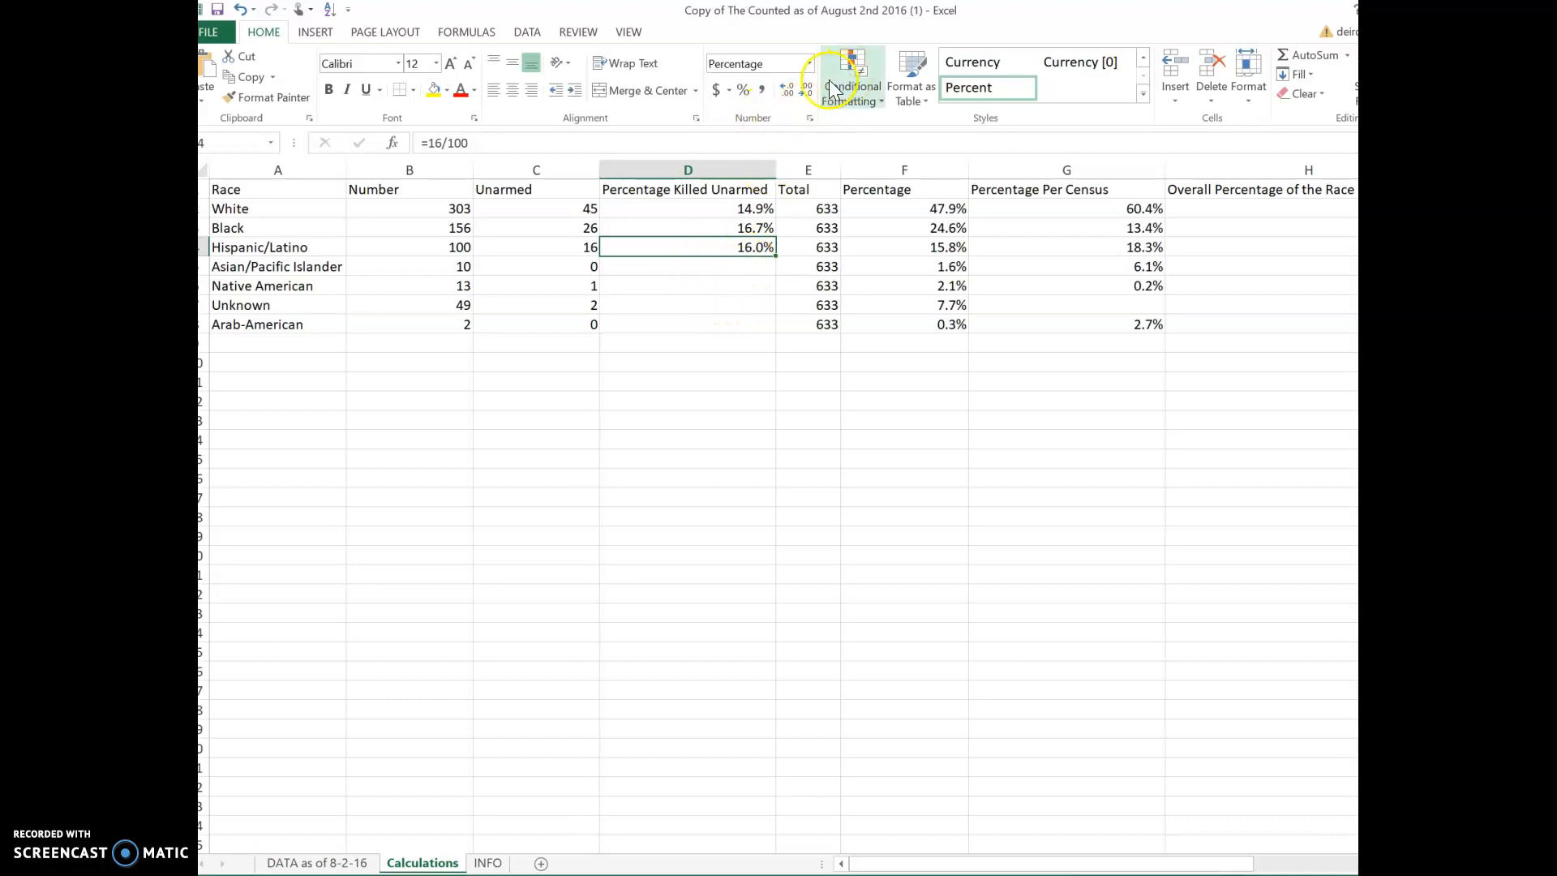
mouse_move(810, 94)
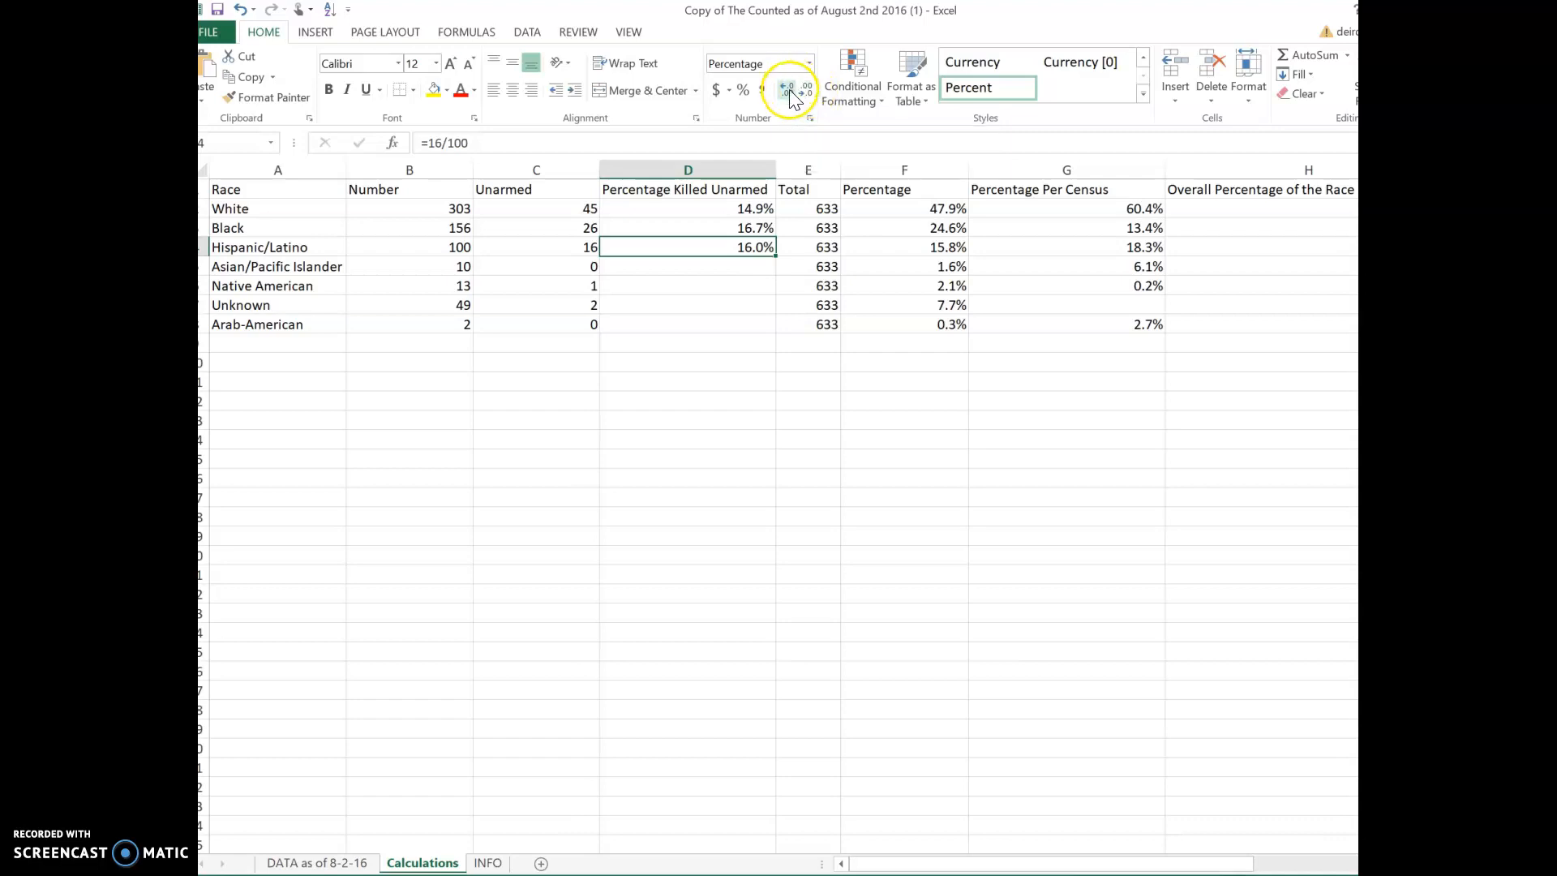
mouse_move(795, 89)
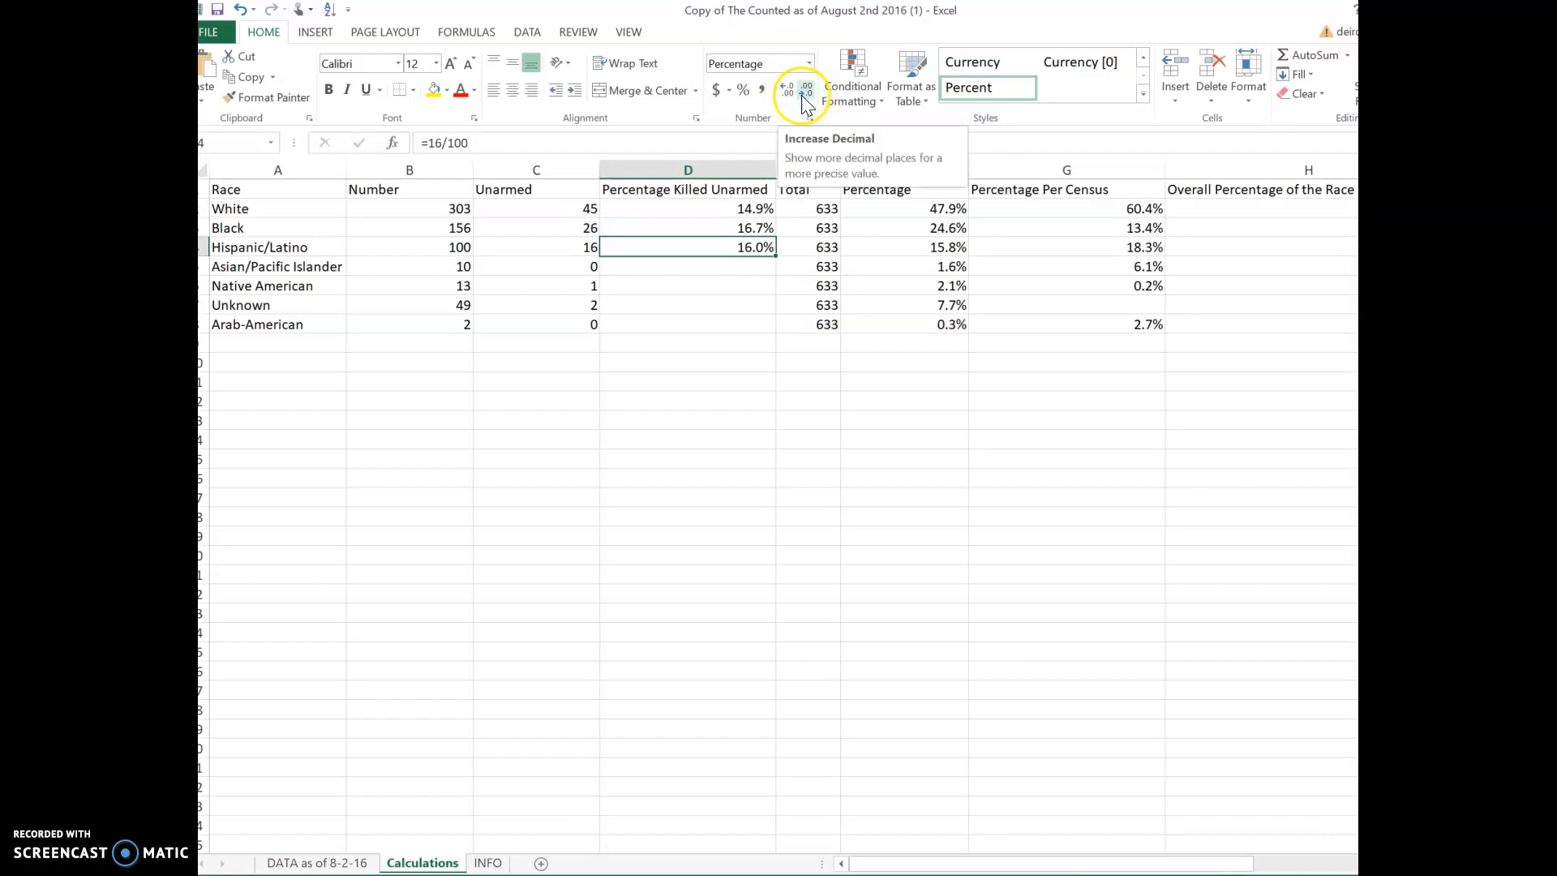
mouse_move(756, 256)
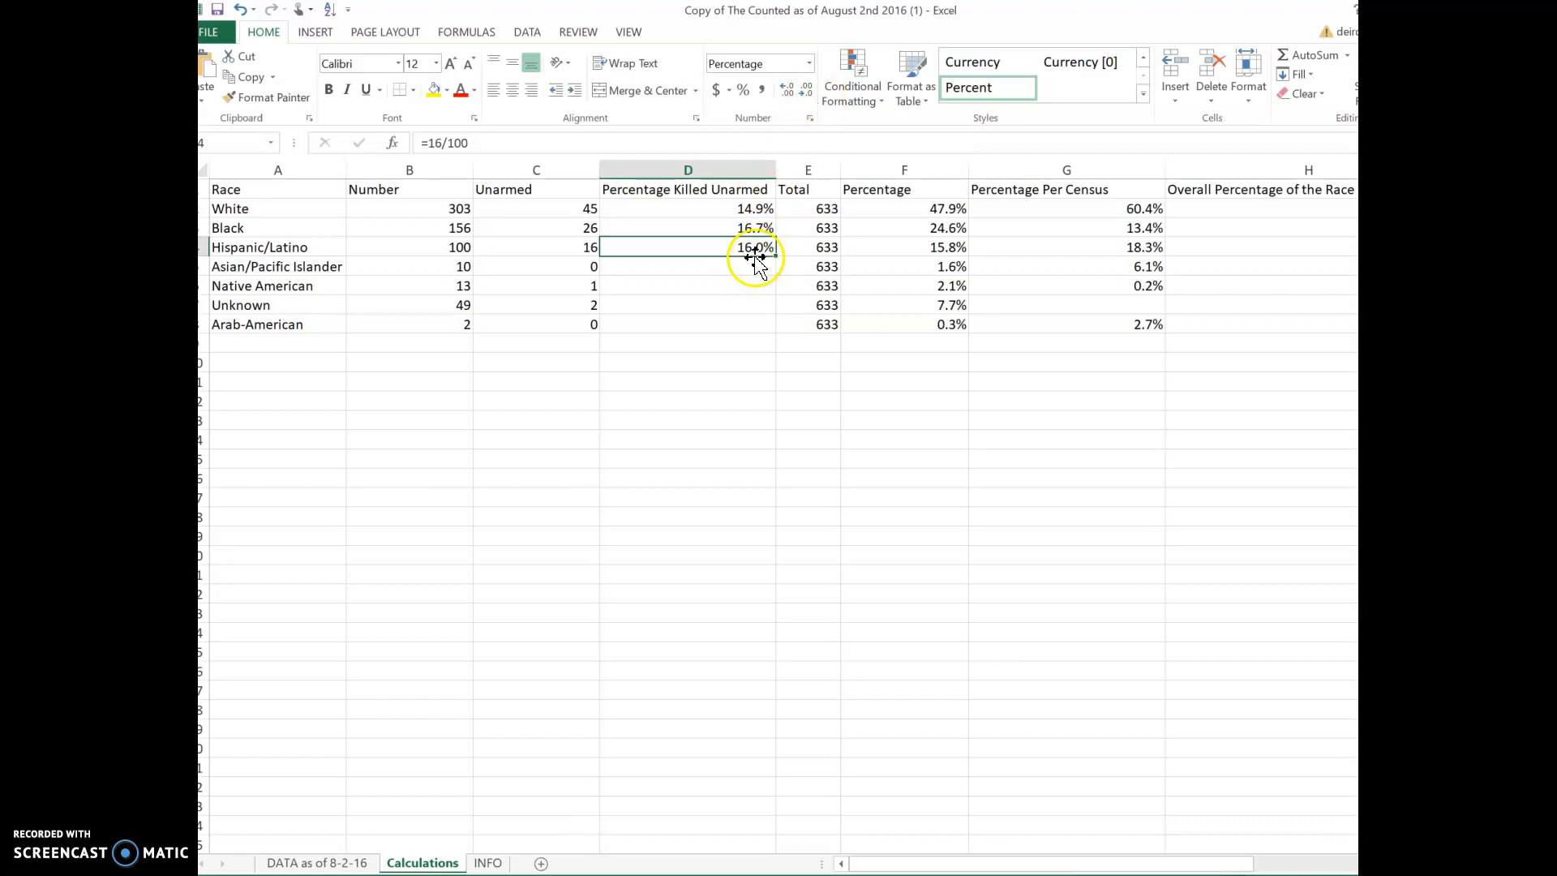
left_click(687, 266)
type("0")
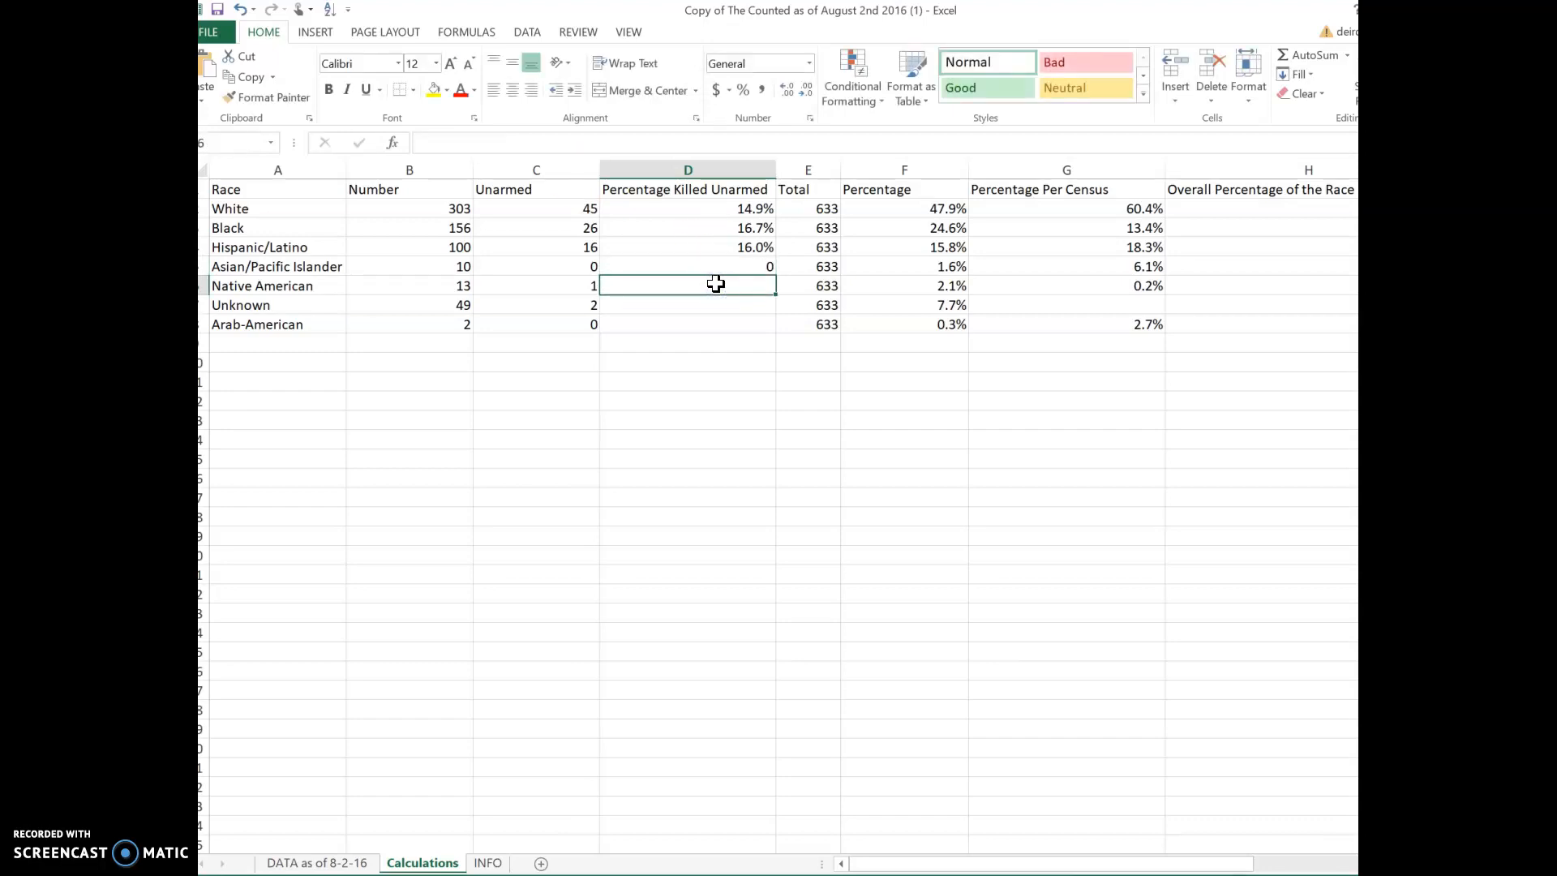
- Enter =1/13 in D6 for Native American, formatted as 7.7%
type("=")
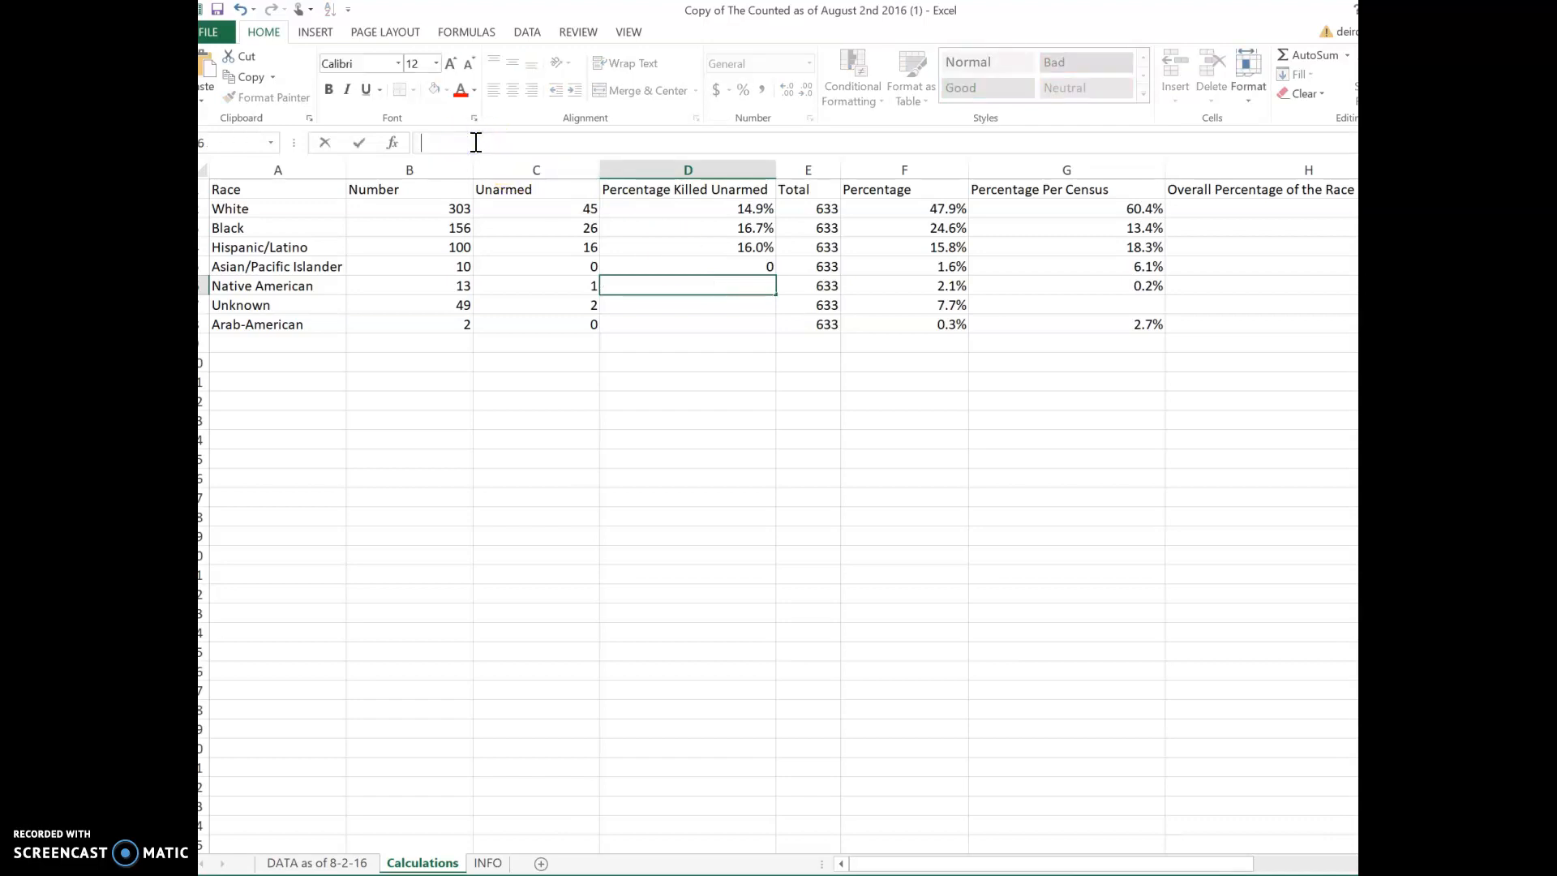
type("=1/")
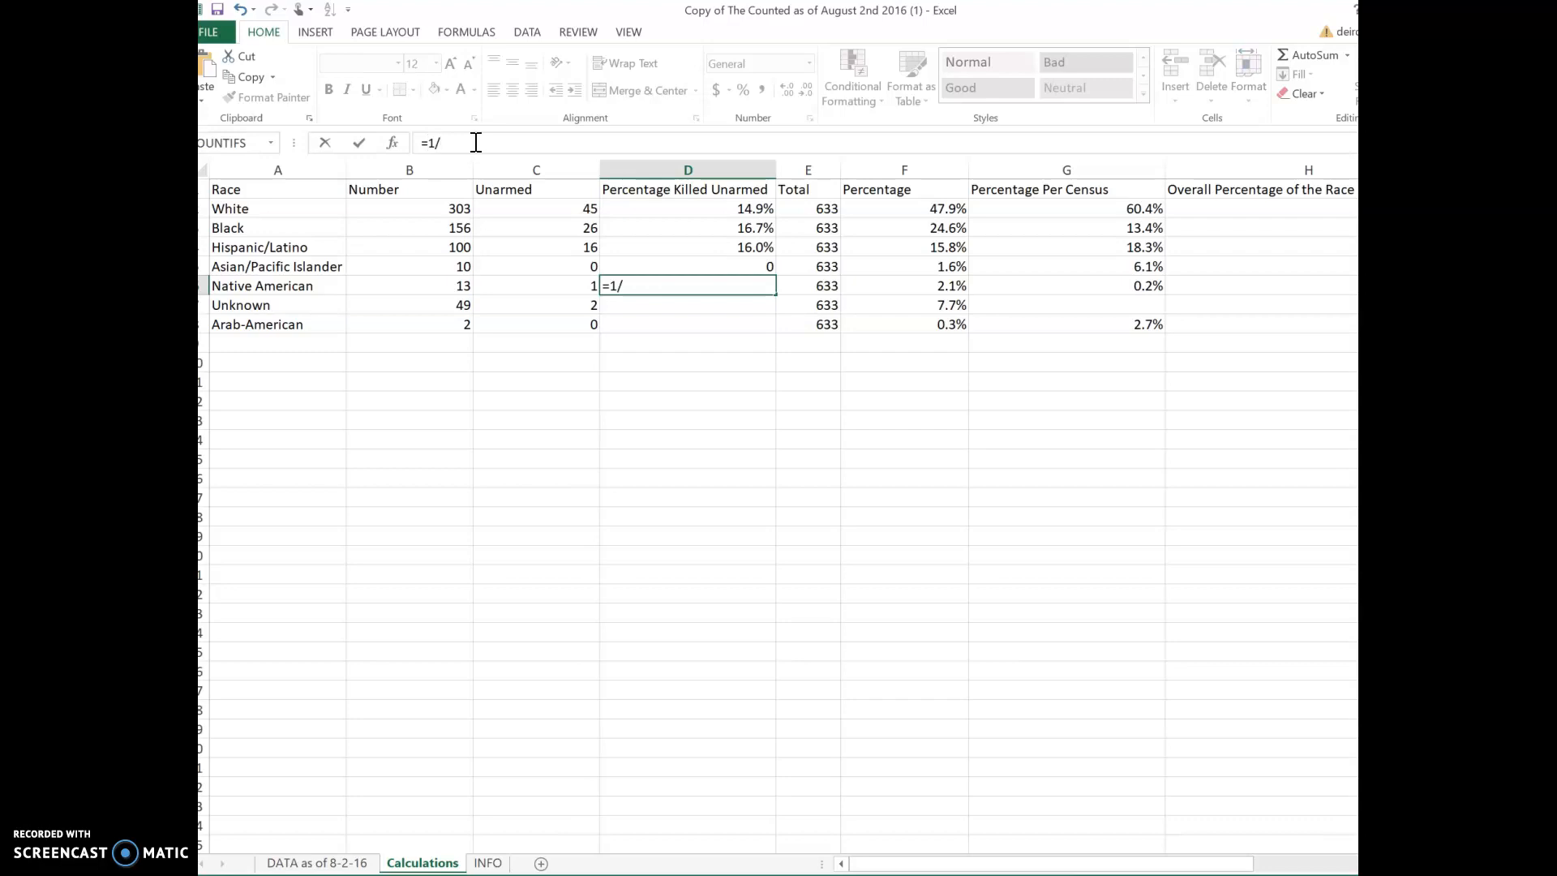
key("Return")
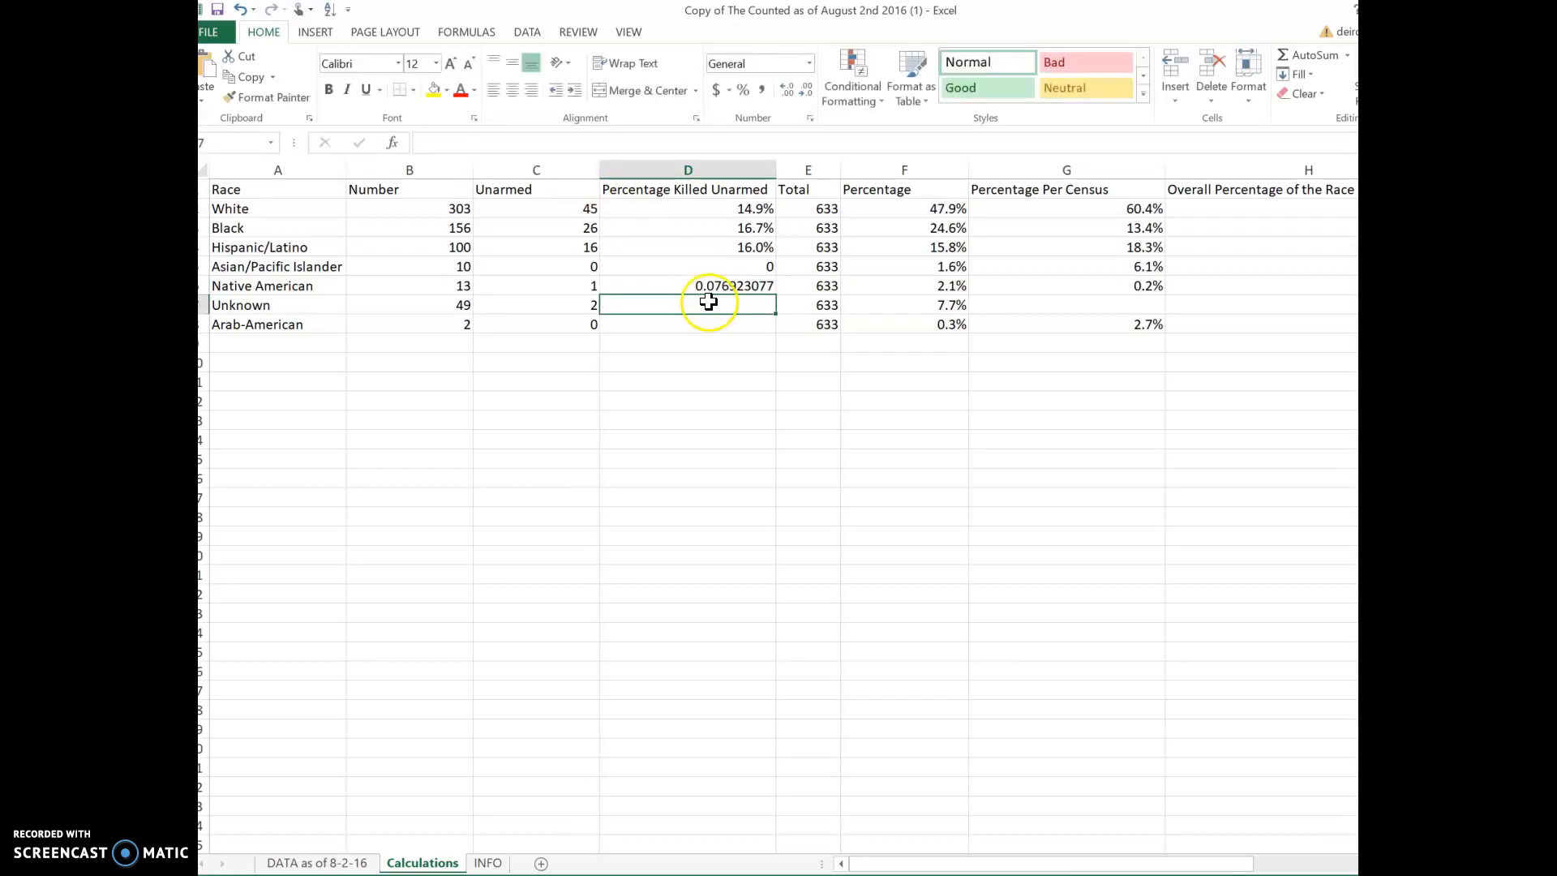
left_click(687, 285)
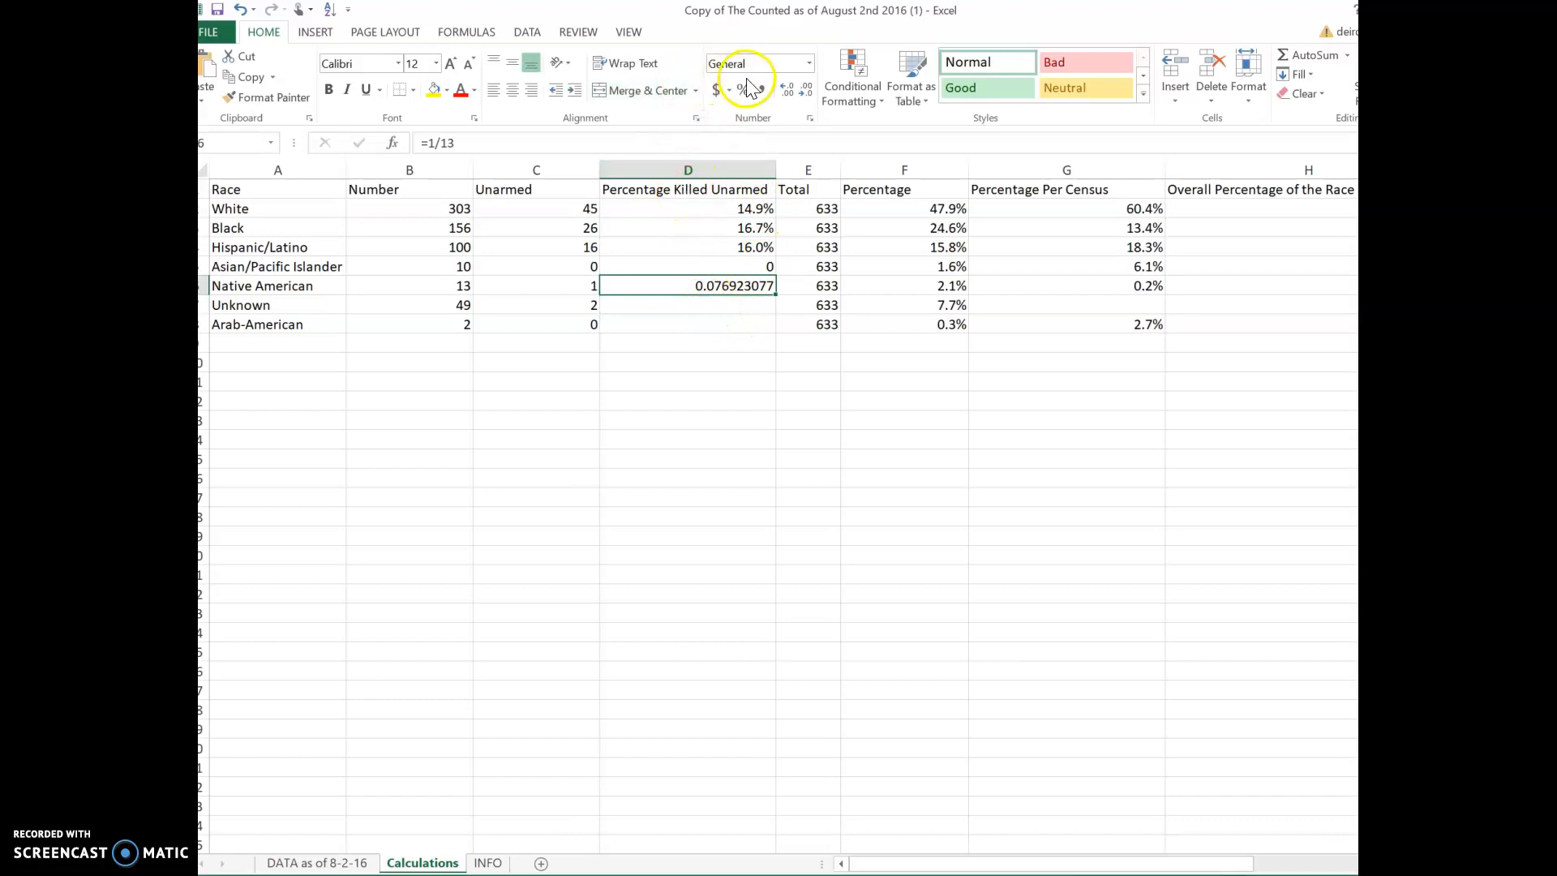
left_click(741, 90)
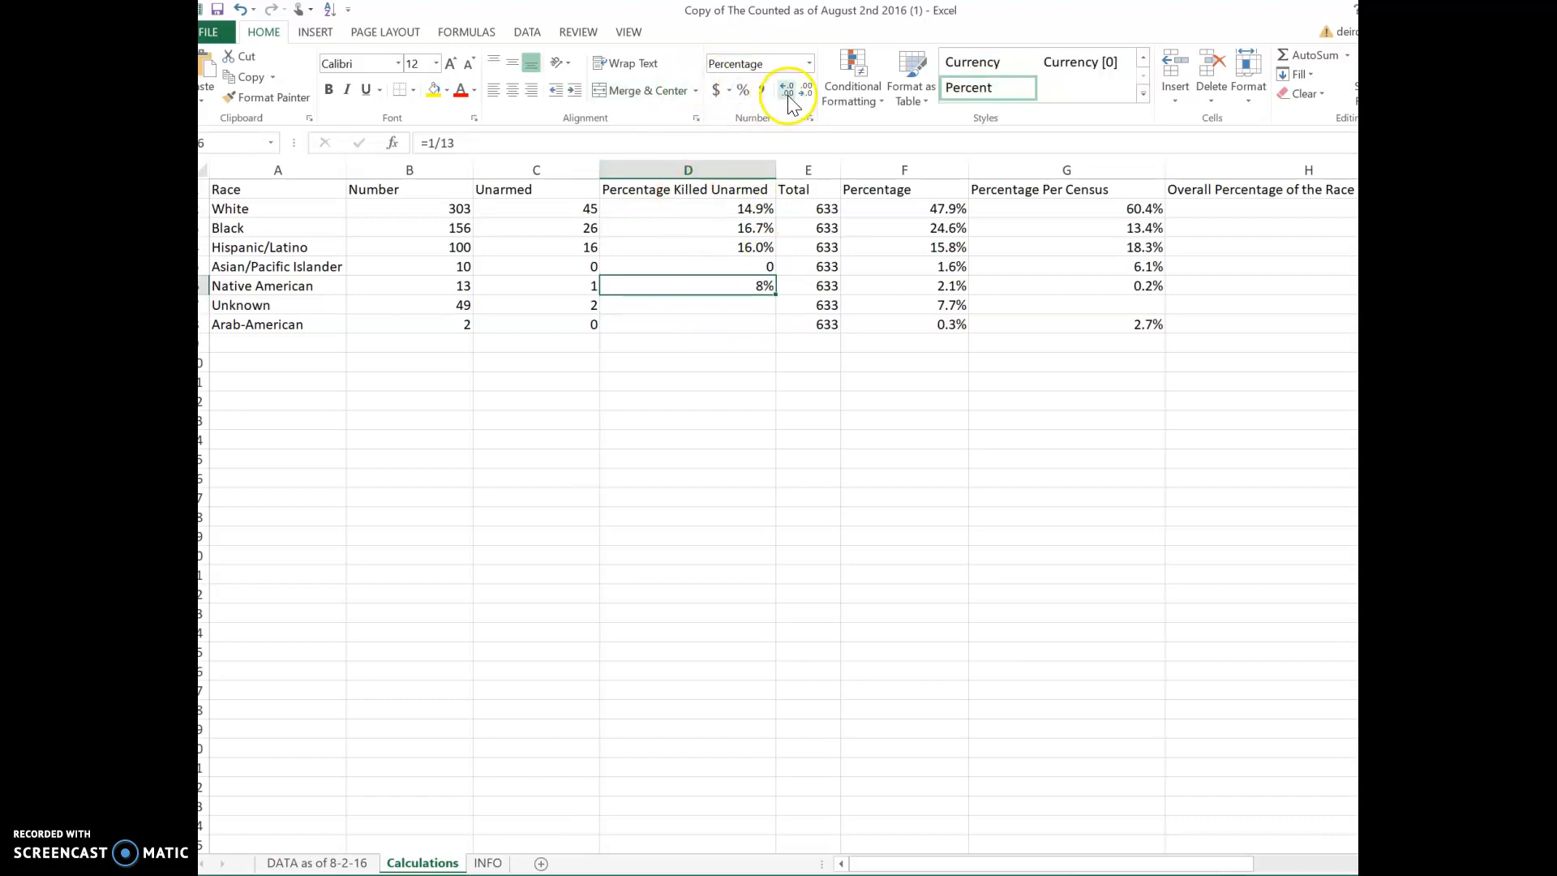
left_click(788, 90)
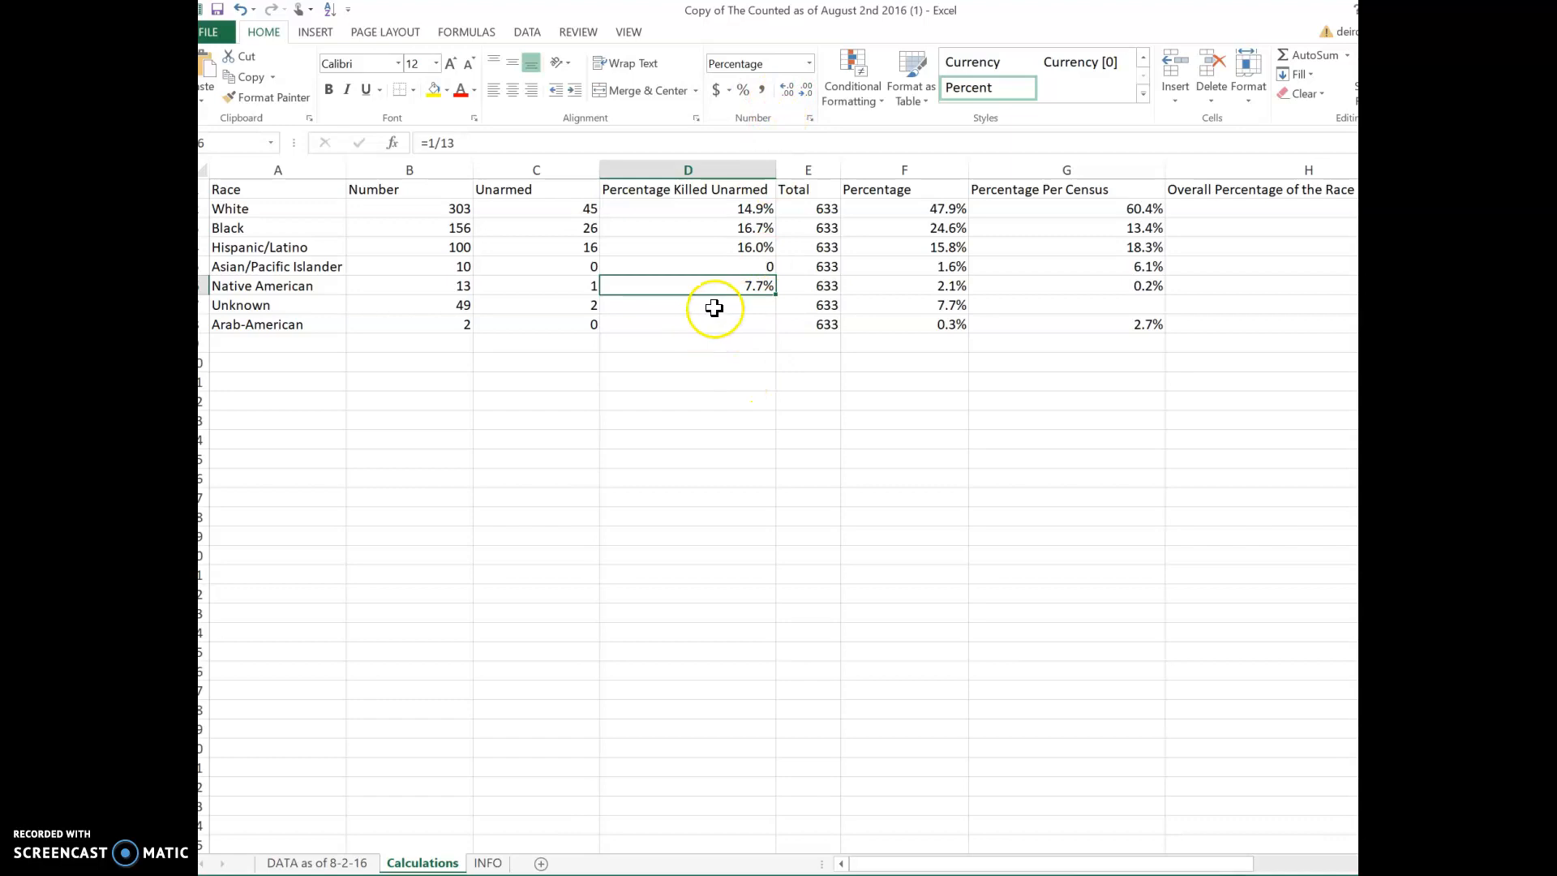
left_click(686, 305)
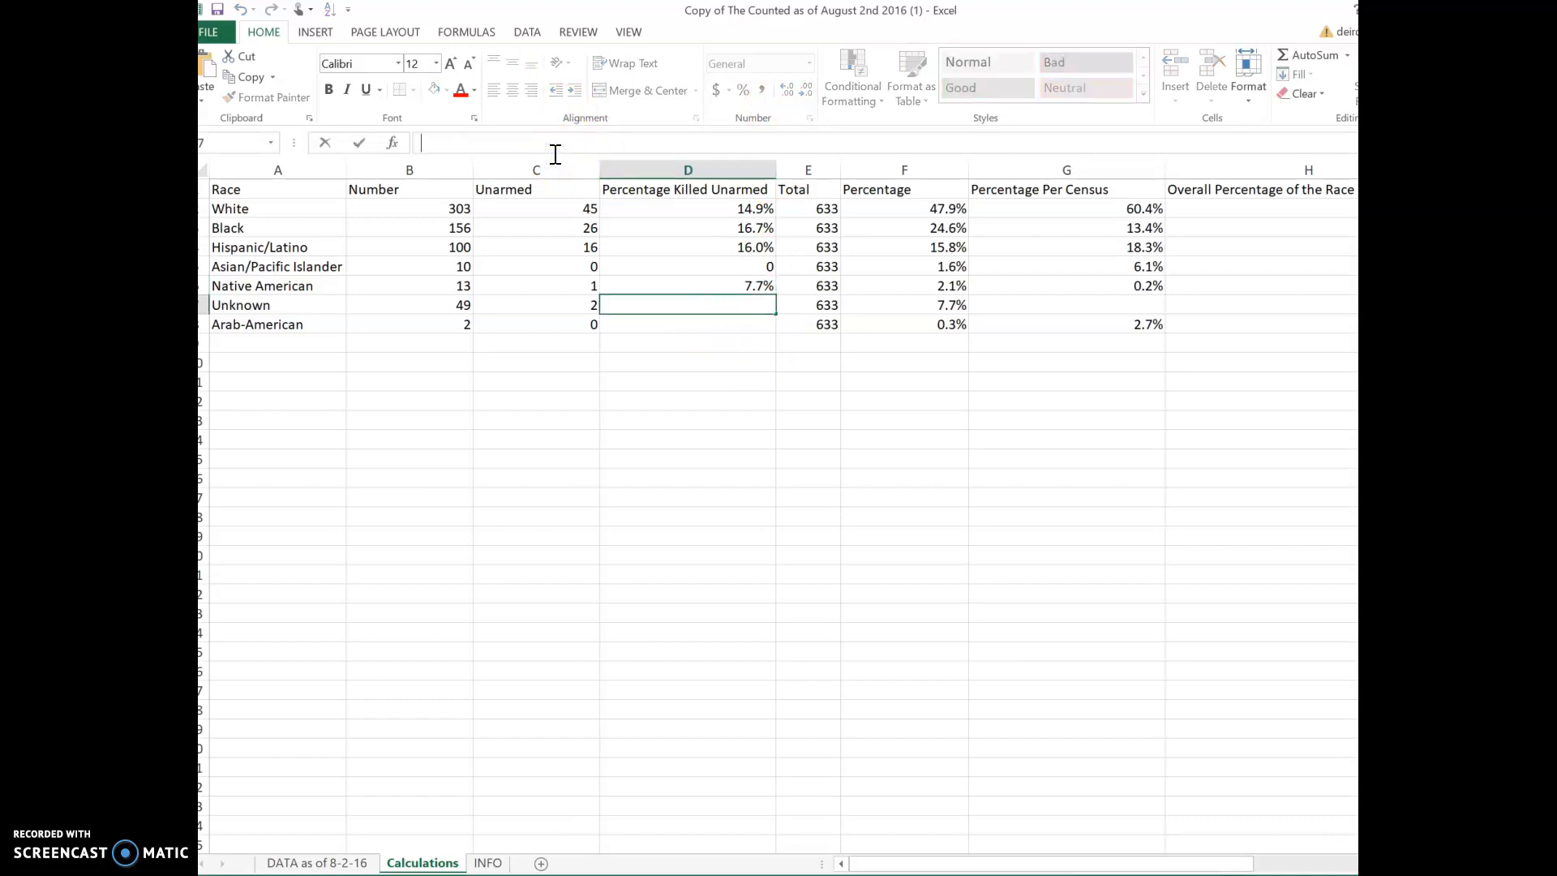
- Enter =2/49 in D7 for the Unknown row, formatted as 4.1%
type("=2/4")
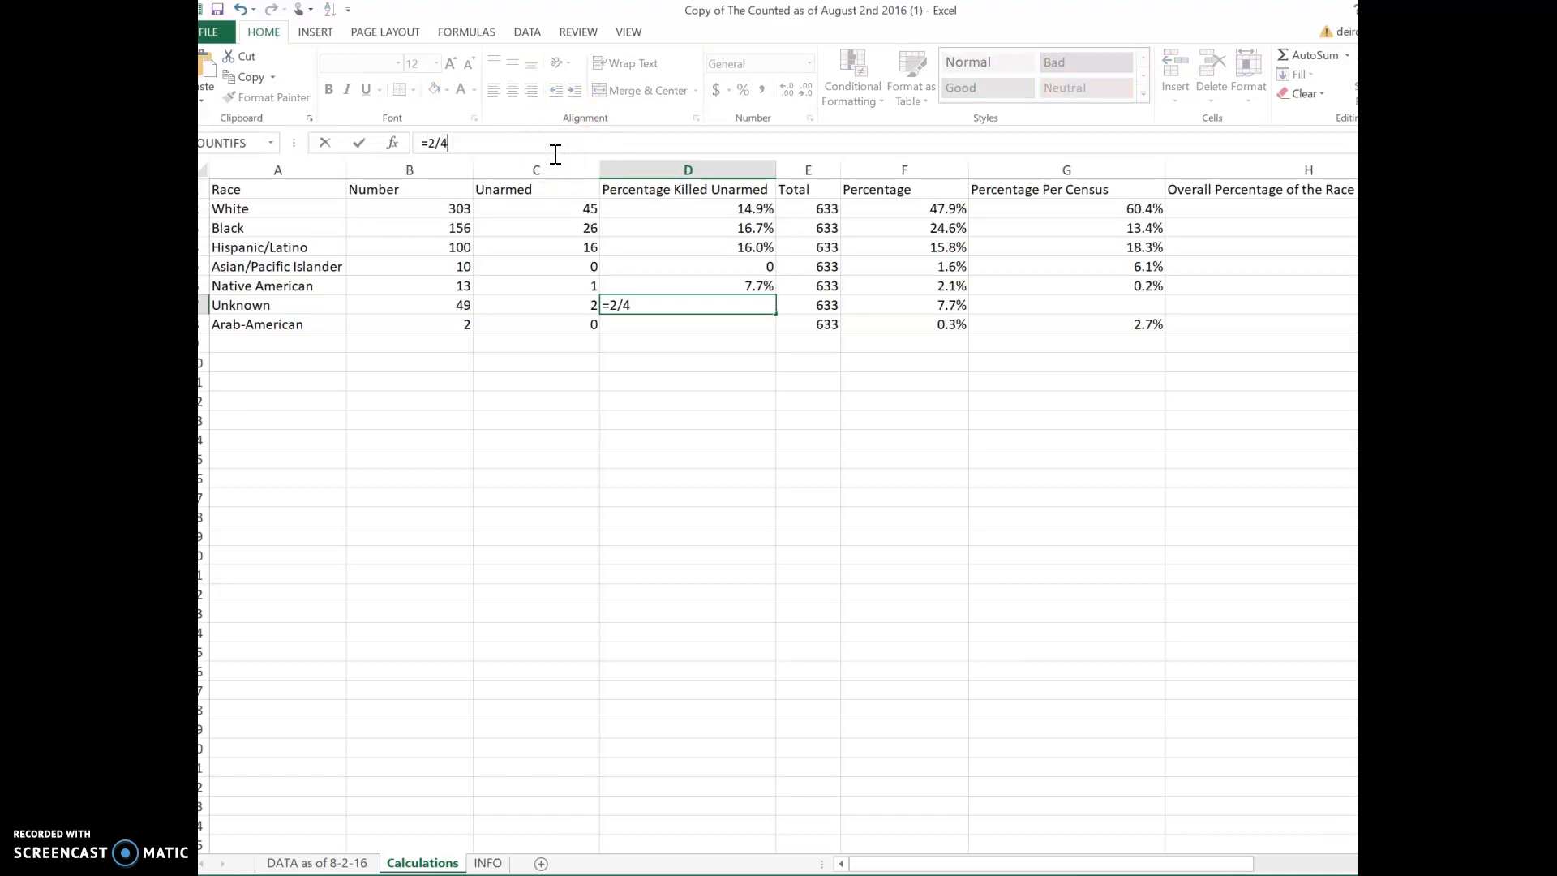
key("Return")
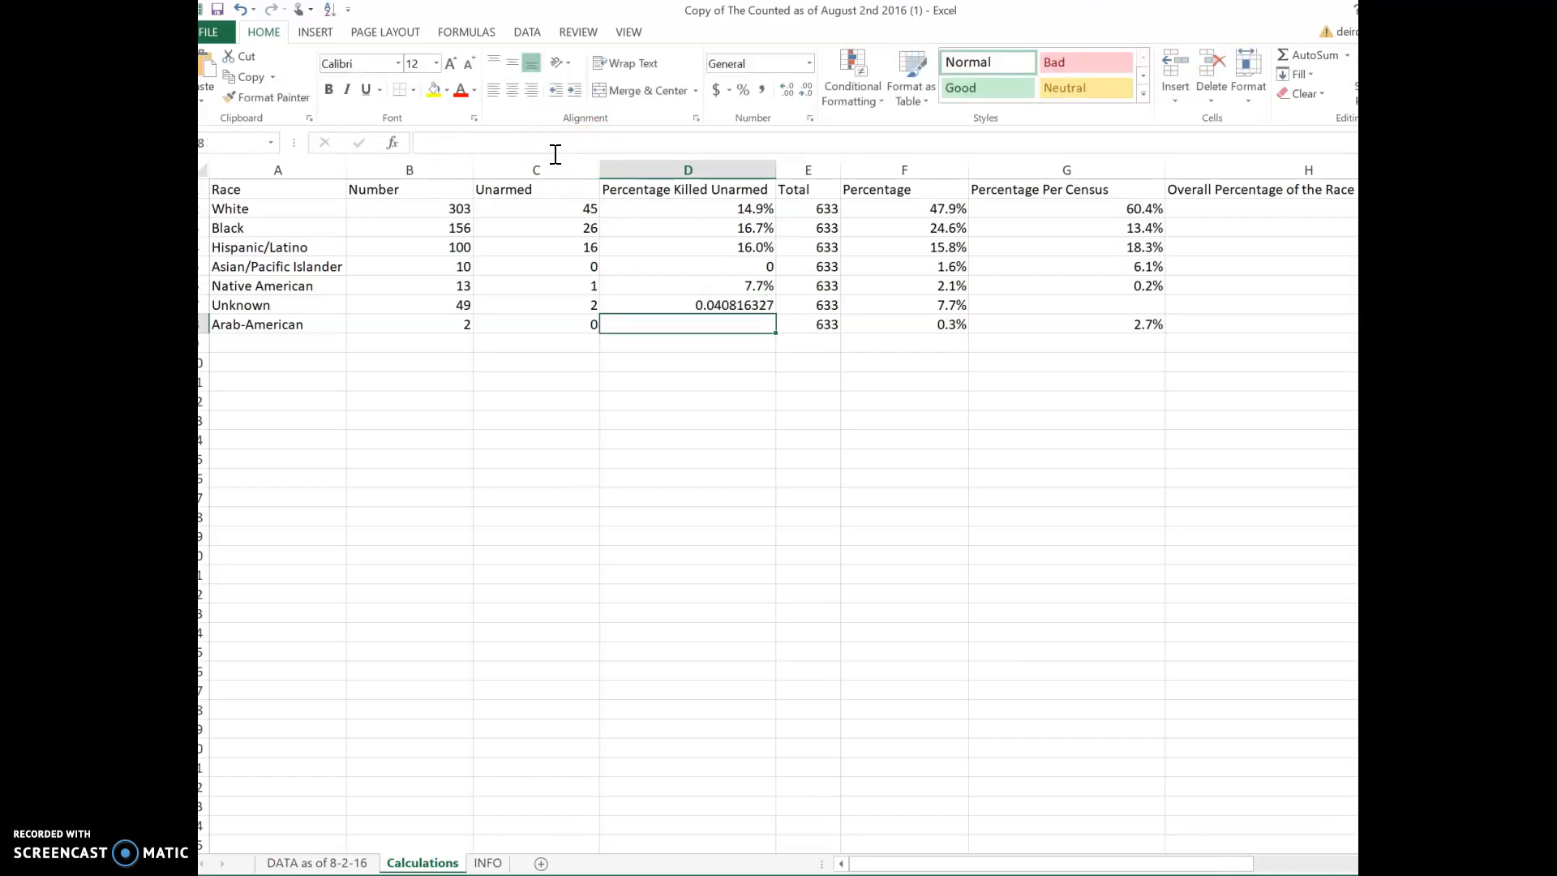
left_click(687, 305)
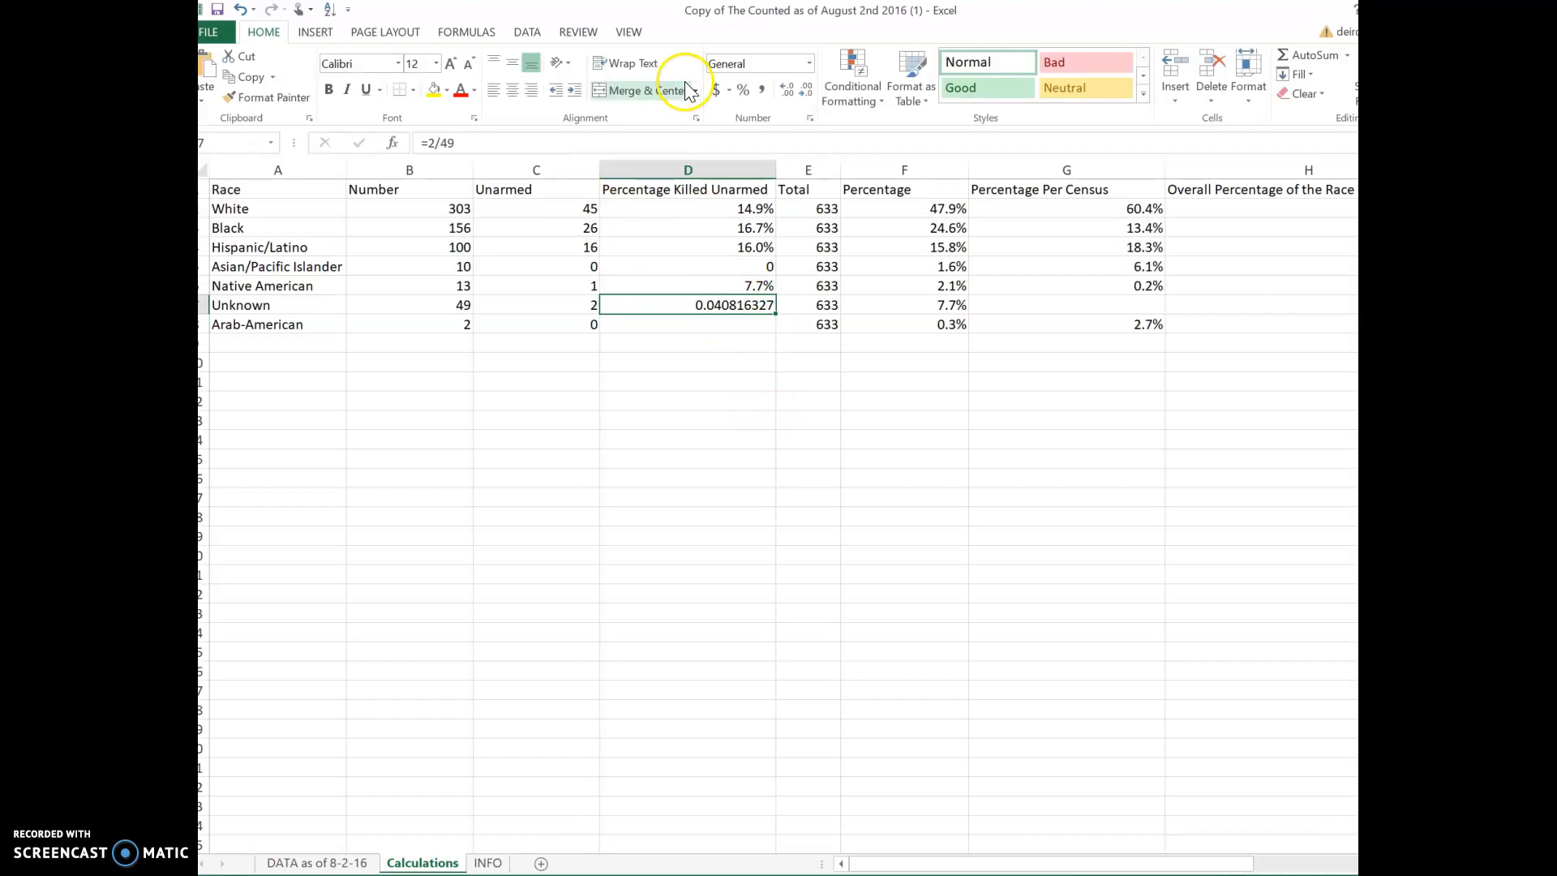
mouse_move(376, 194)
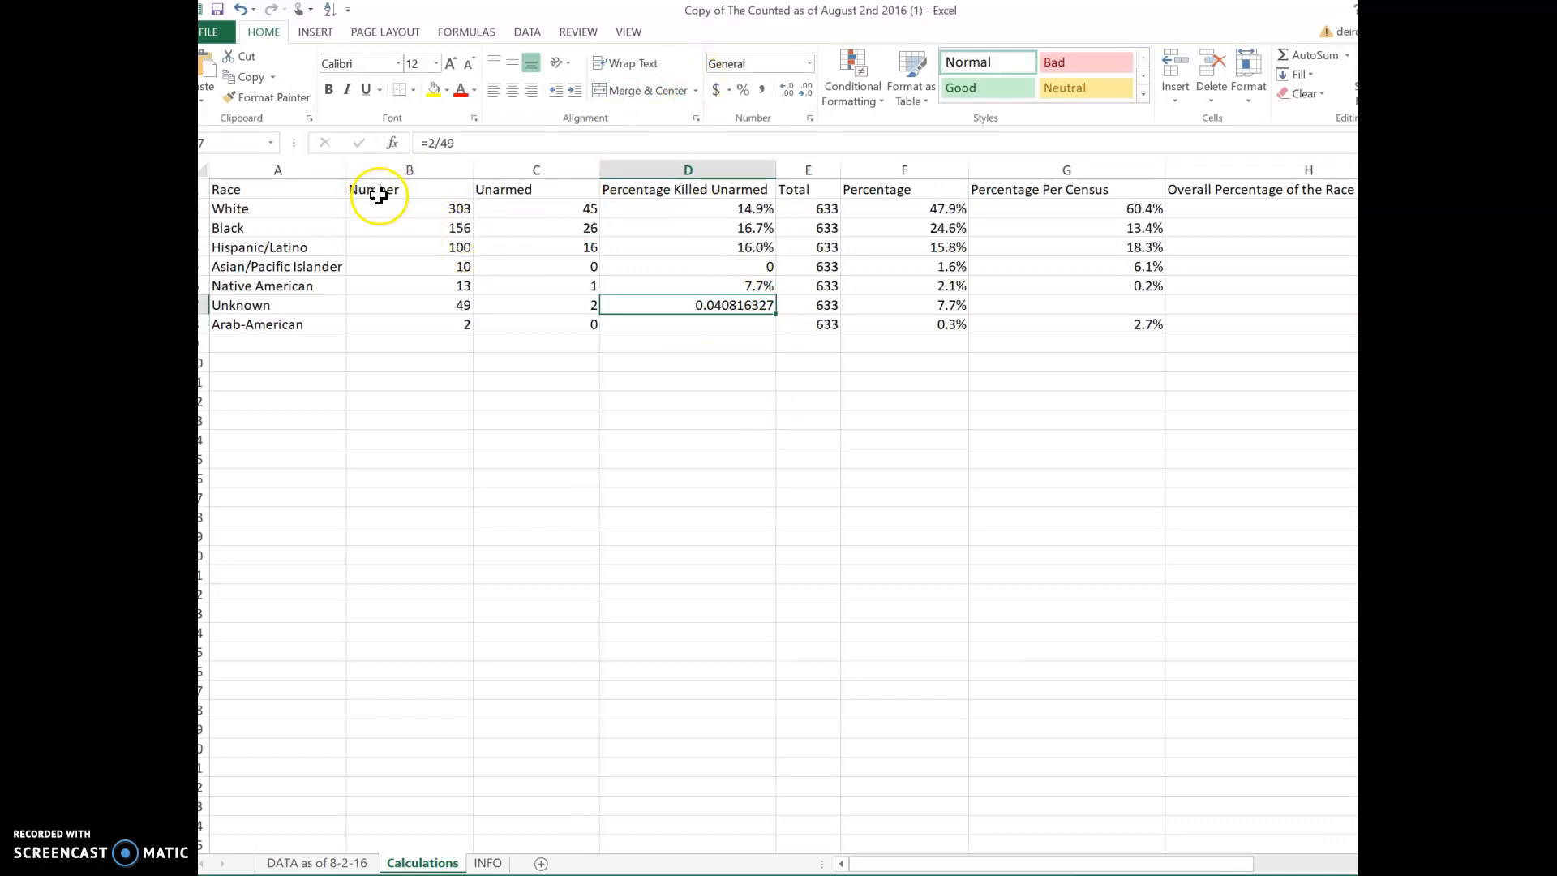
mouse_move(393, 238)
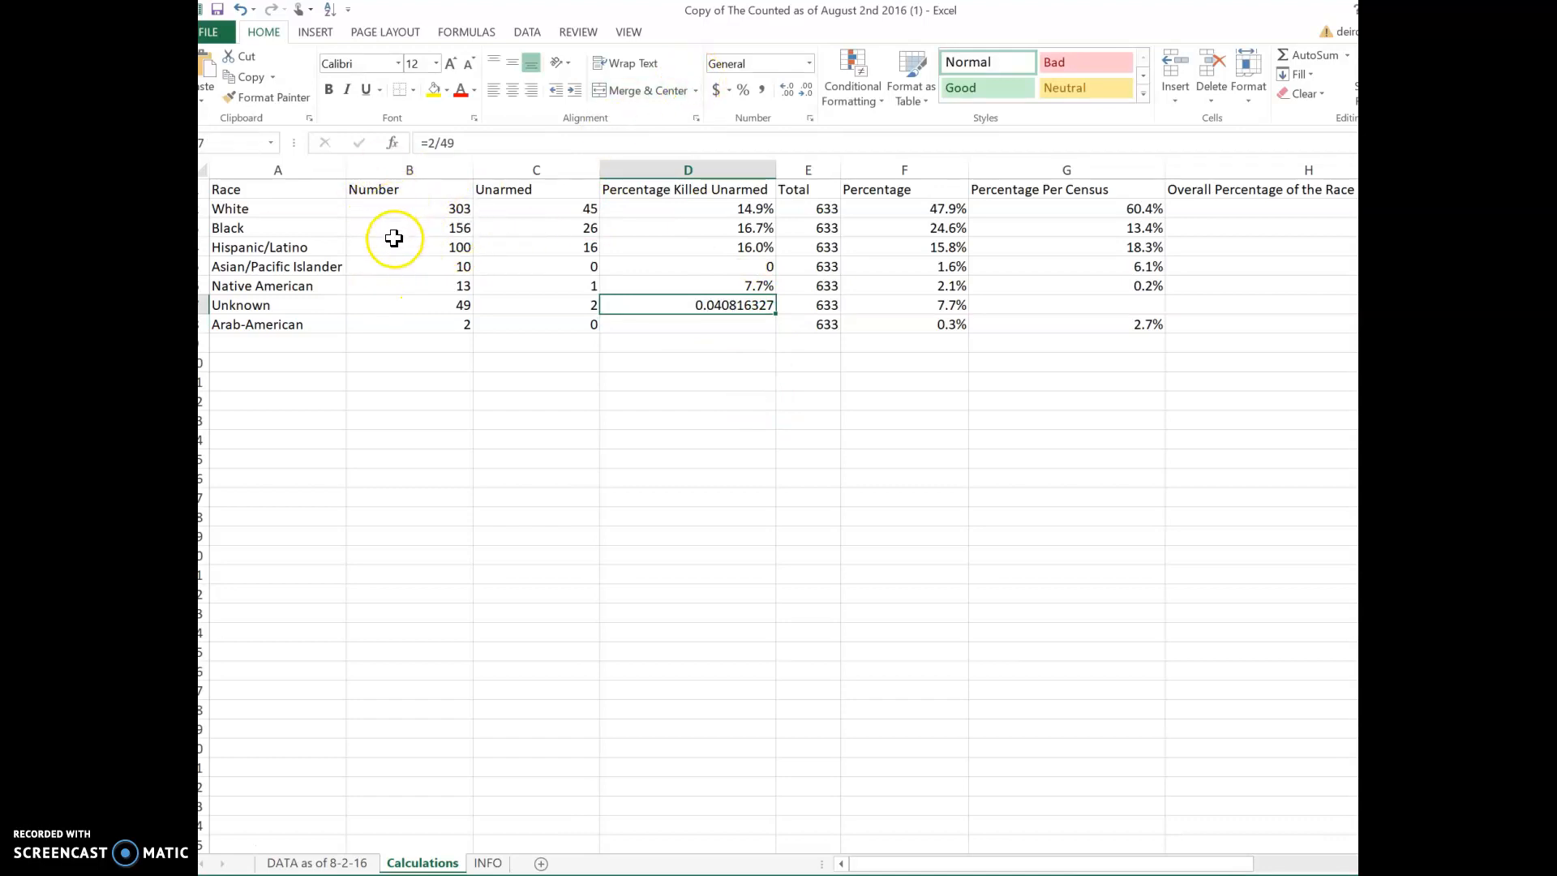
mouse_move(696, 300)
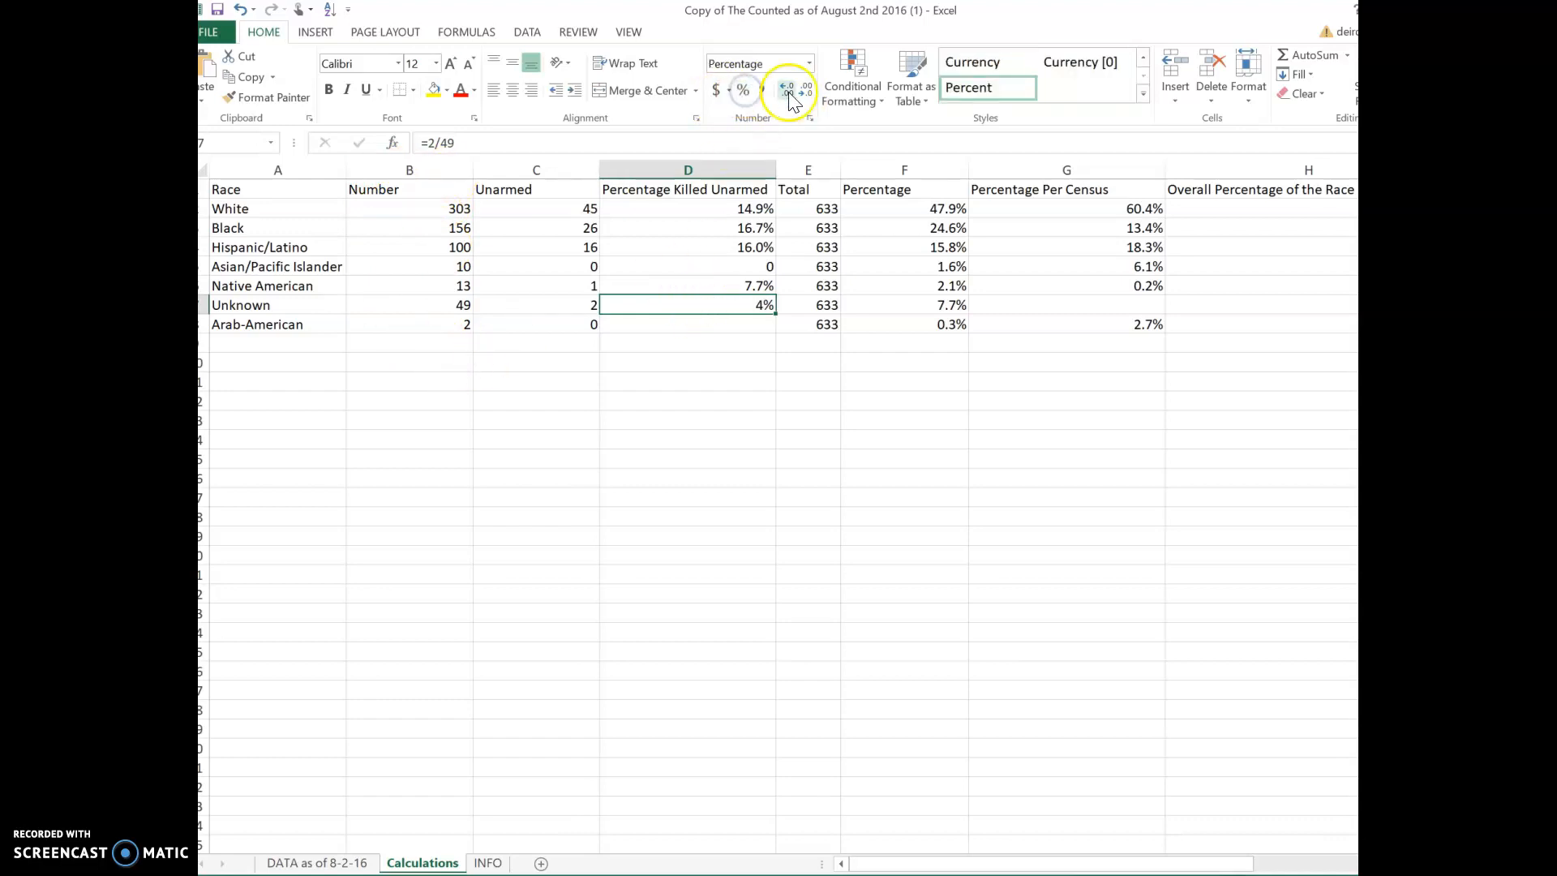
left_click(789, 90)
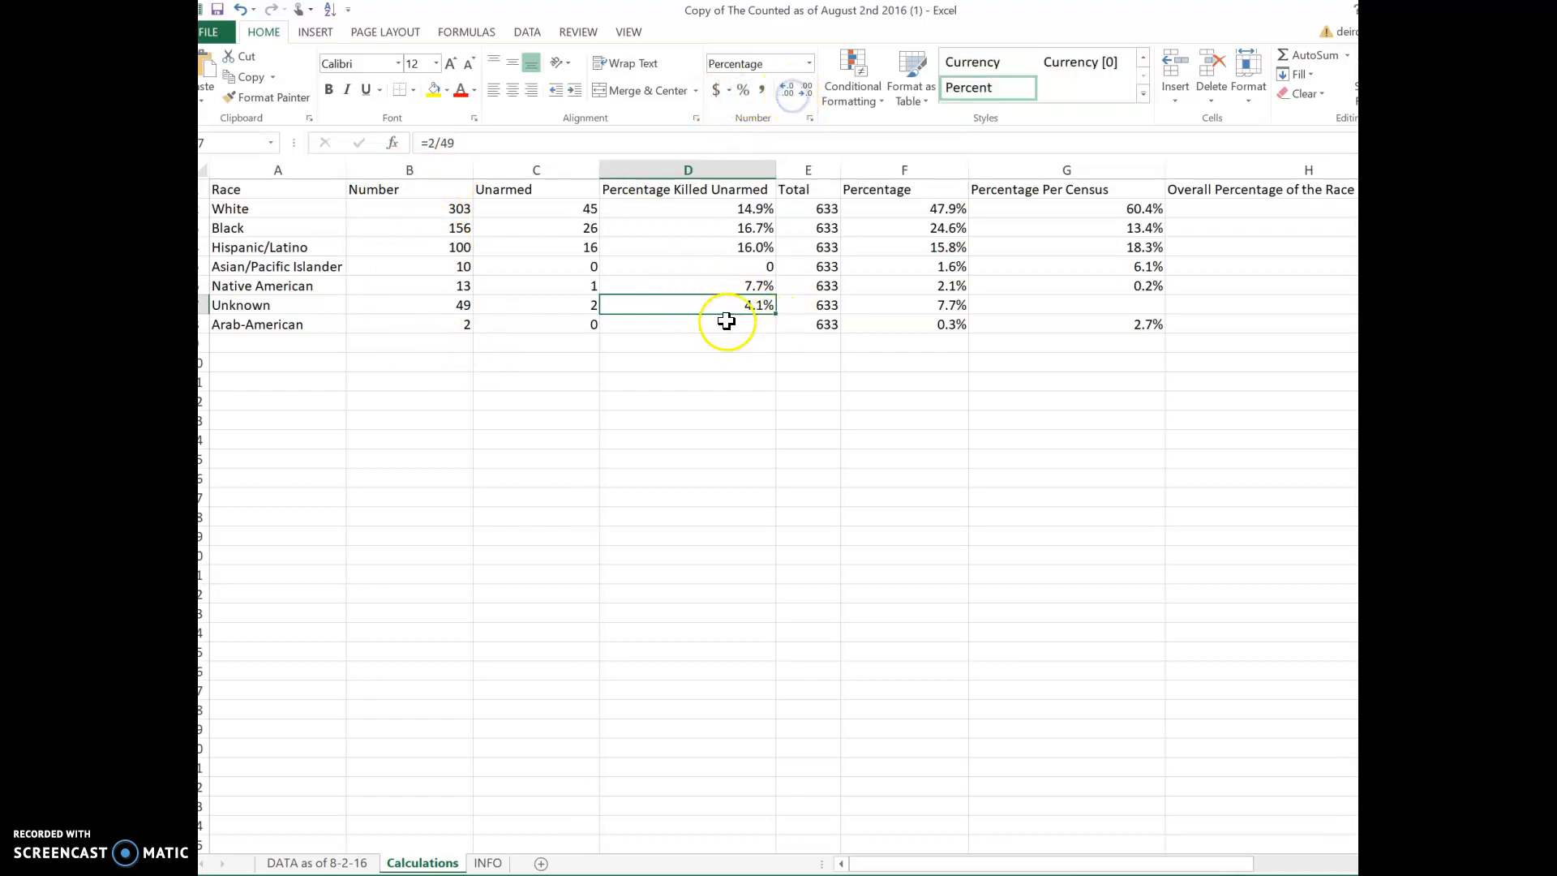
left_click(687, 323)
type("0")
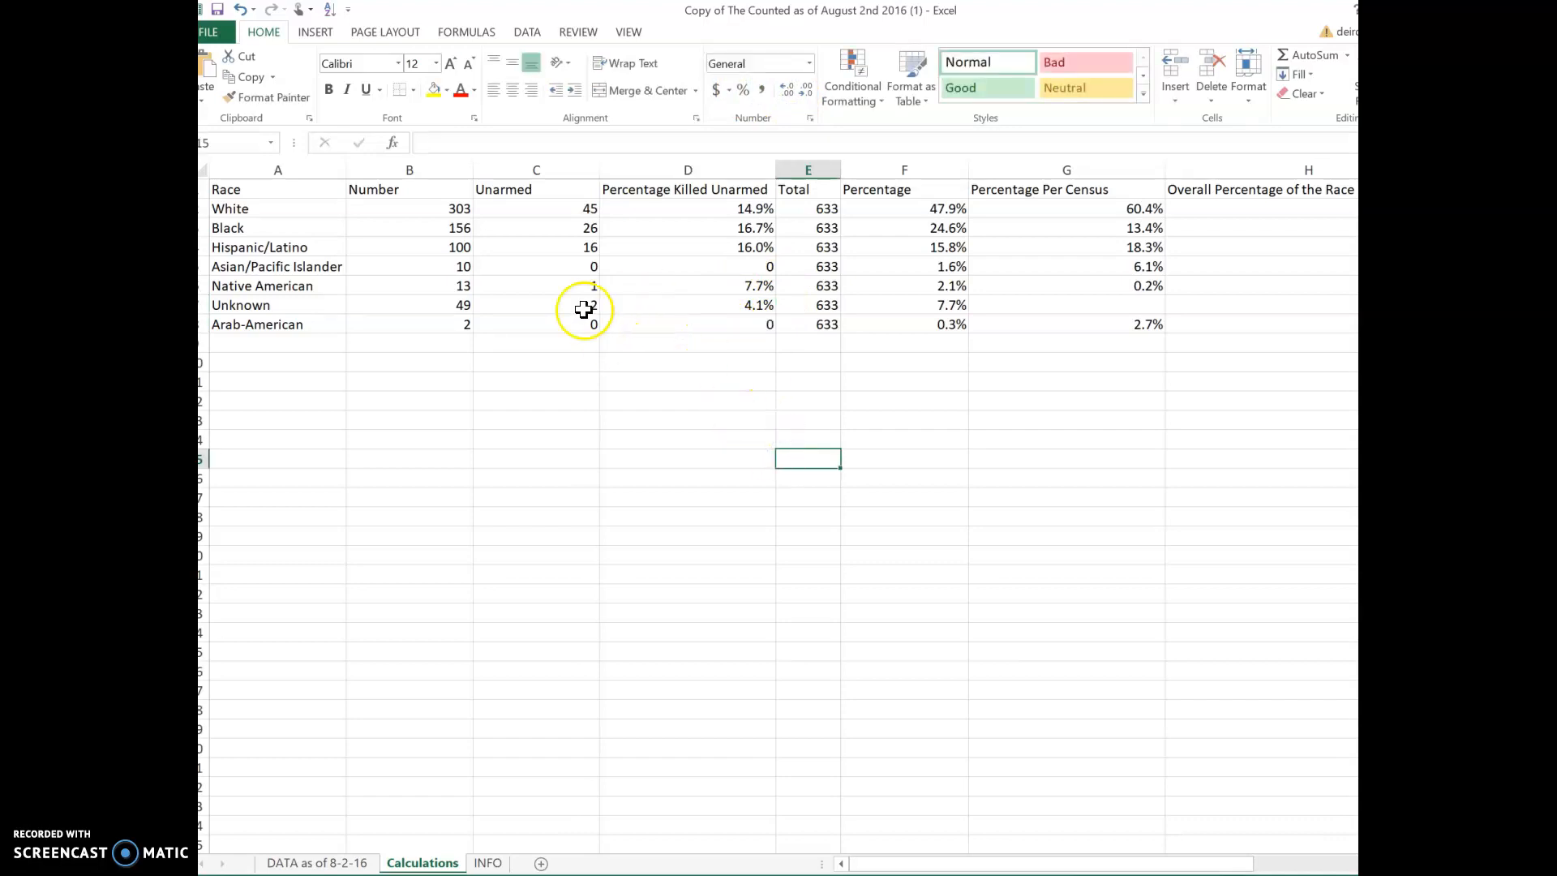
mouse_move(656, 194)
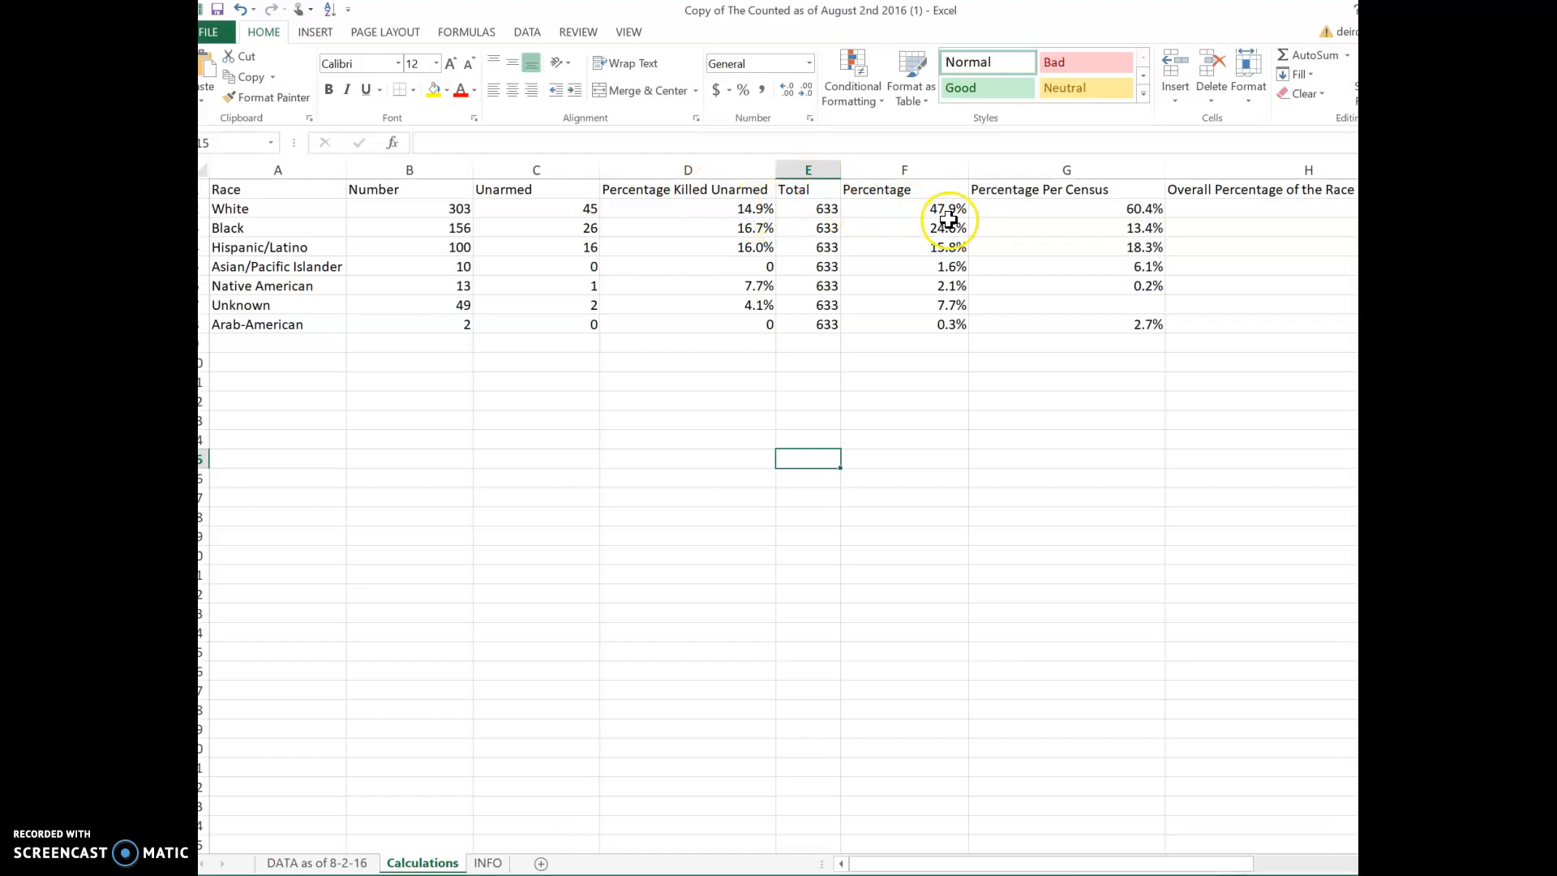
mouse_move(916, 209)
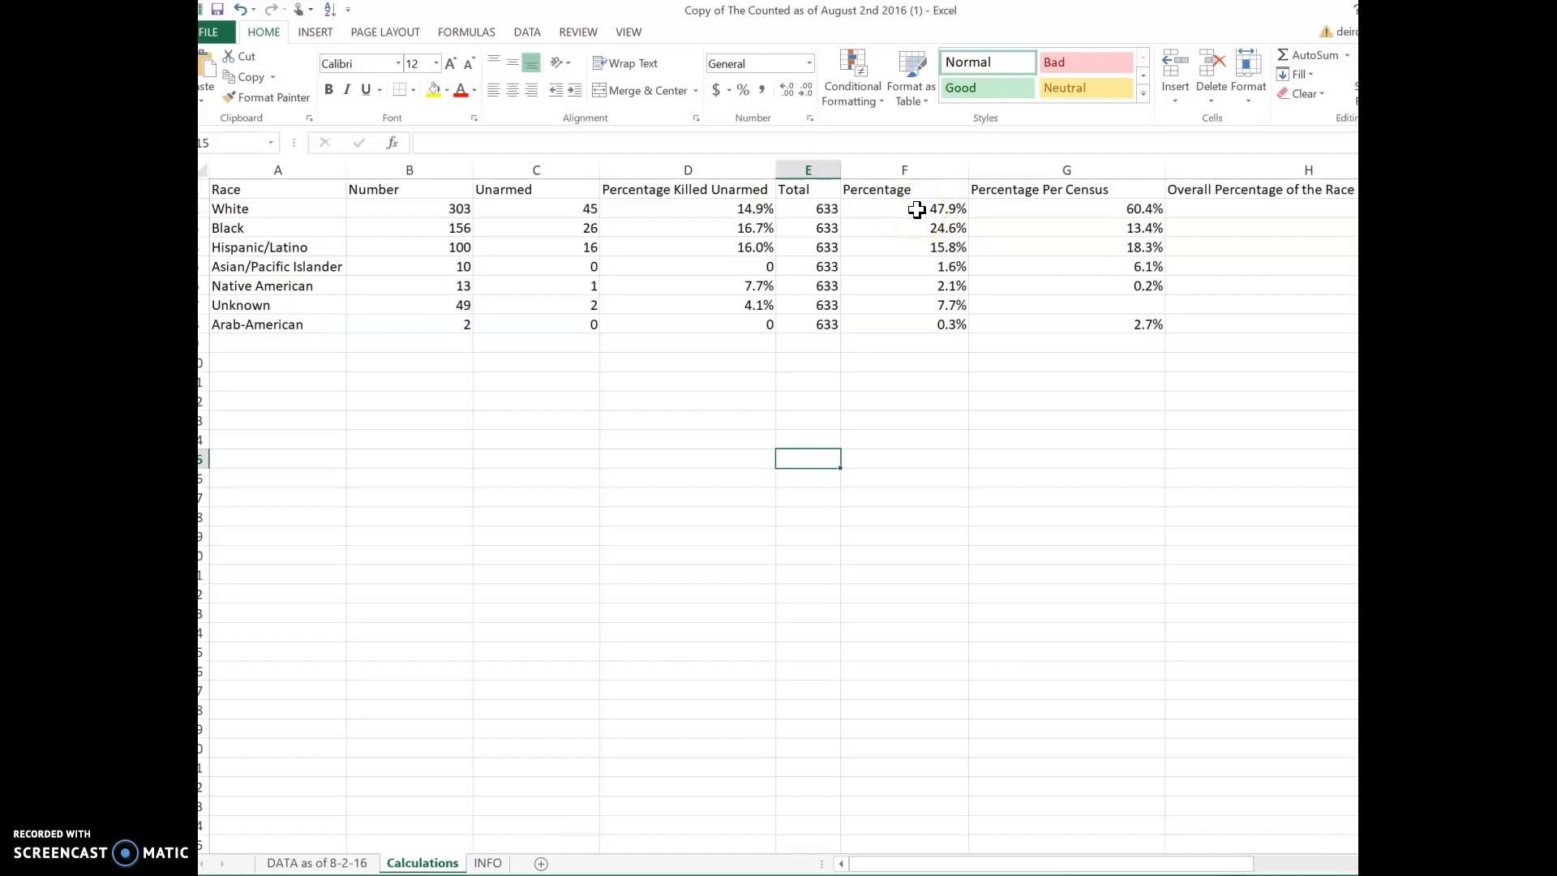
mouse_move(765, 209)
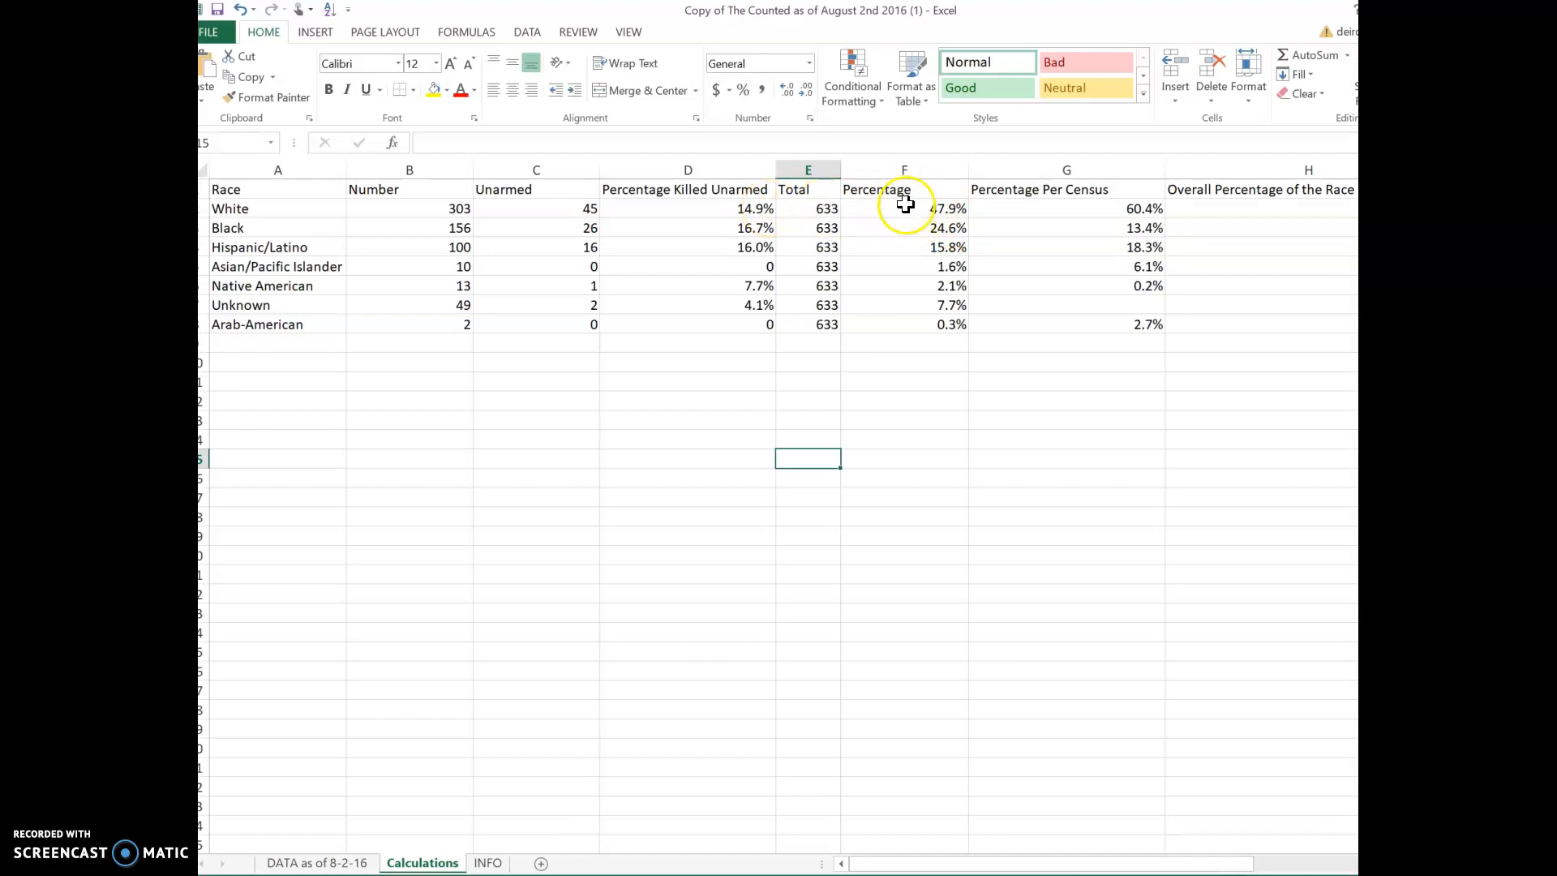
mouse_move(906, 211)
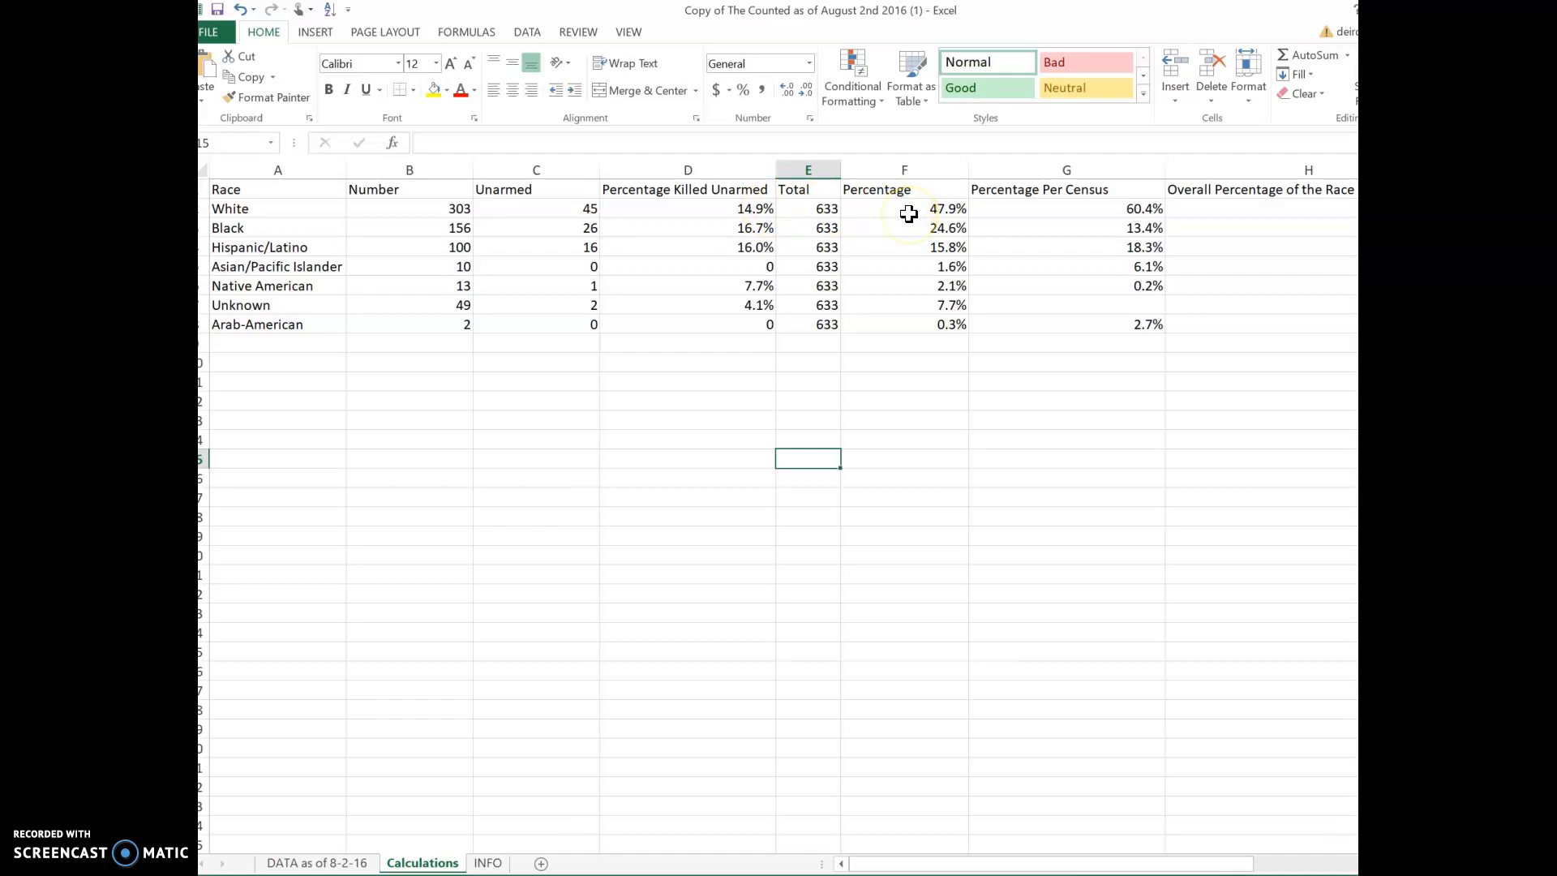
mouse_move(734, 208)
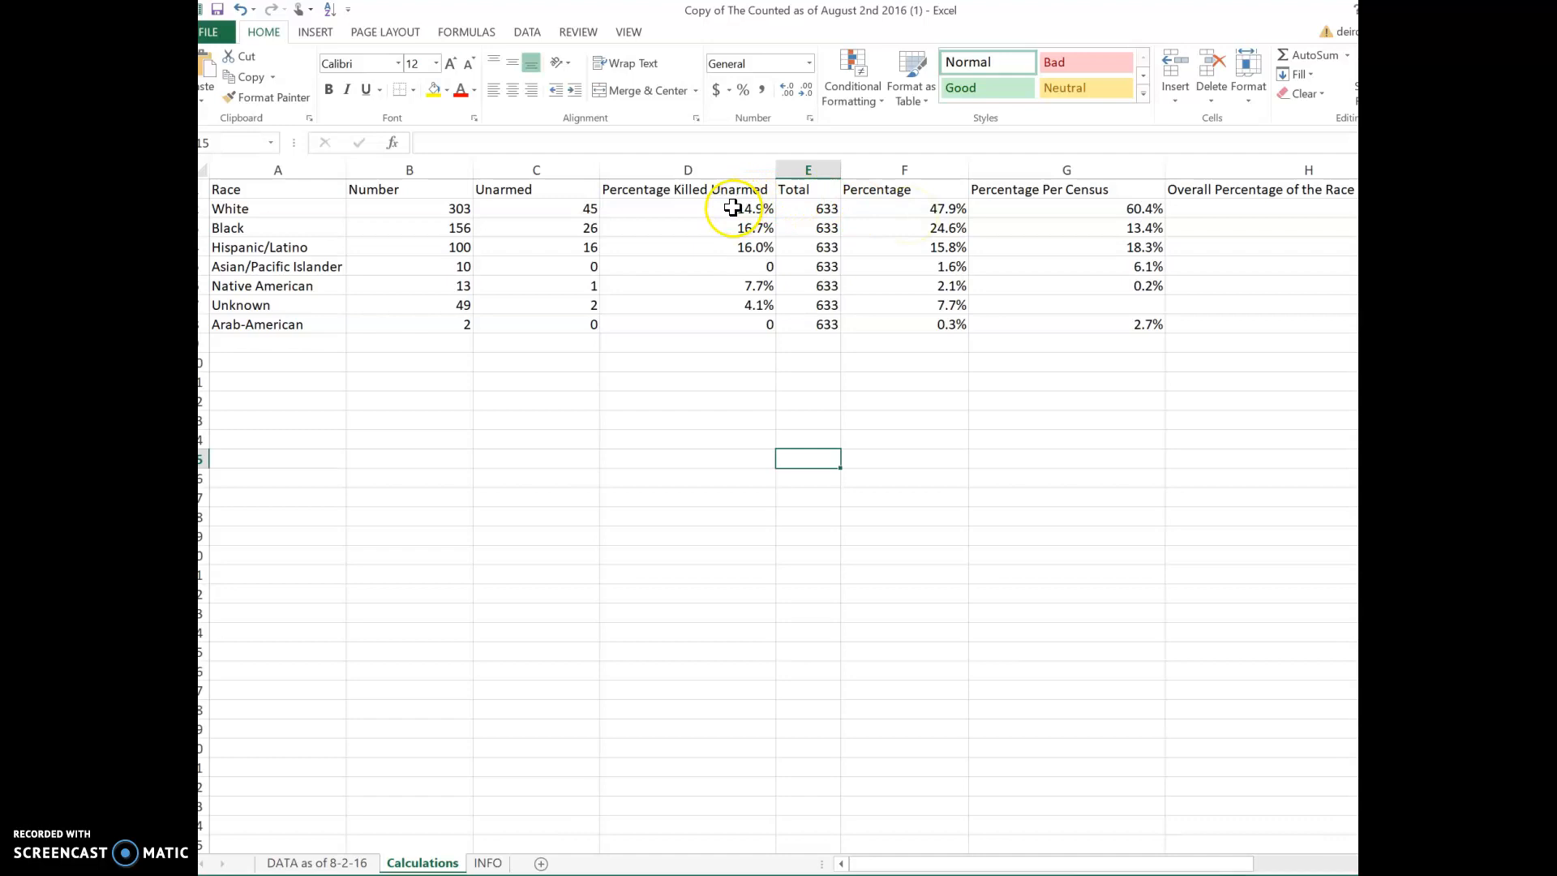
mouse_move(734, 234)
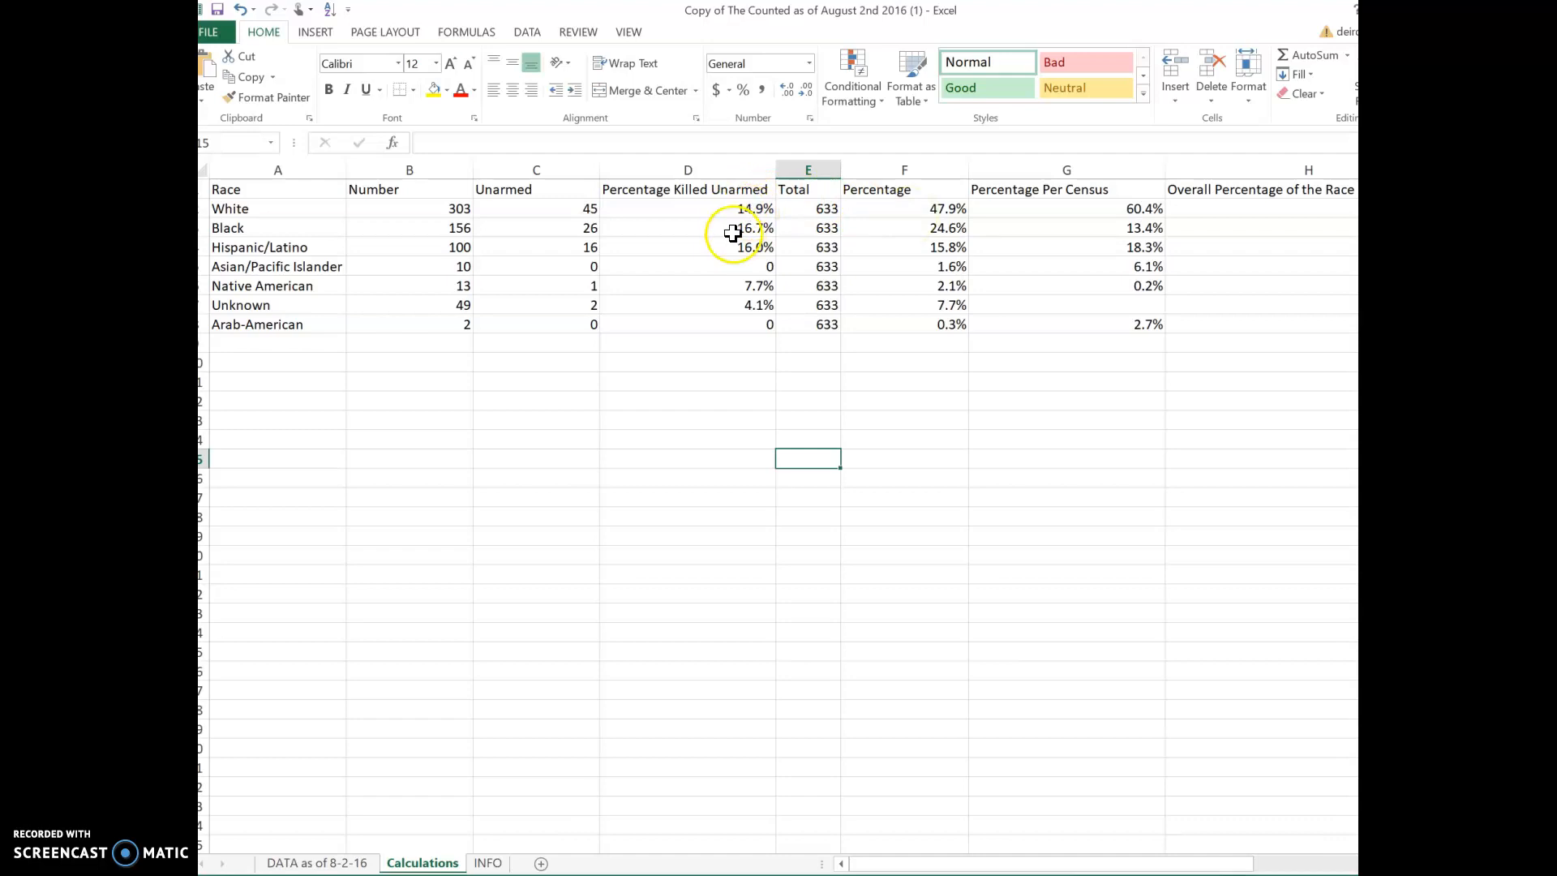
mouse_move(899, 233)
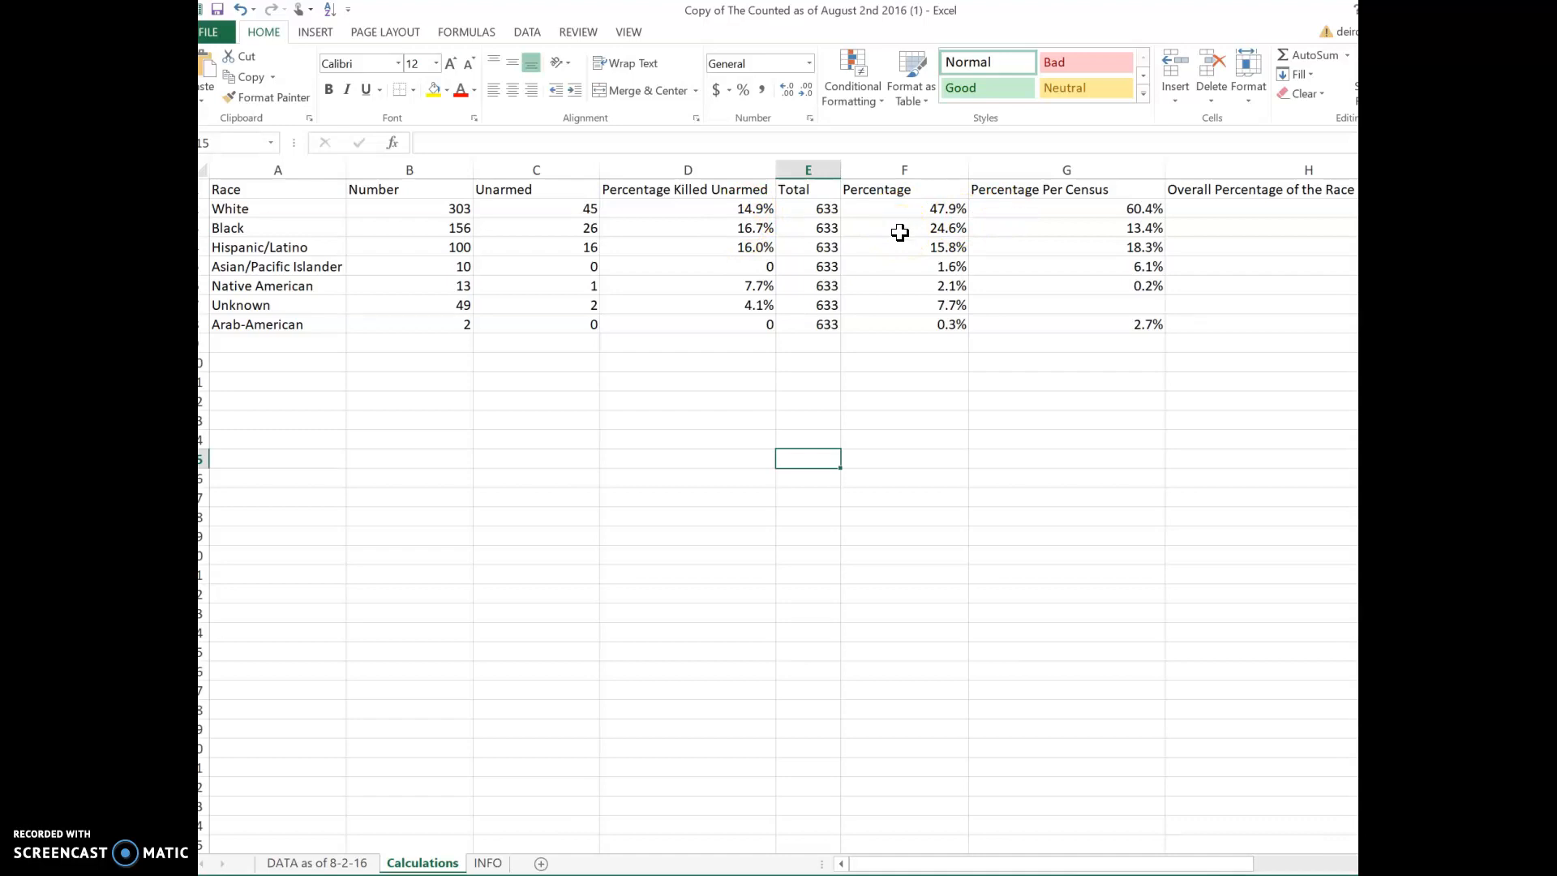
mouse_move(756, 230)
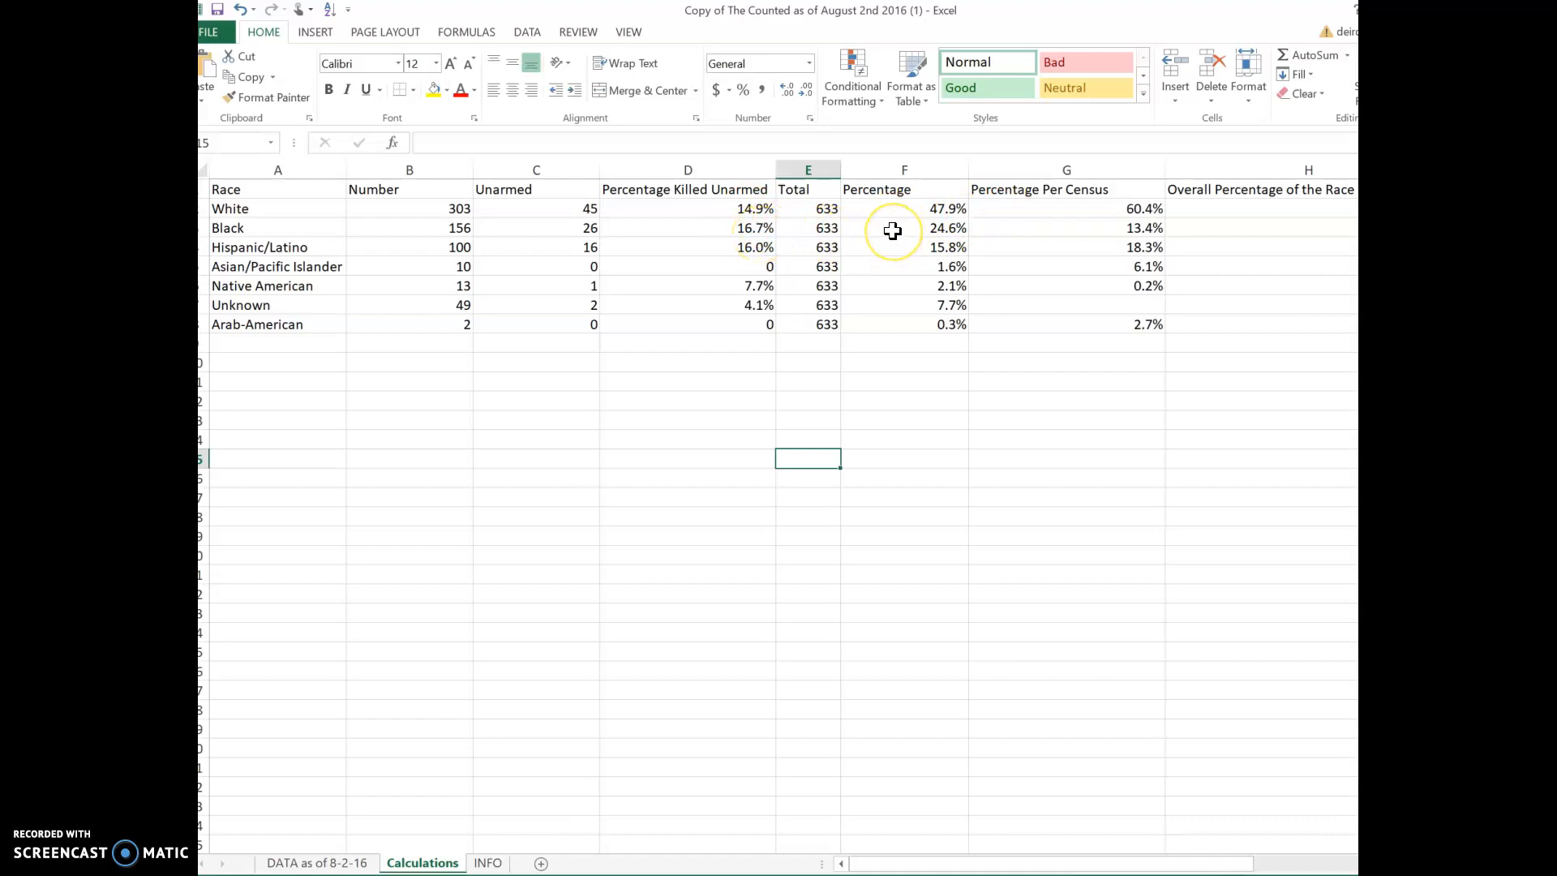
mouse_move(892, 229)
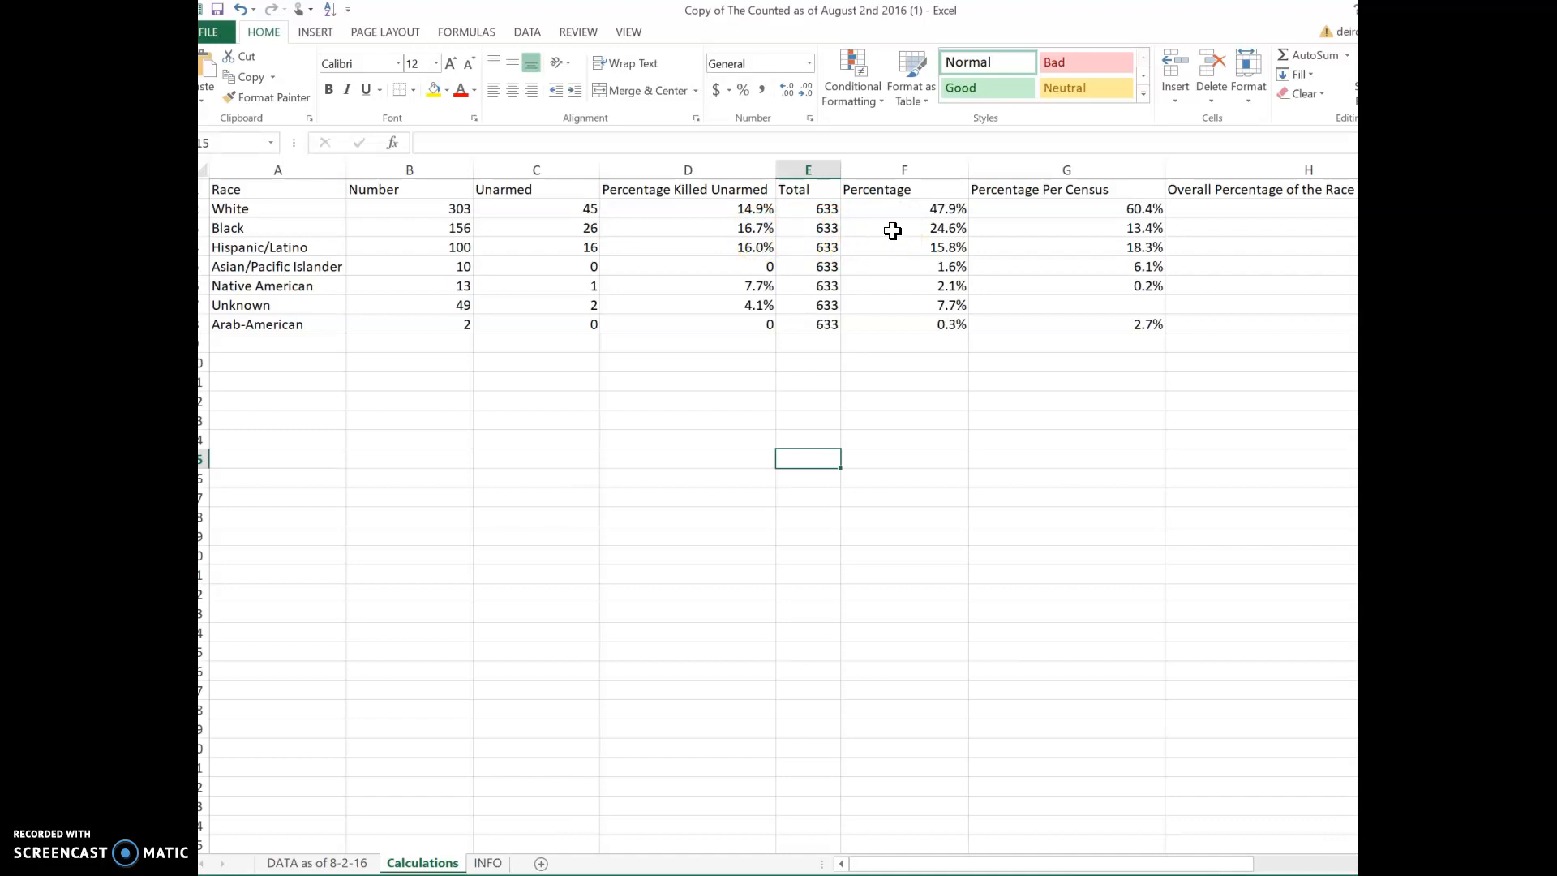
mouse_move(902, 234)
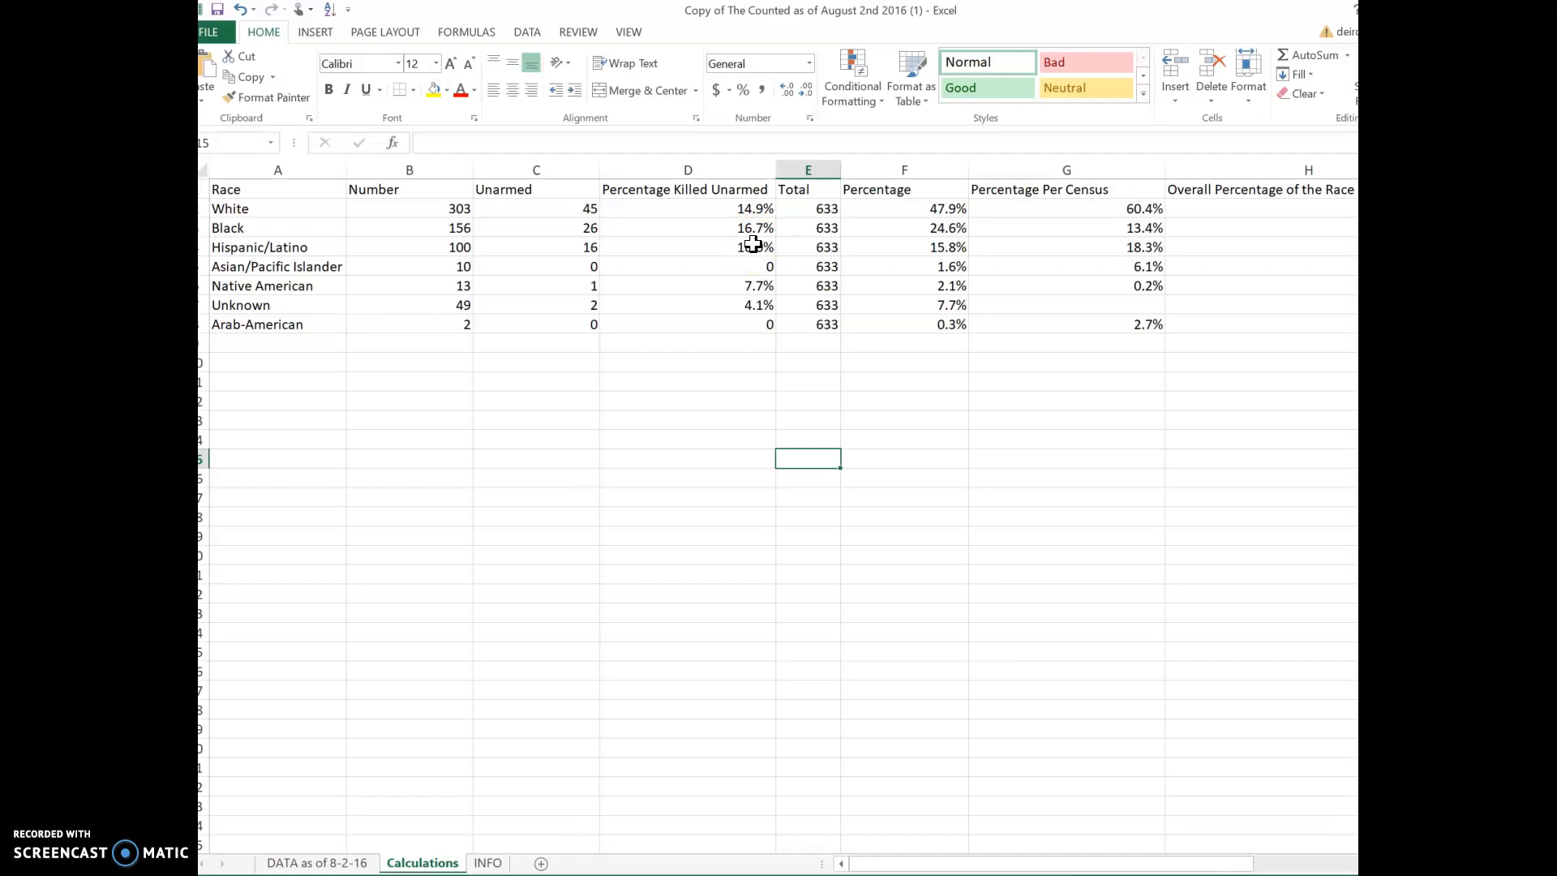
mouse_move(750, 247)
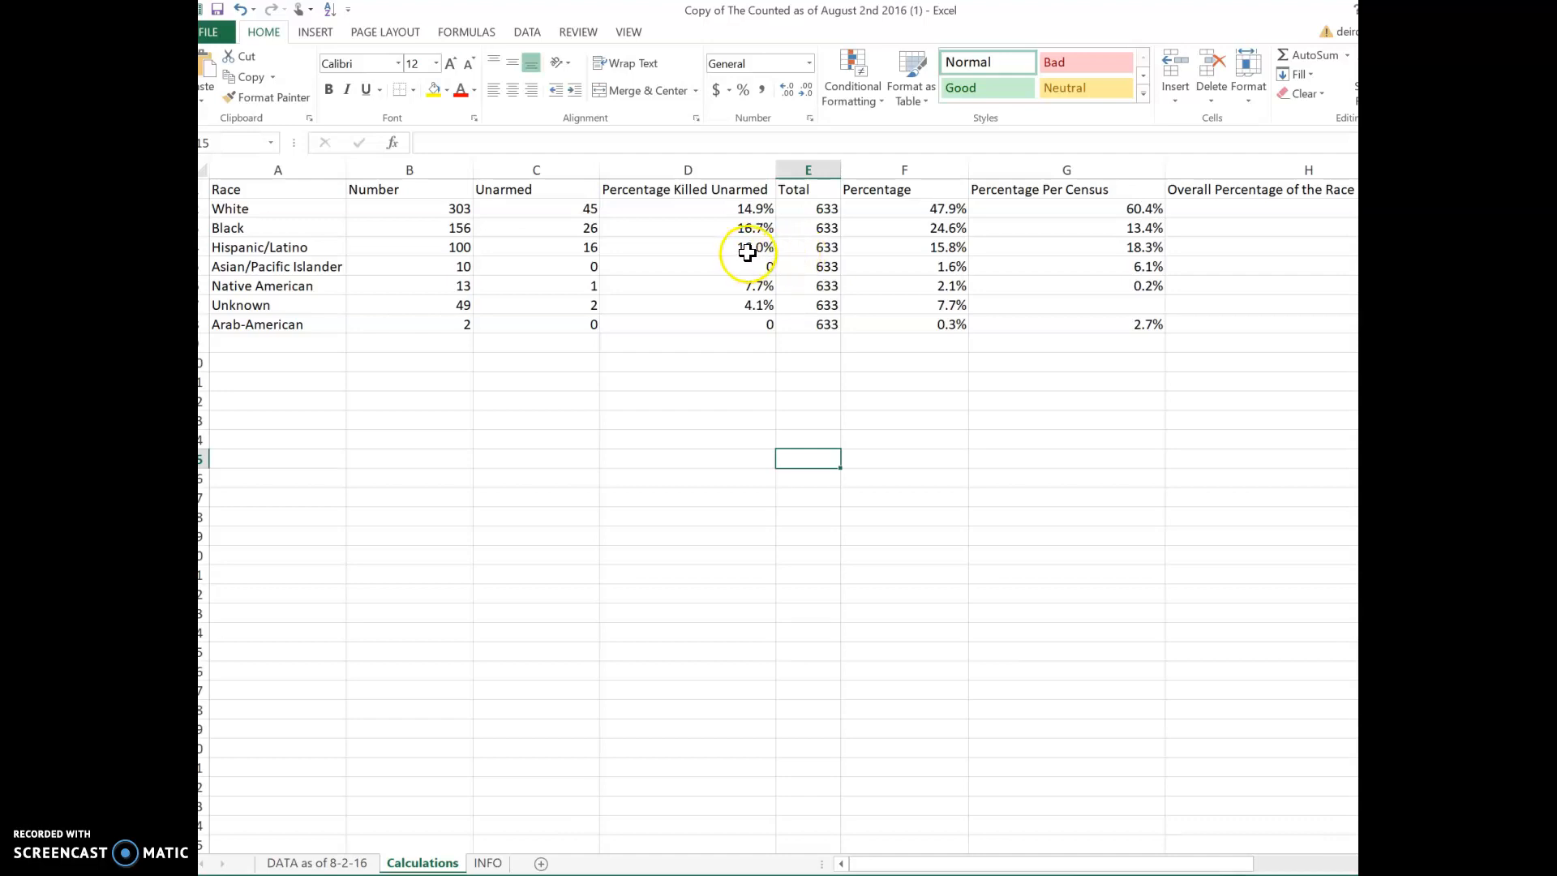
left_click(903, 247)
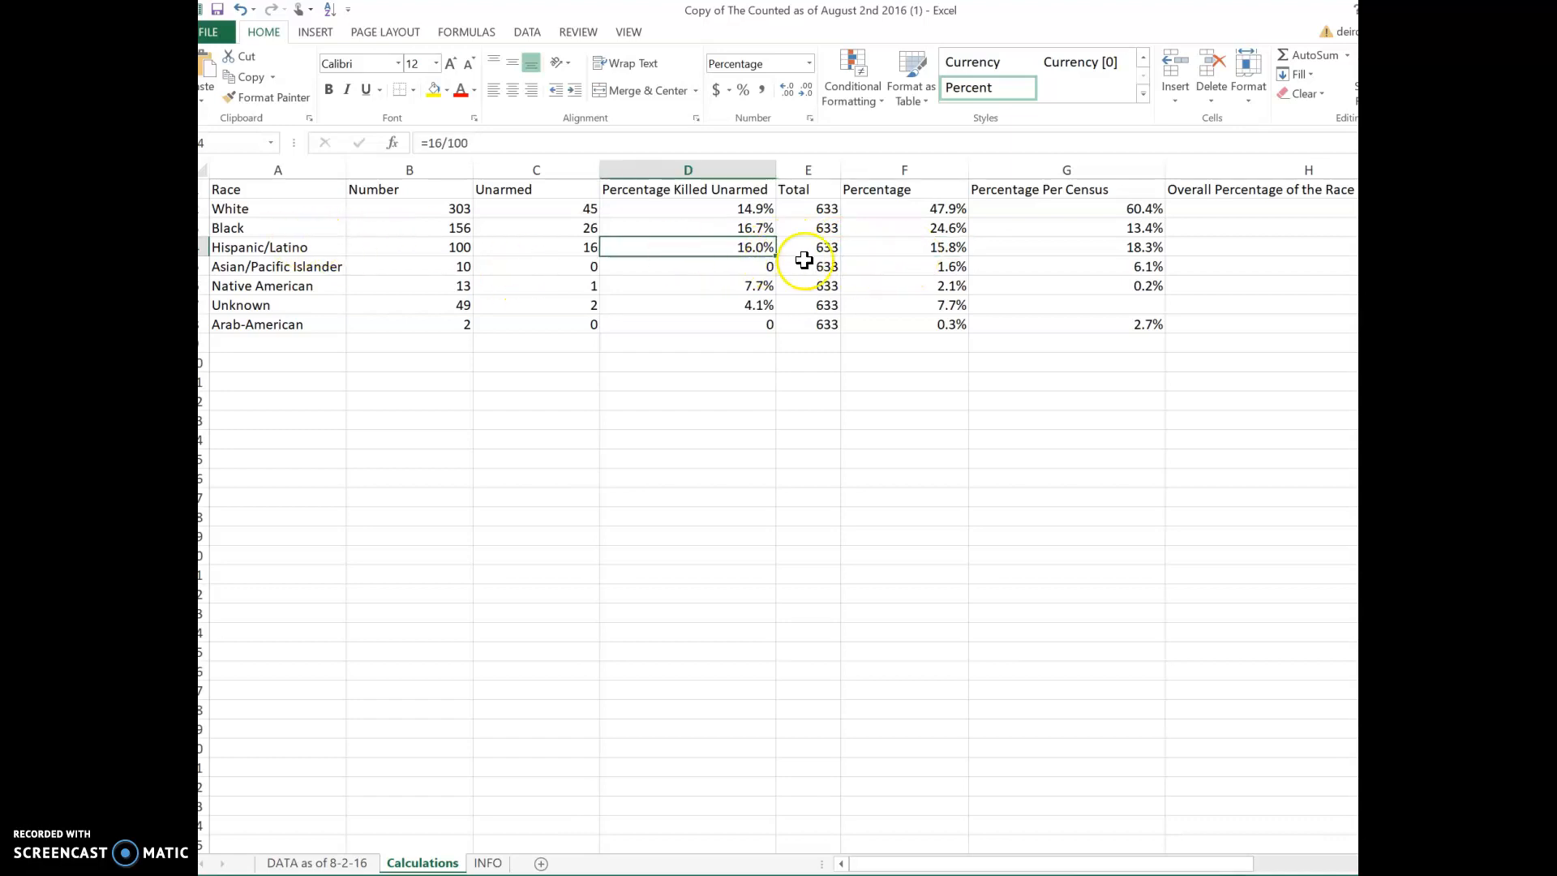
left_click(902, 247)
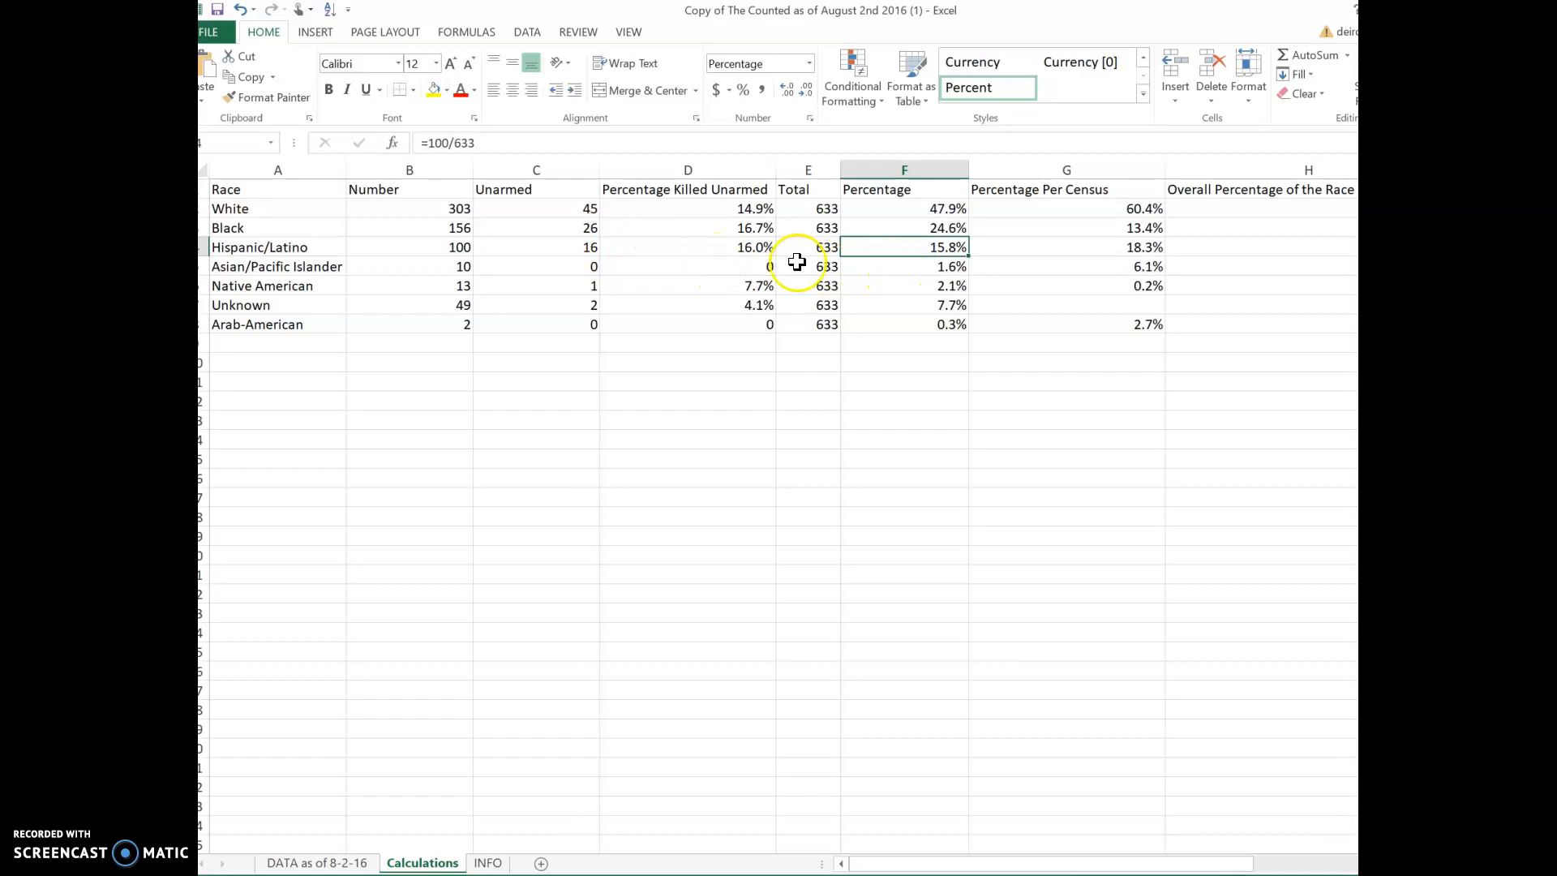
mouse_move(625, 247)
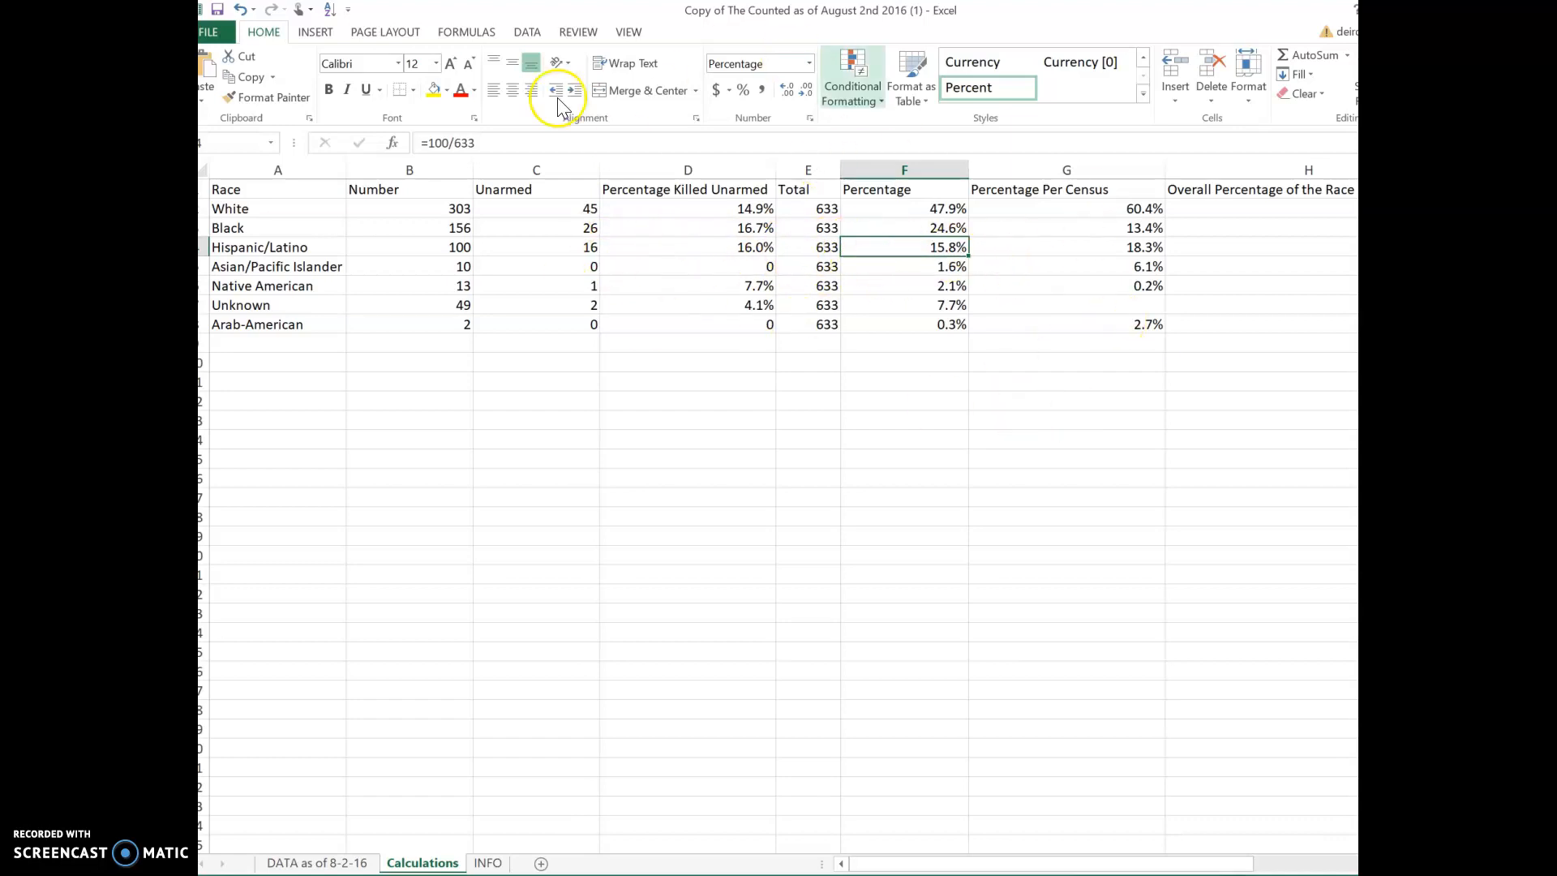
mouse_move(773, 296)
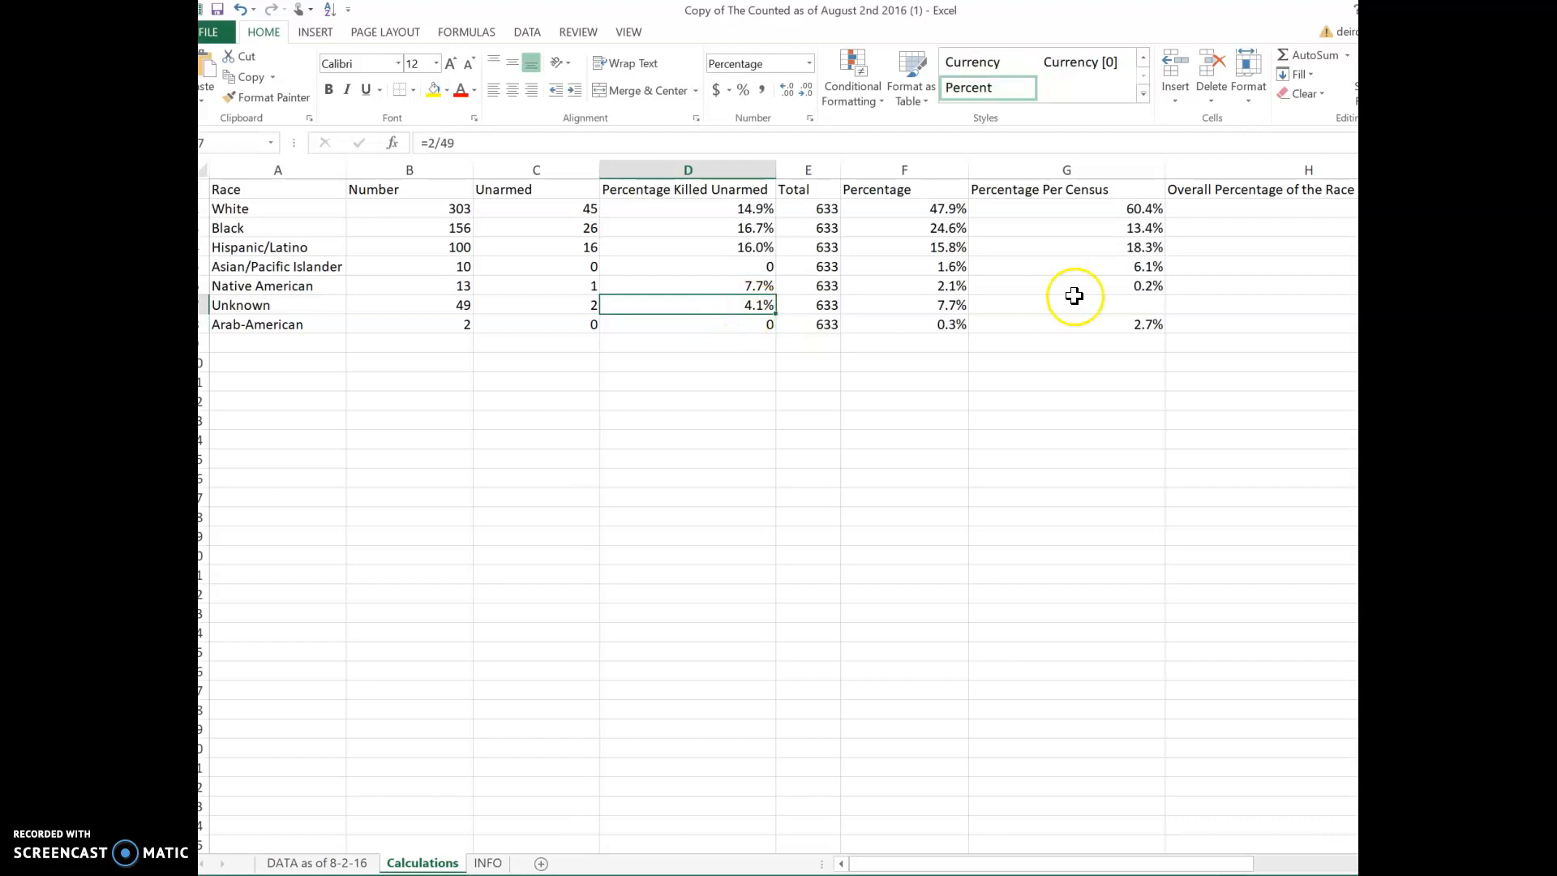
mouse_move(907, 261)
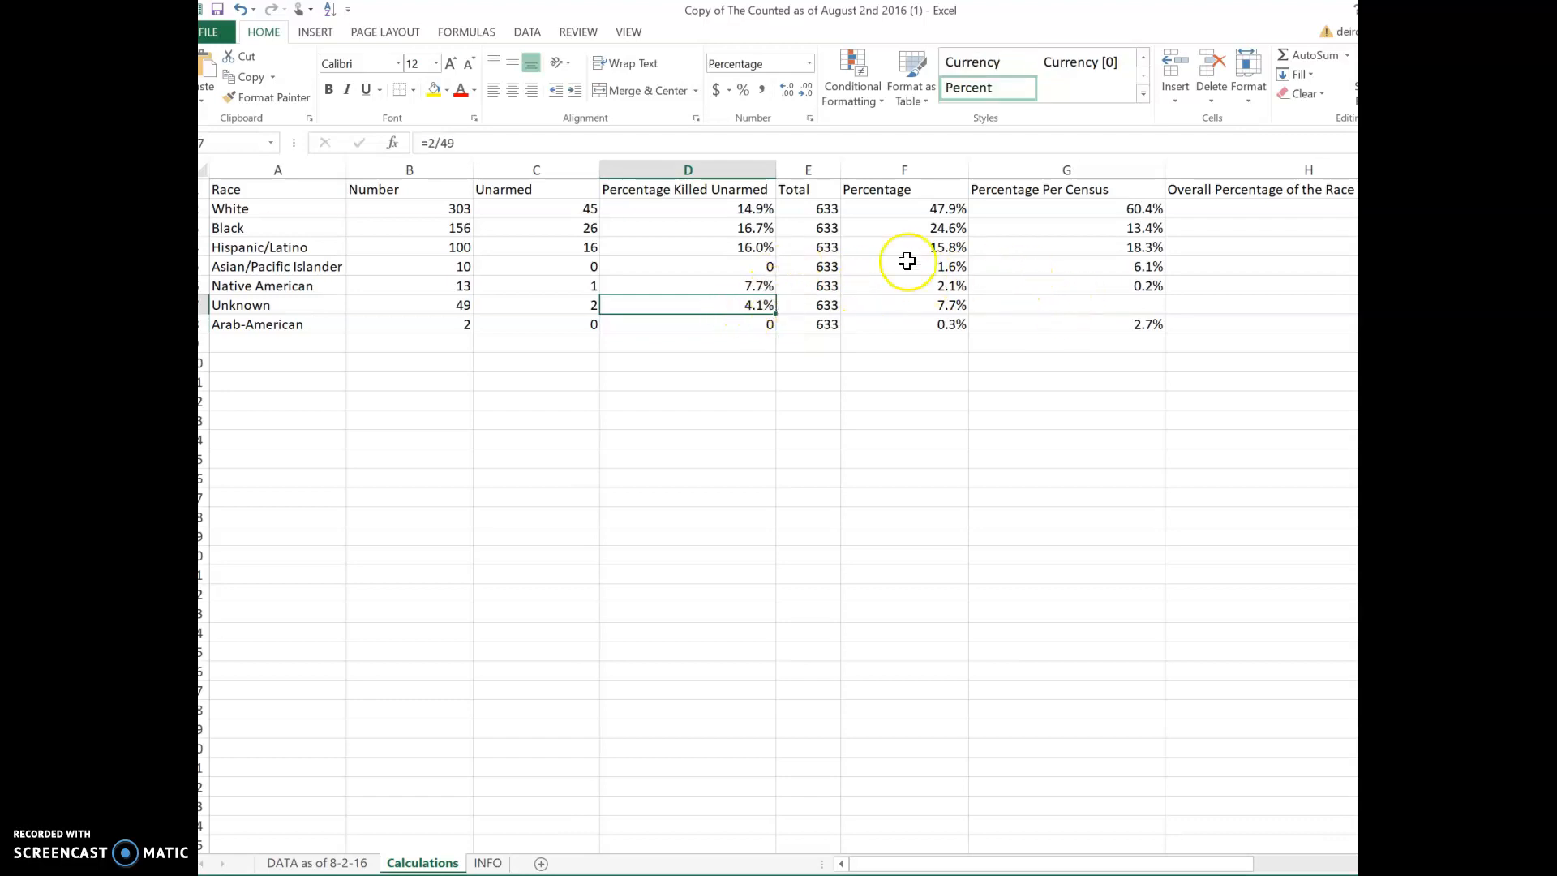
left_click(808, 574)
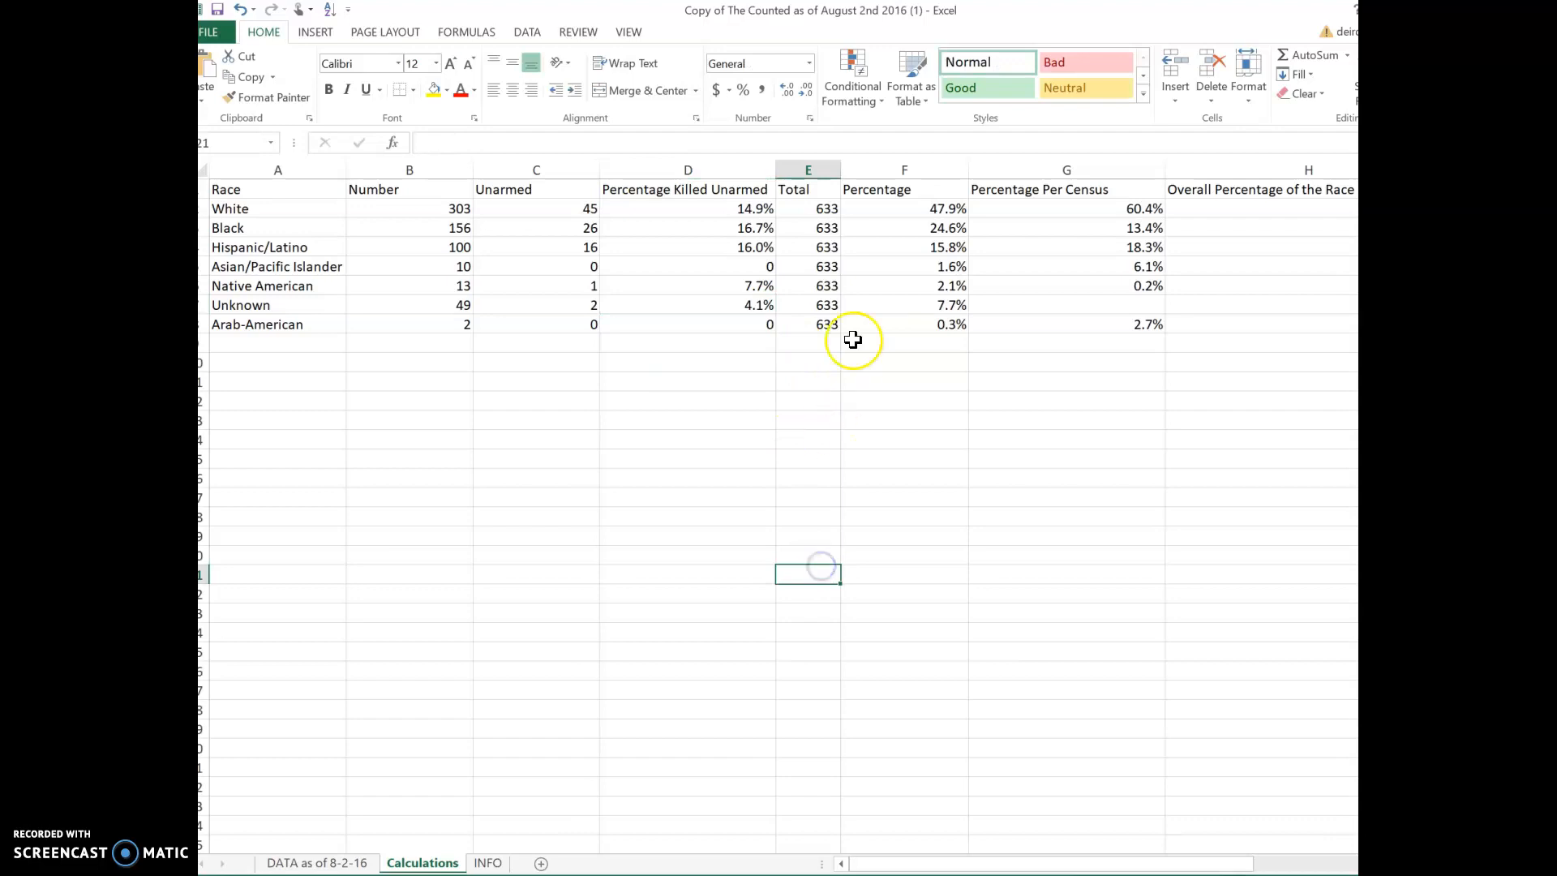
mouse_move(399, 263)
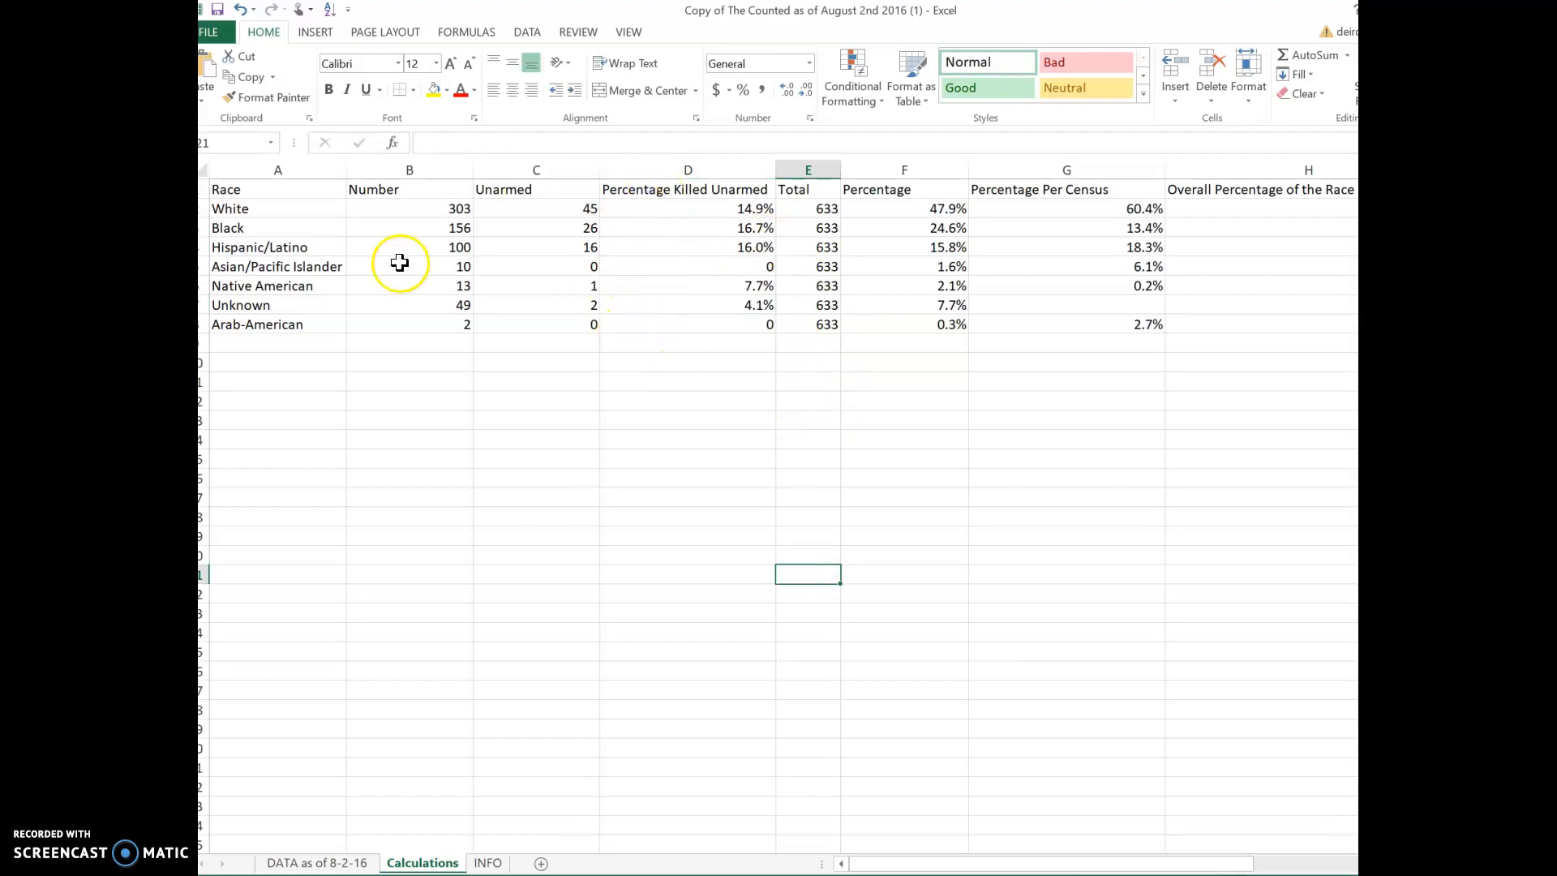
mouse_move(448, 227)
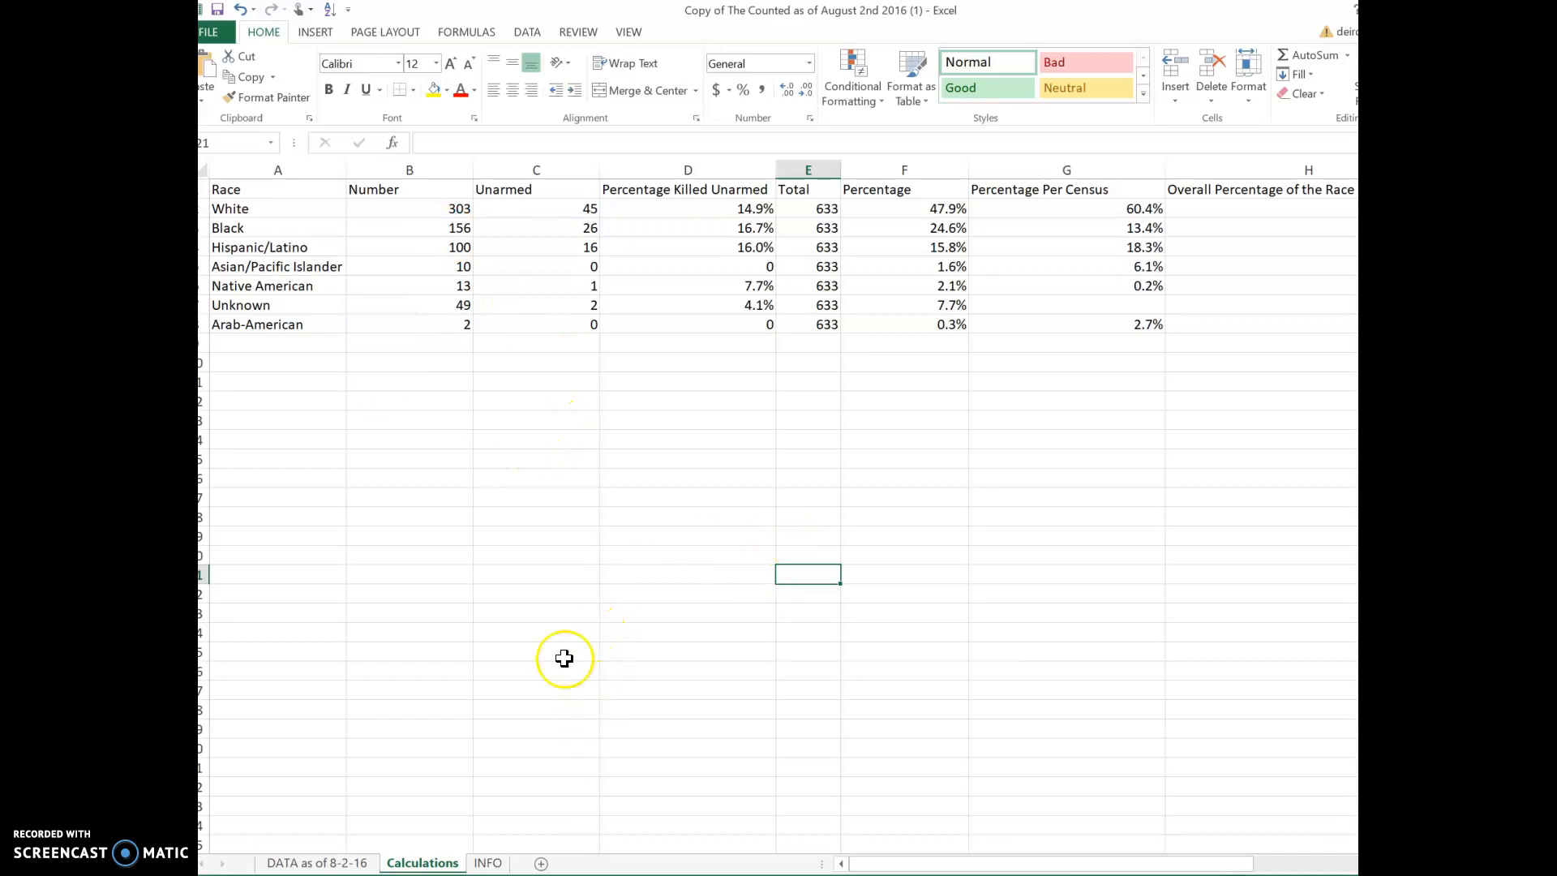
mouse_move(759, 431)
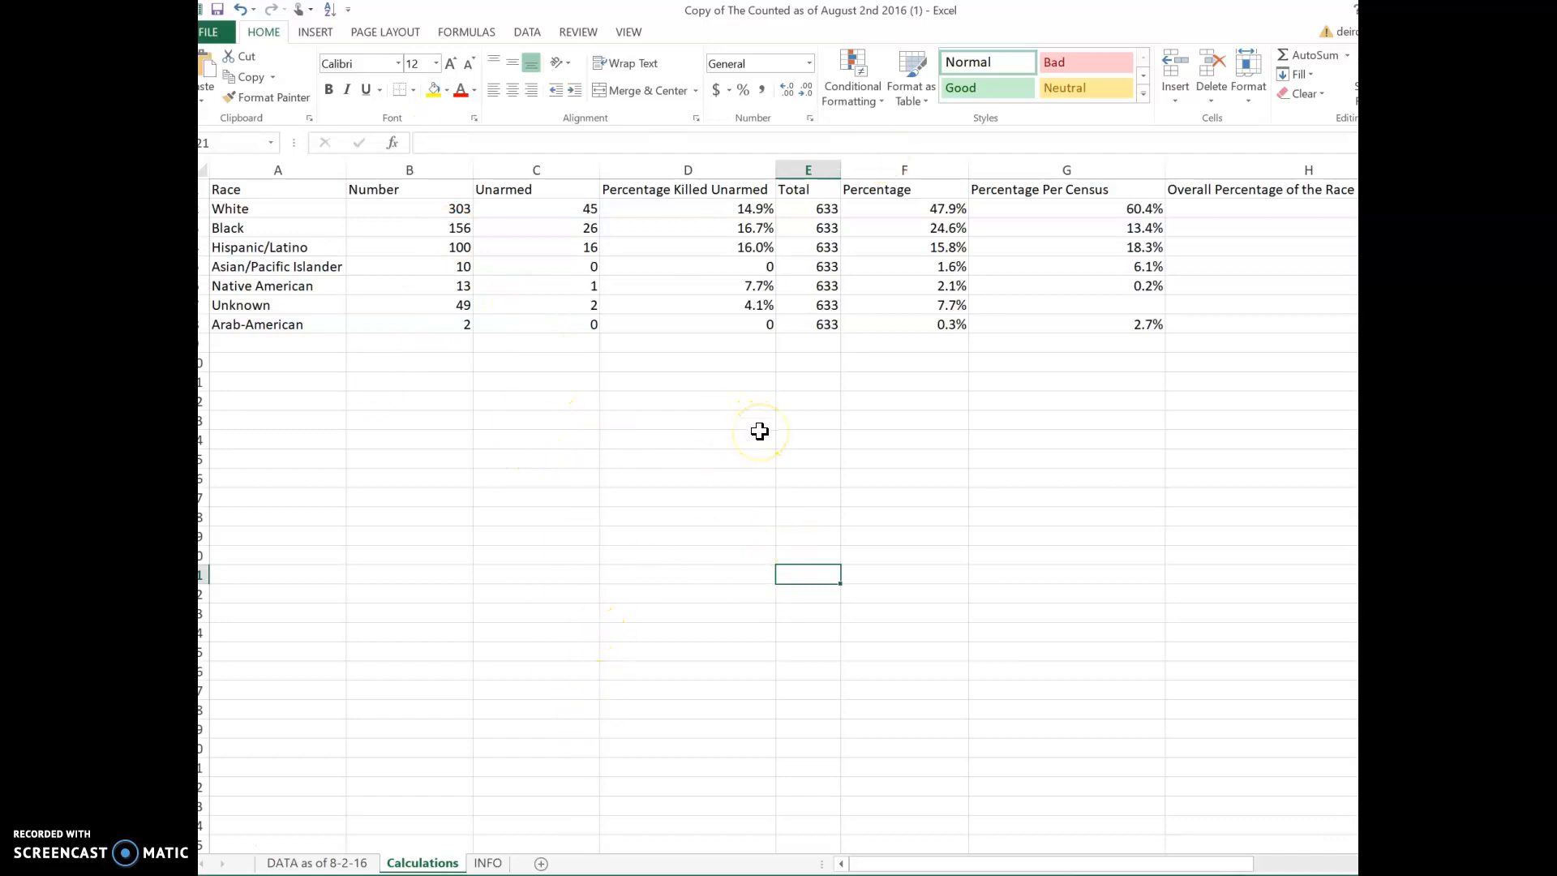
mouse_move(731, 470)
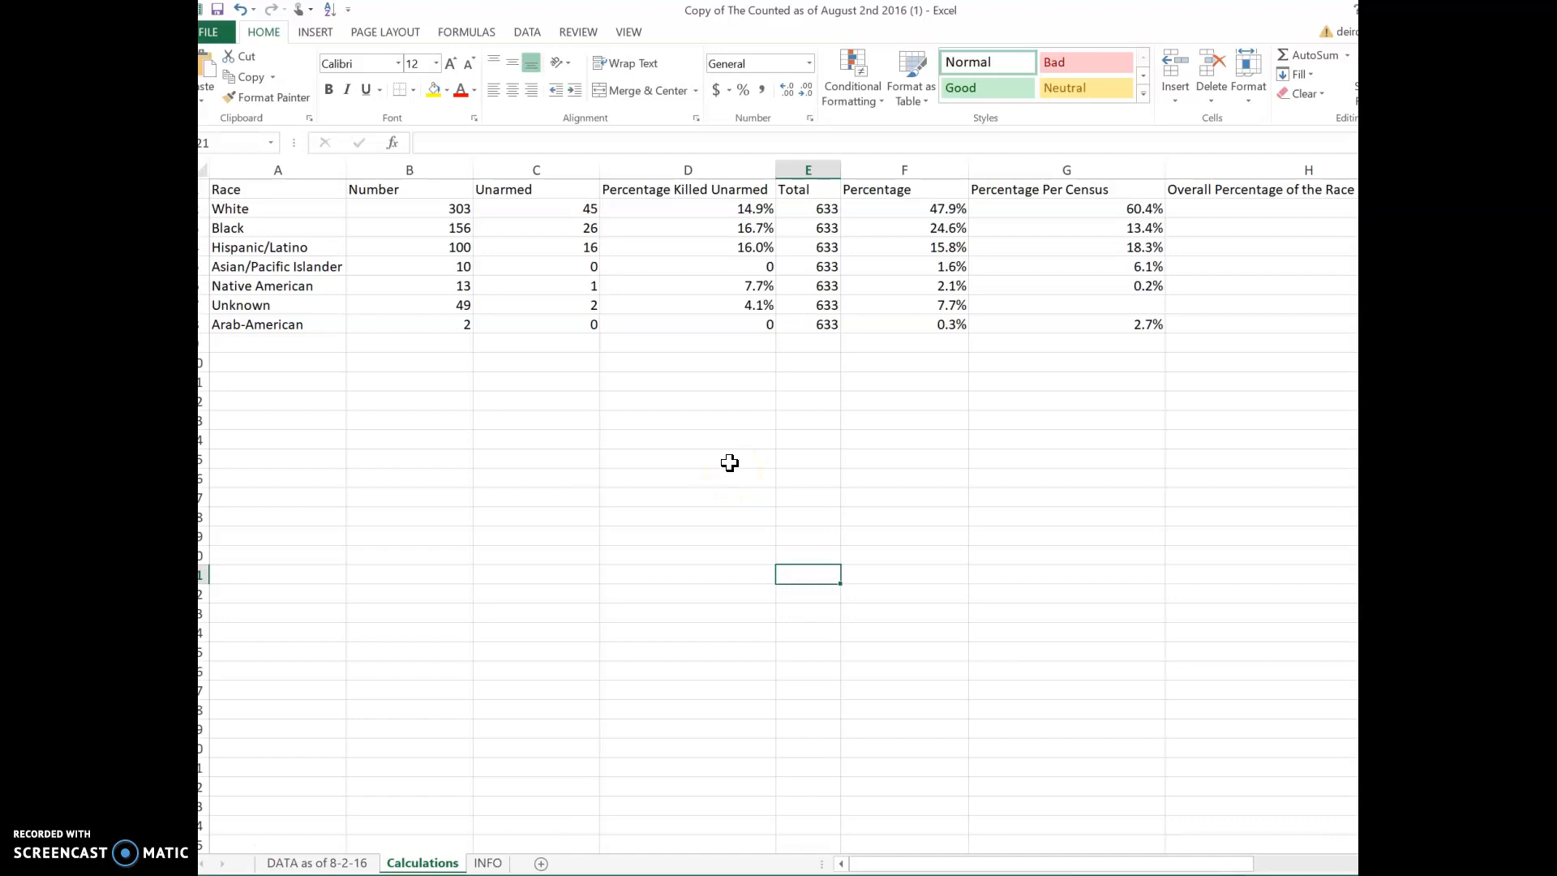
left_click(687, 209)
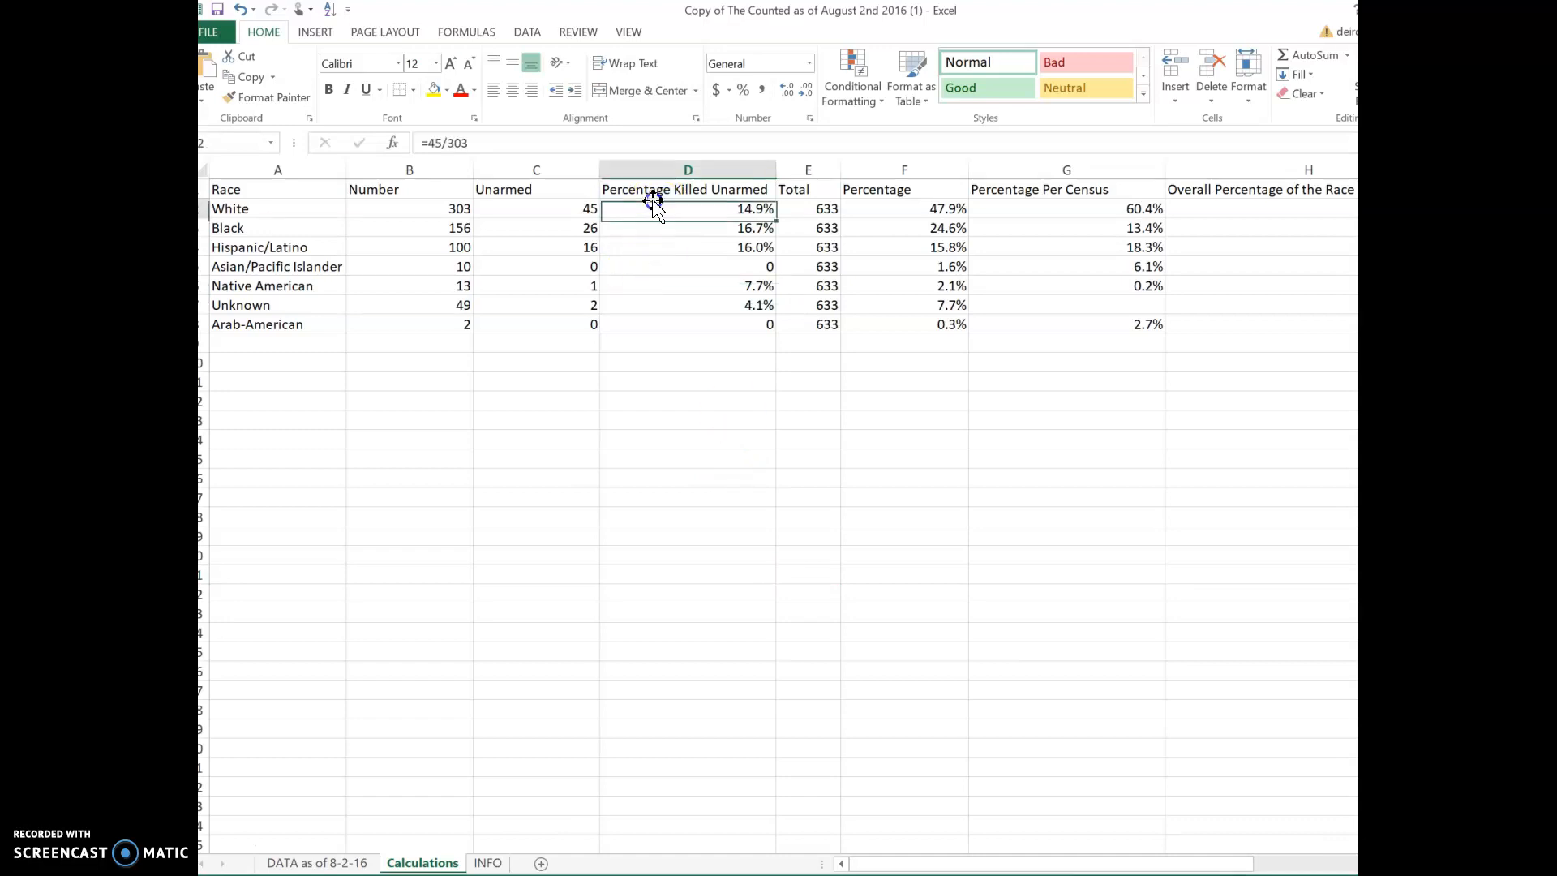